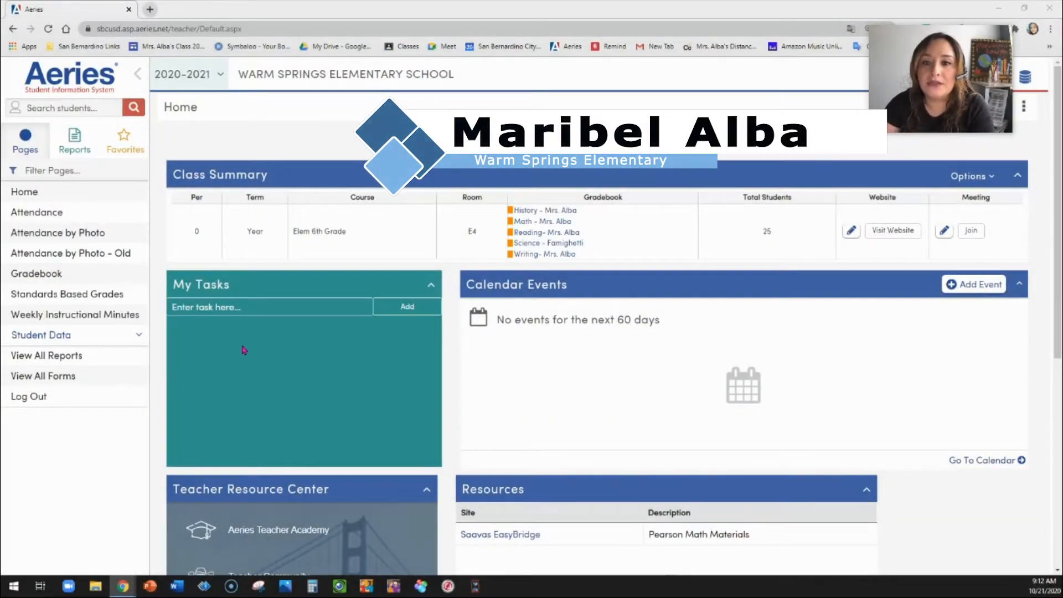
mouse_move(263, 299)
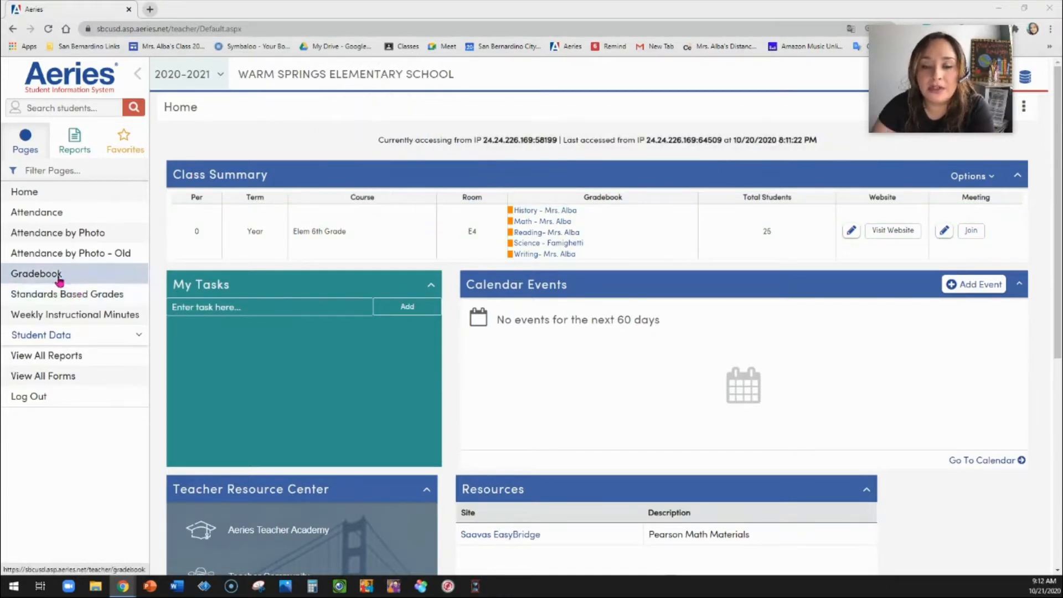
Open the Gradebook page from the left navigation pane of the teacher home page
left_click(36, 273)
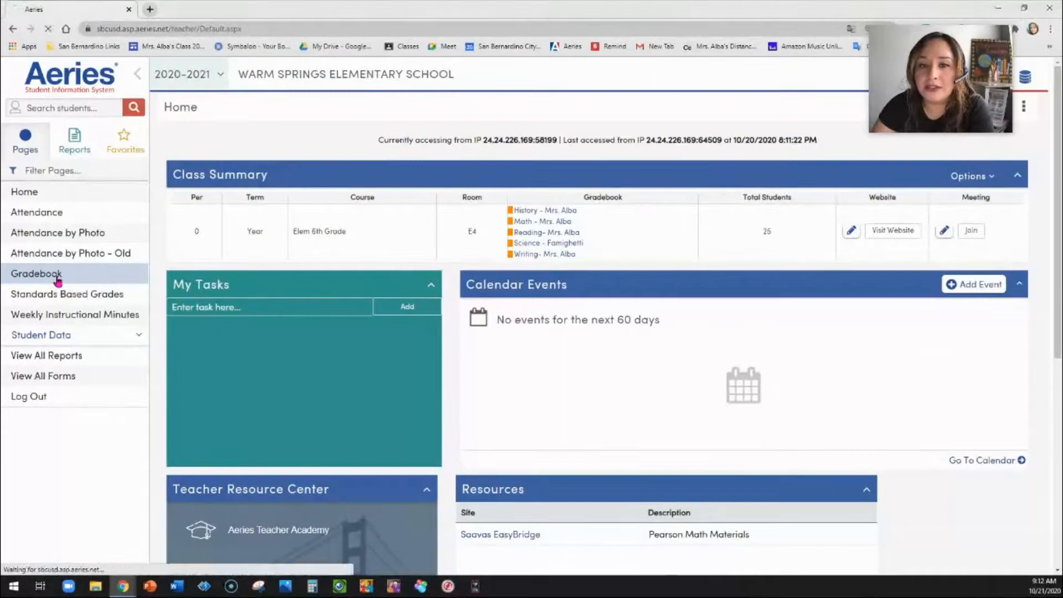
left_click(36, 273)
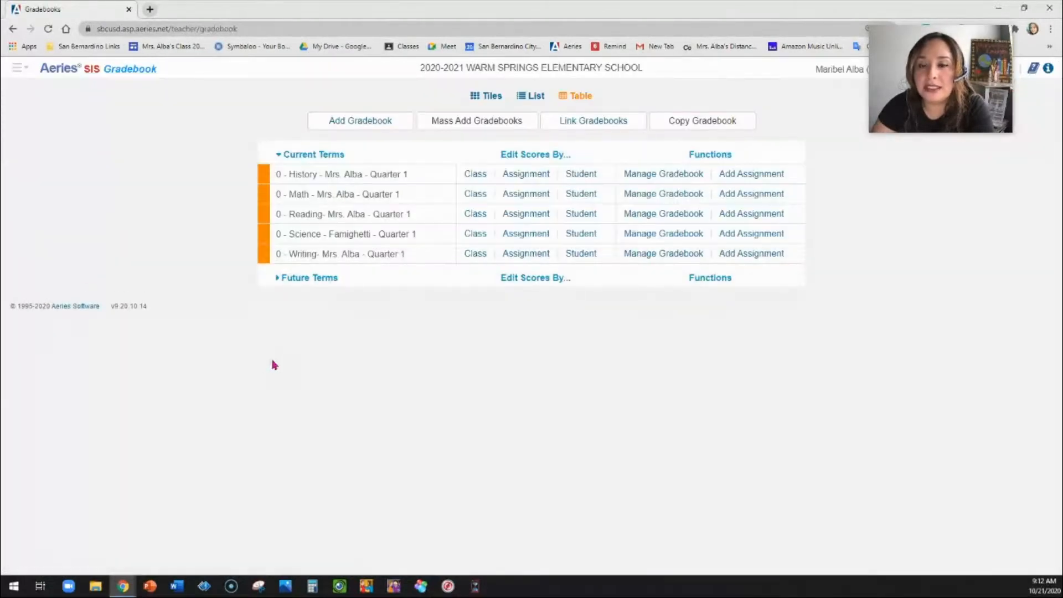
mouse_move(319, 376)
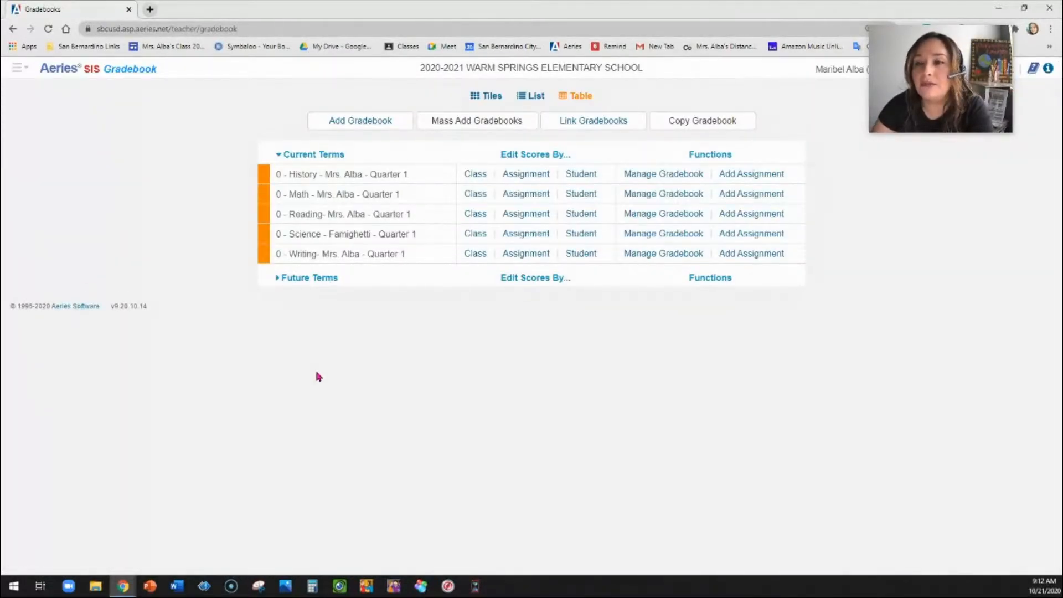
mouse_move(358, 379)
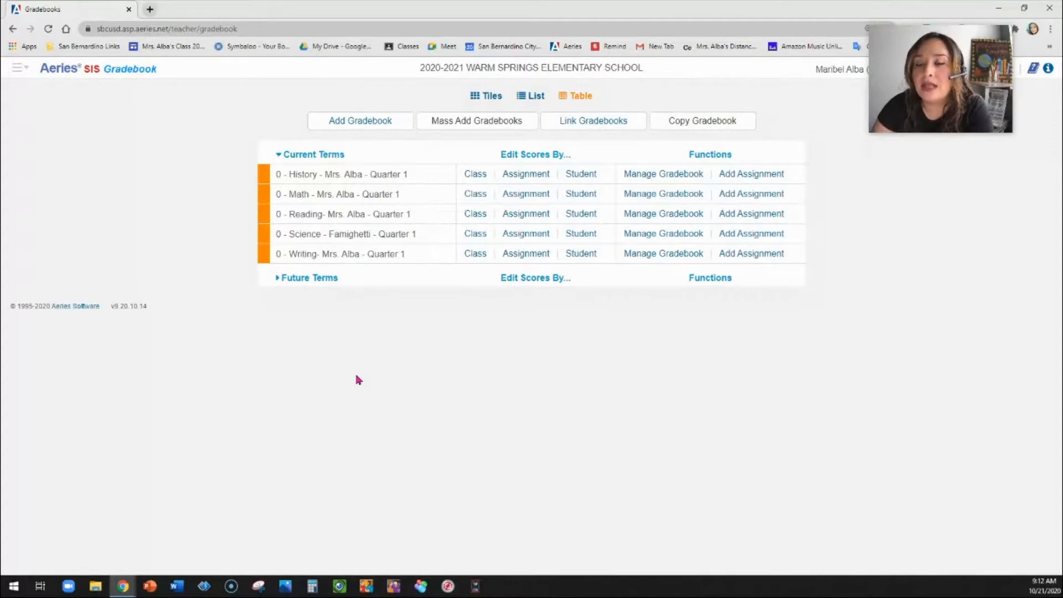
mouse_move(275, 283)
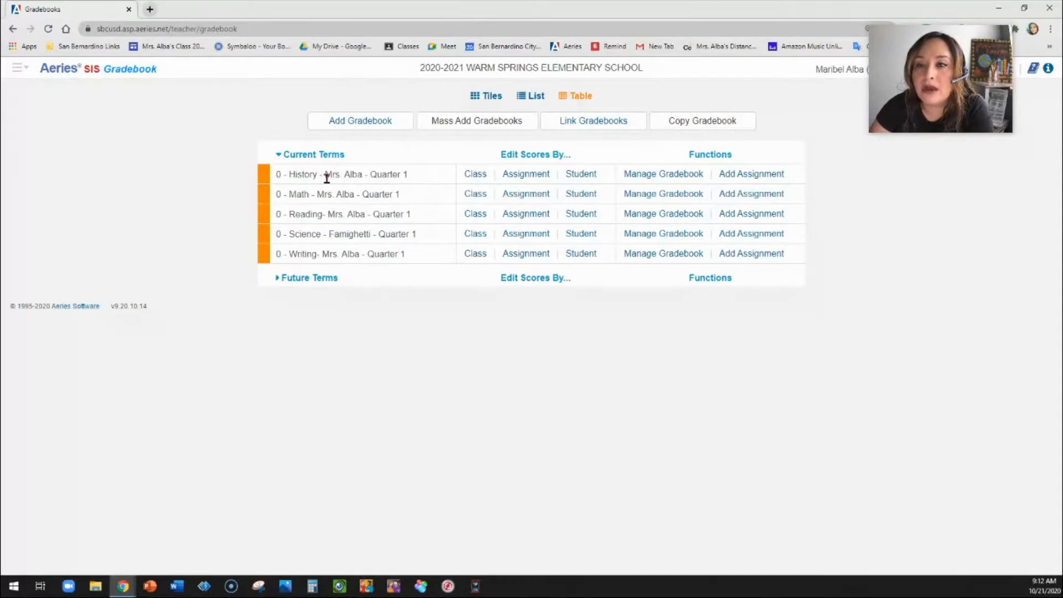
mouse_move(360, 121)
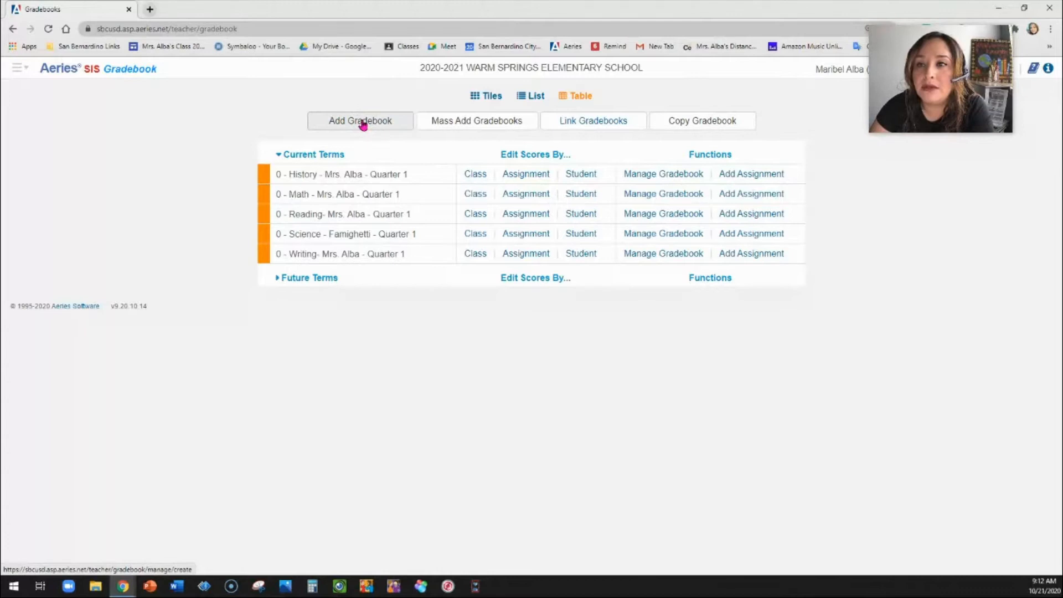
mouse_move(561, 113)
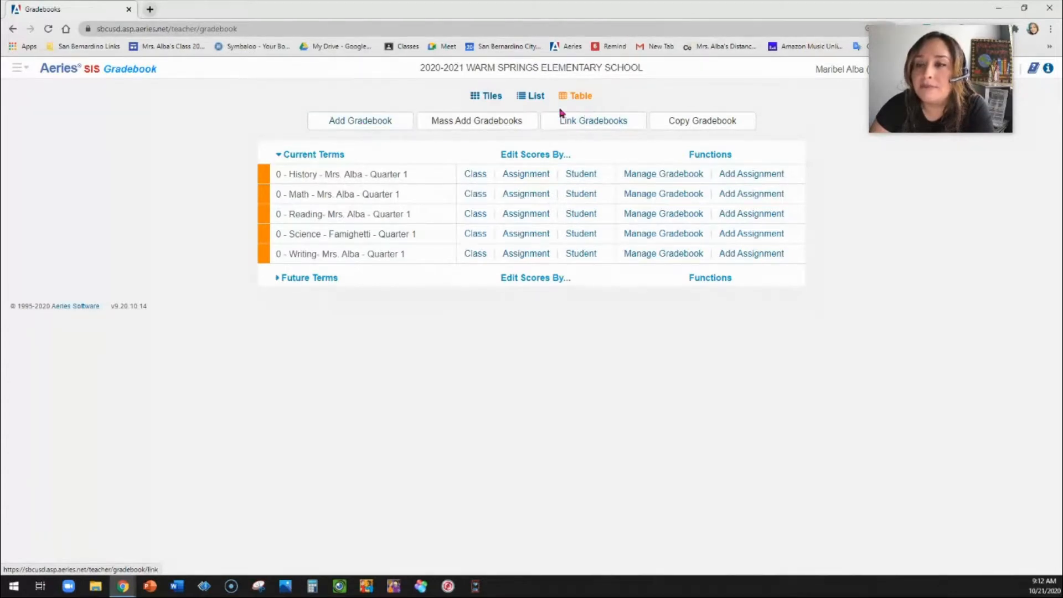
mouse_move(593, 121)
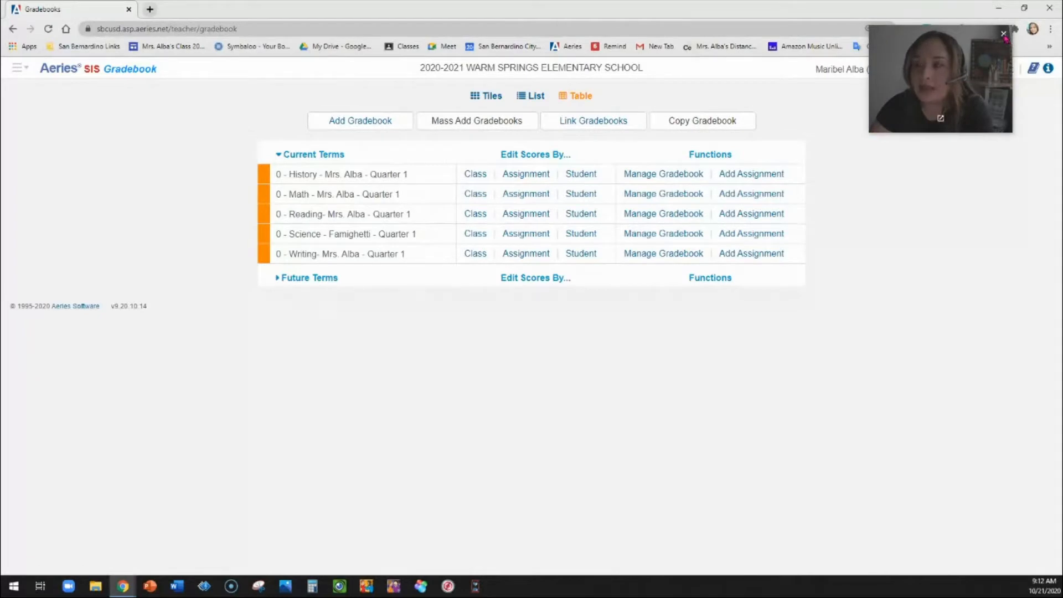
left_click(1003, 33)
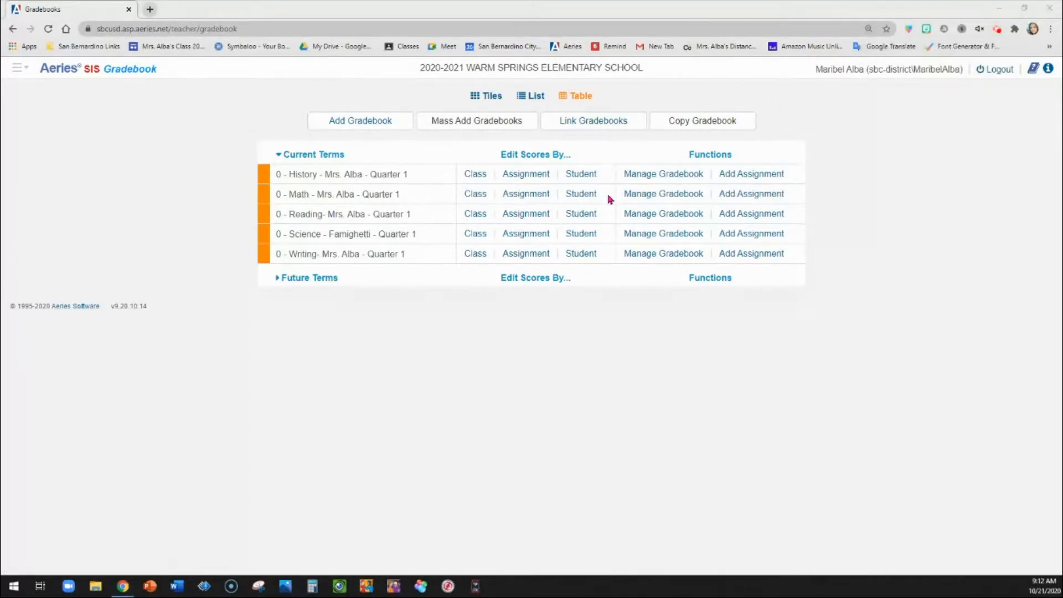
mouse_move(609, 173)
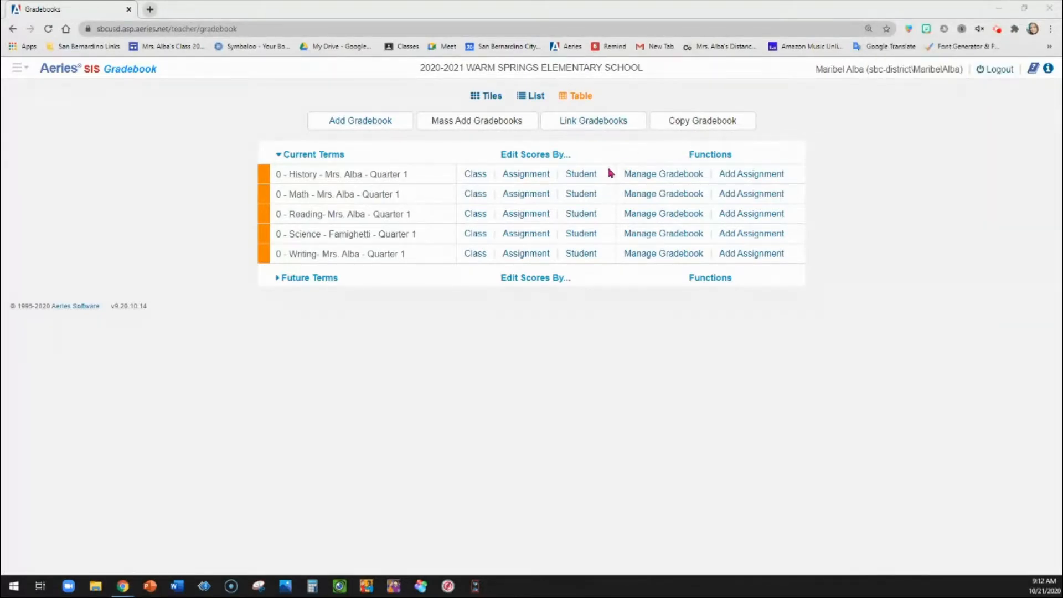
mouse_move(453, 333)
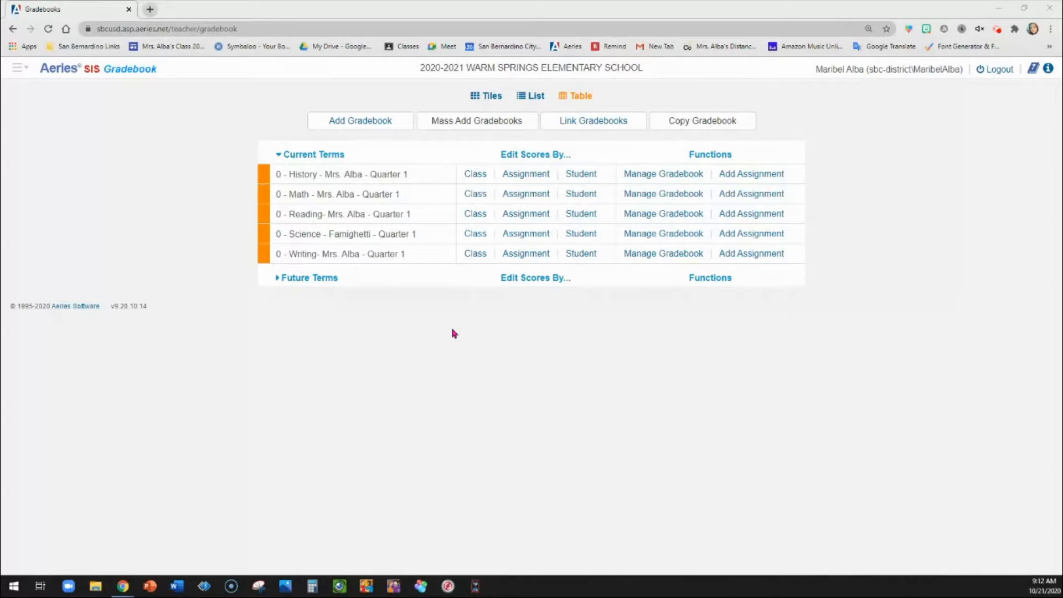
mouse_move(414, 350)
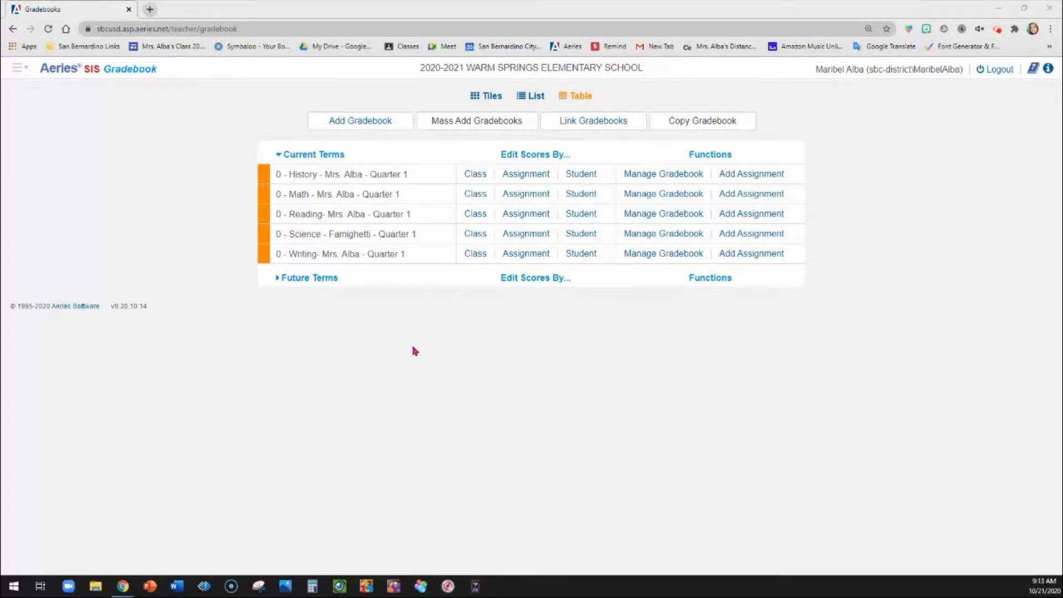
mouse_move(392, 214)
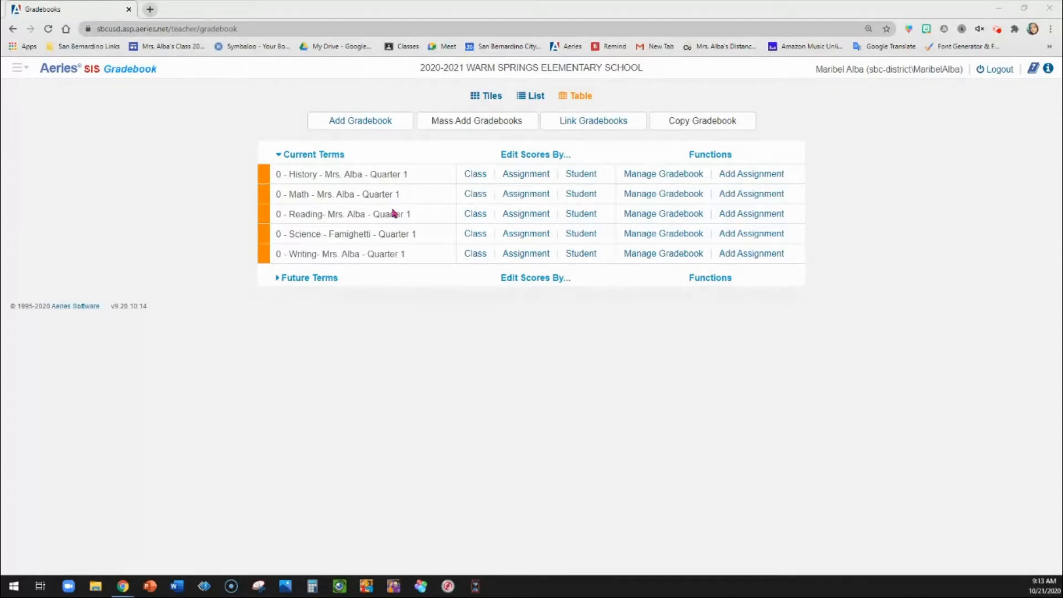
mouse_move(342, 194)
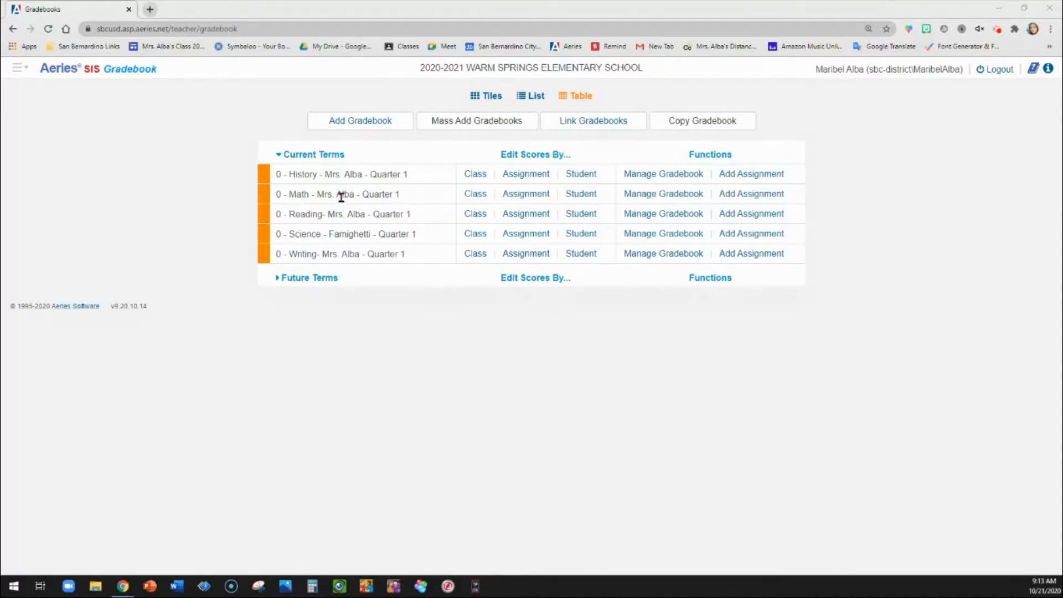
mouse_move(375, 191)
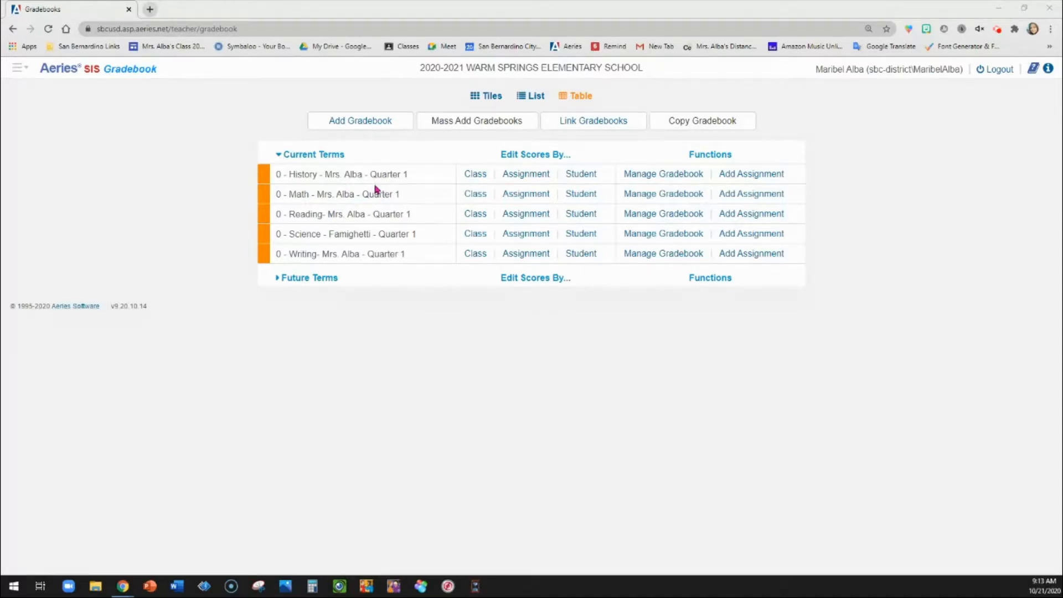
mouse_move(372, 197)
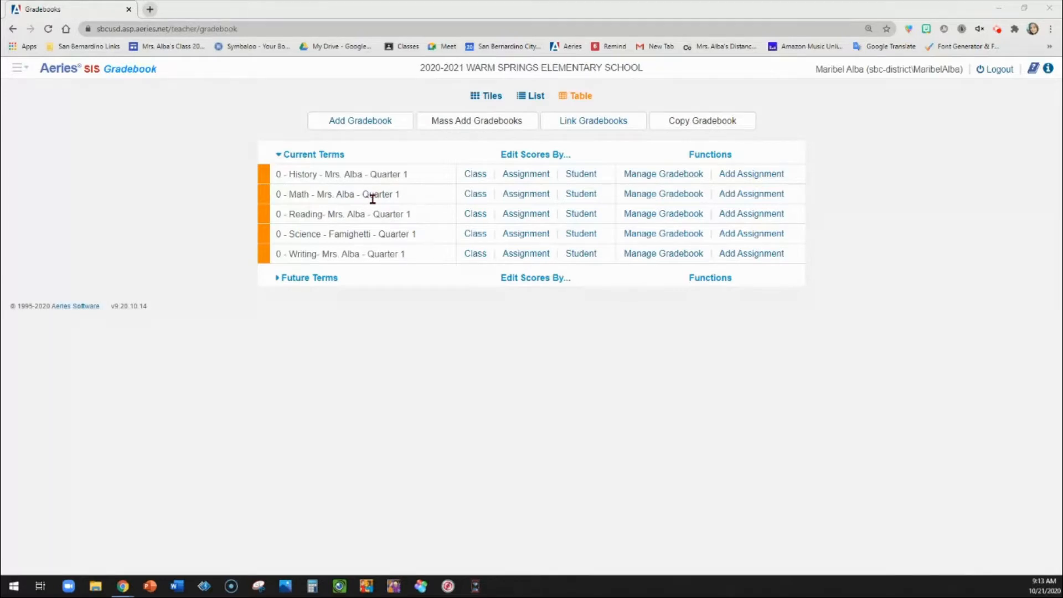
mouse_move(552, 173)
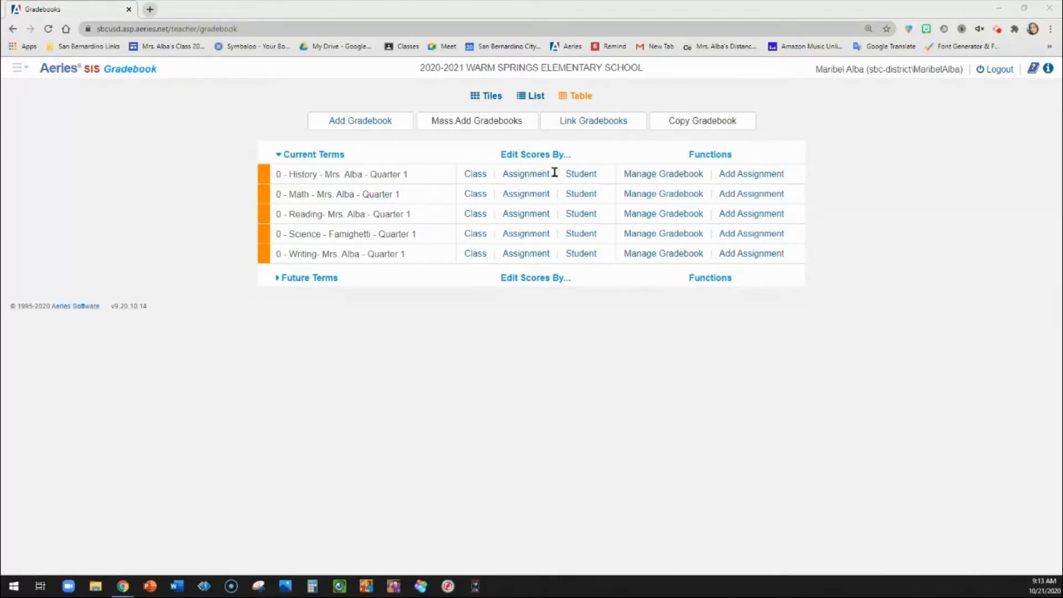
Open Manage Gradebook for '0 - History - Mrs. Alba' and review its Edit Gradebook settings
left_click(662, 173)
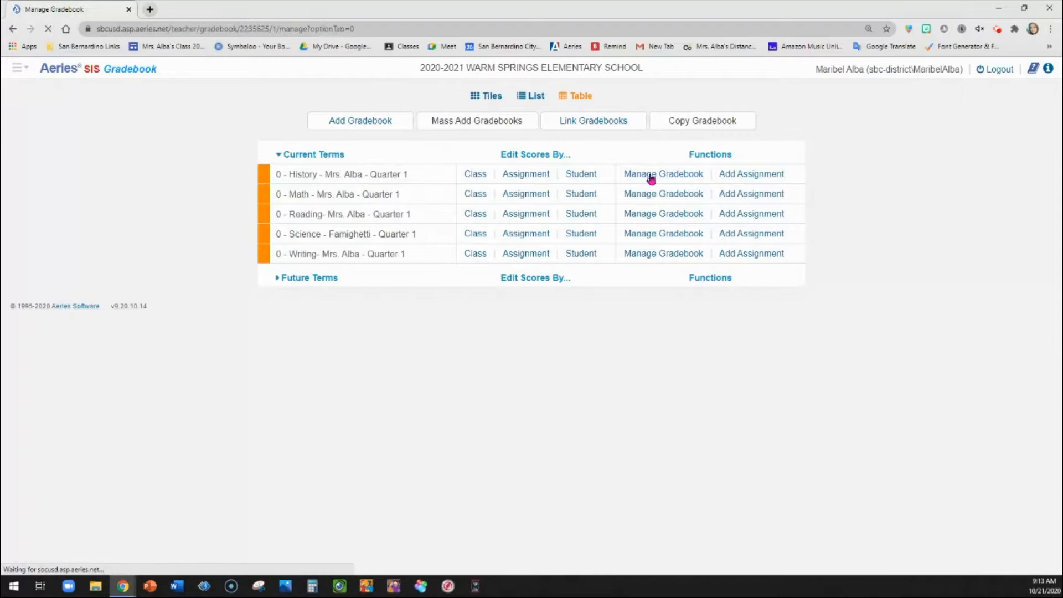
left_click(663, 173)
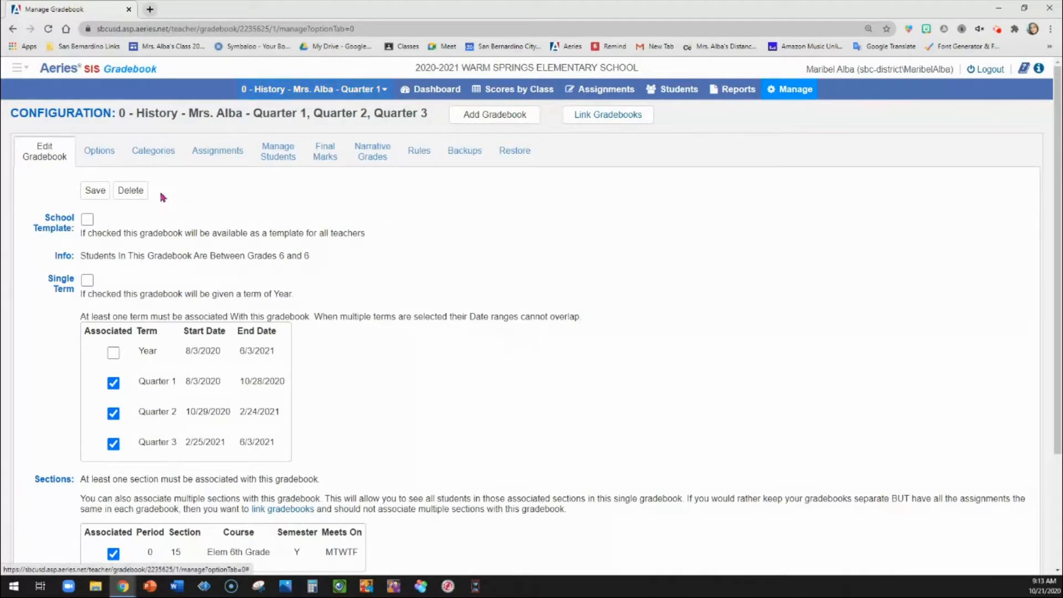
mouse_move(256, 270)
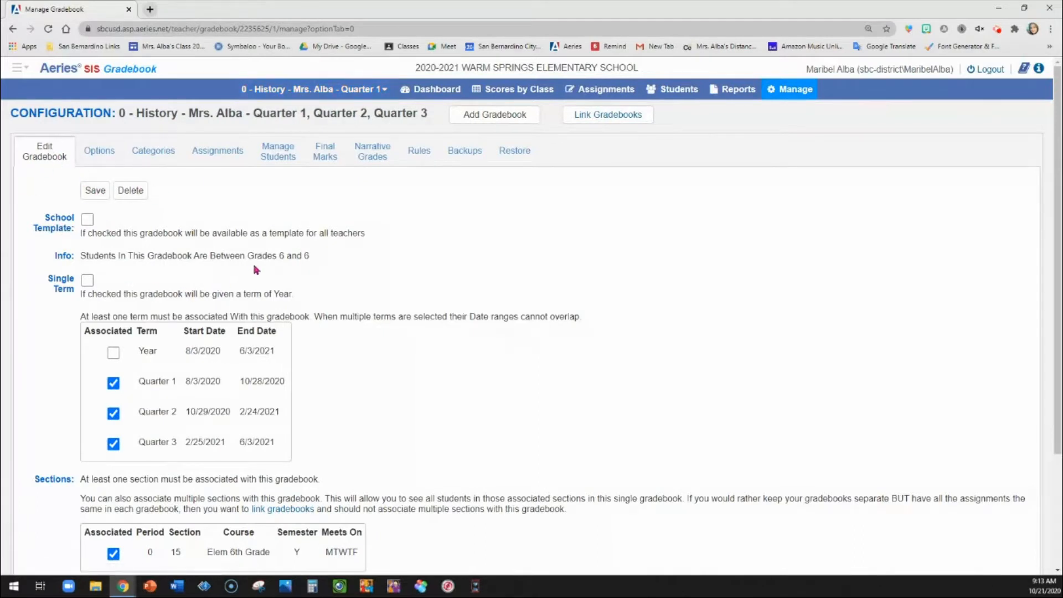
scroll("down", 3)
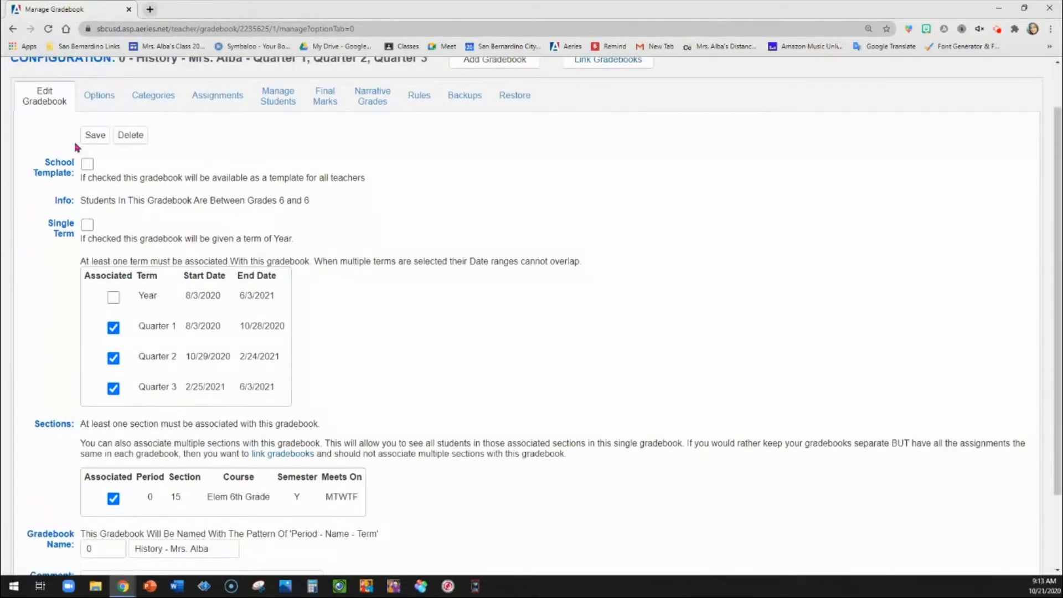
mouse_move(106, 173)
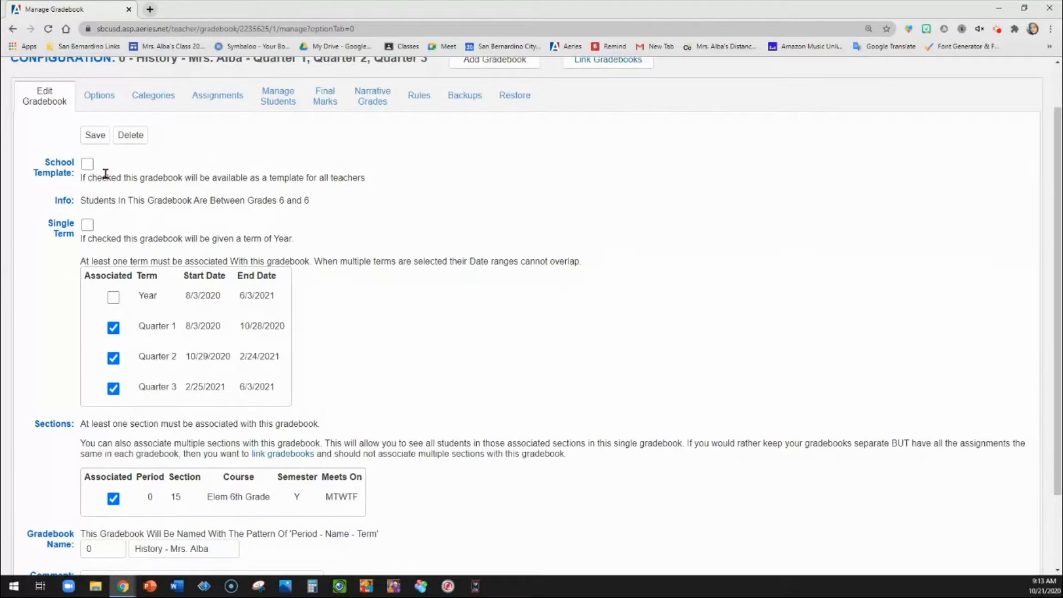
mouse_move(149, 199)
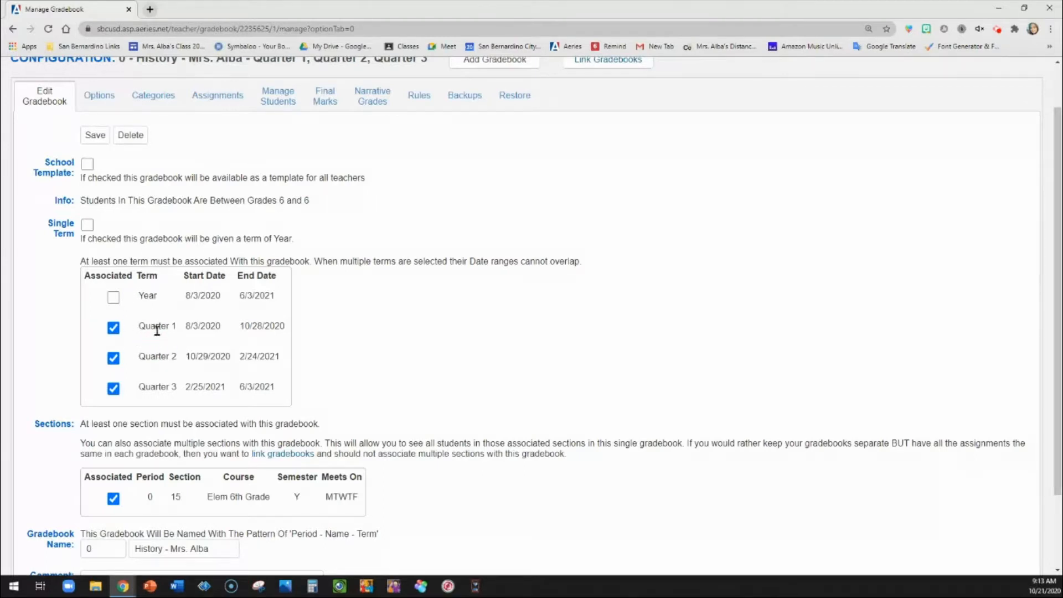
mouse_move(209, 310)
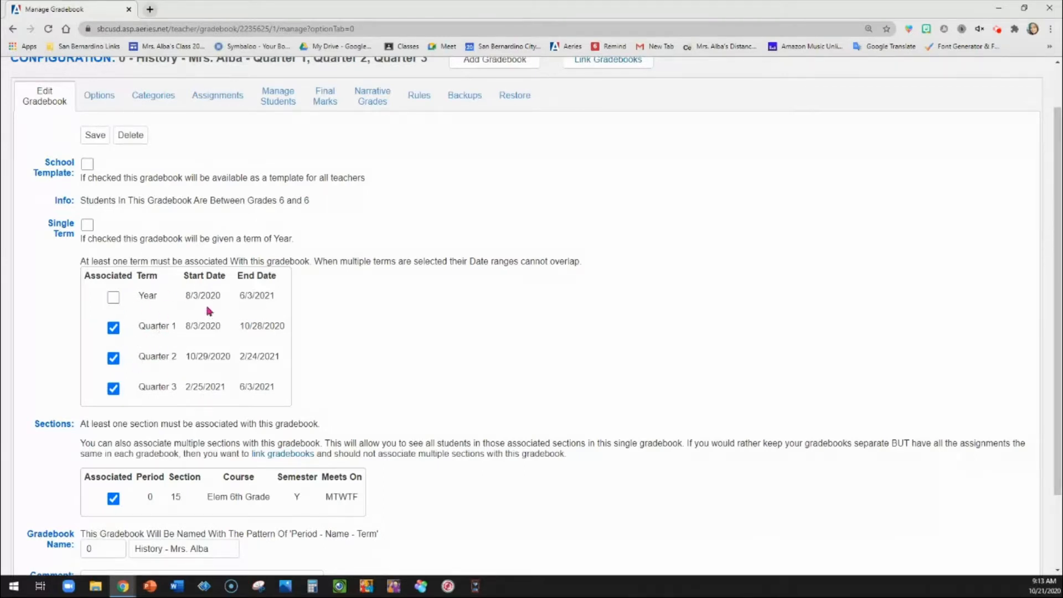
scroll("down", 3)
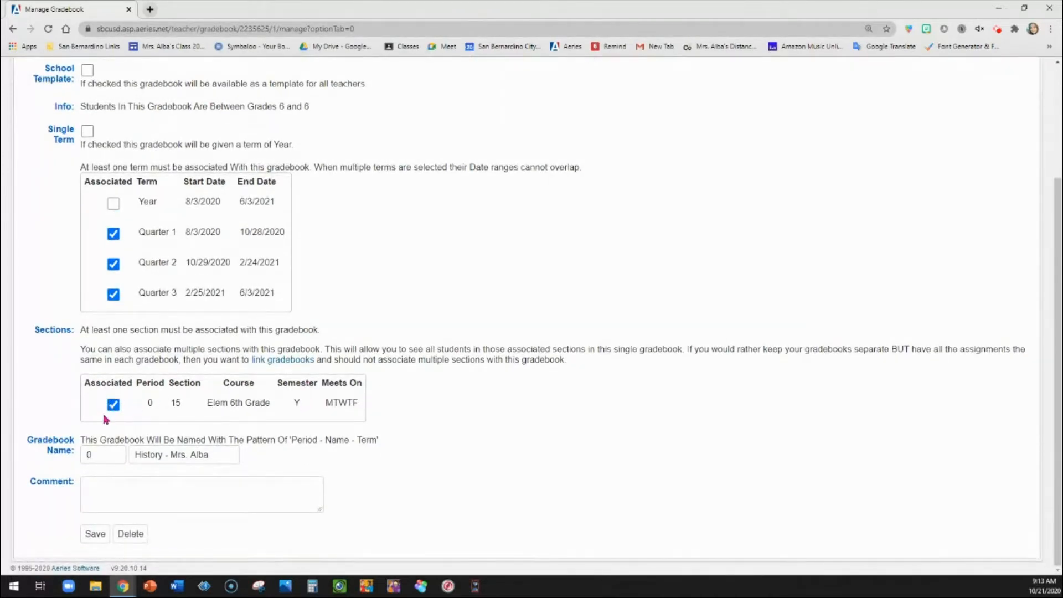
mouse_move(122, 378)
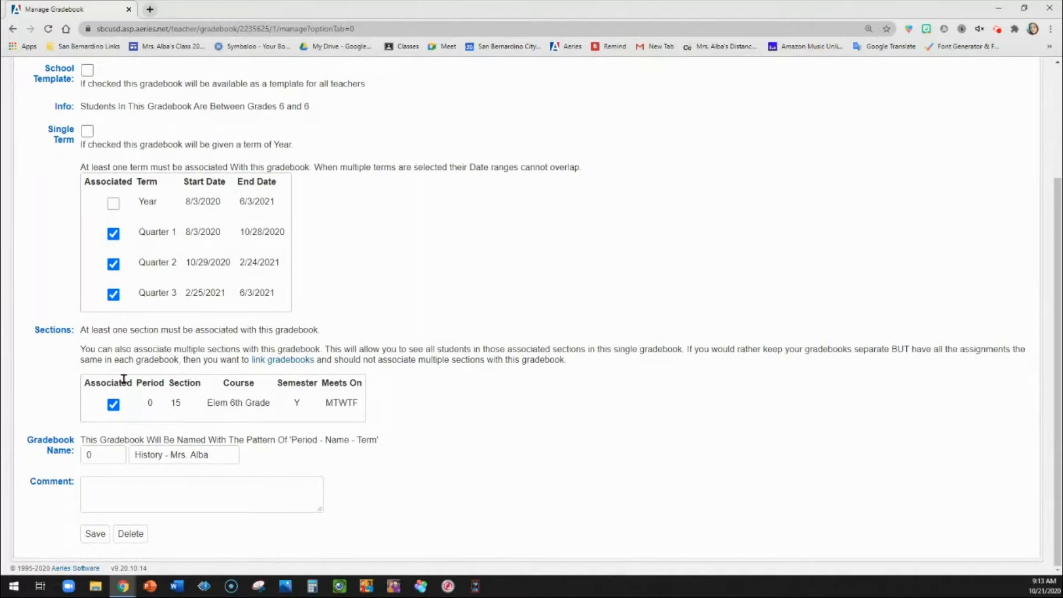
left_click(183, 454)
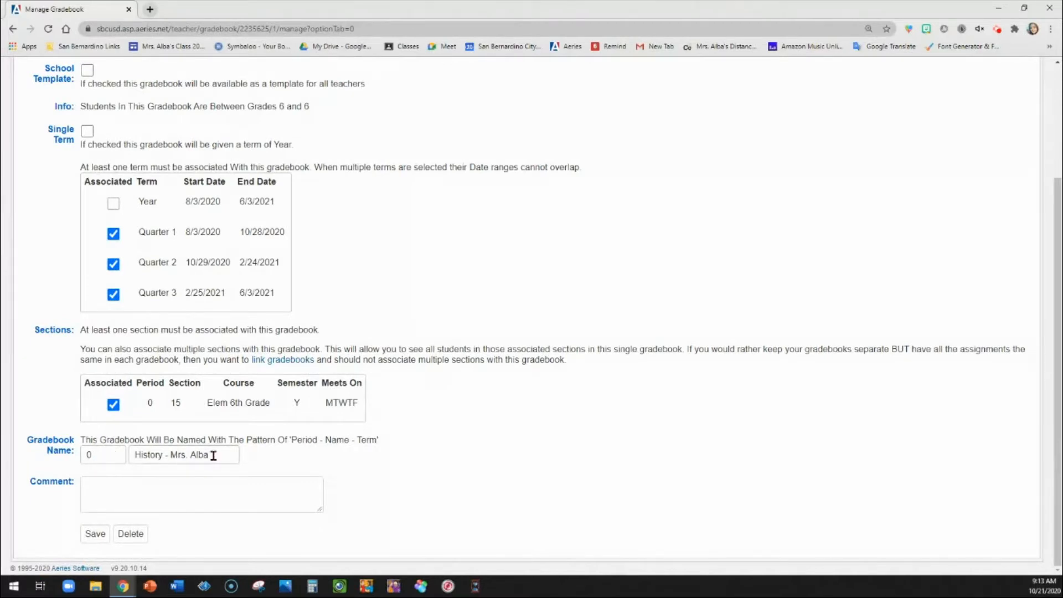
double_click(149, 454)
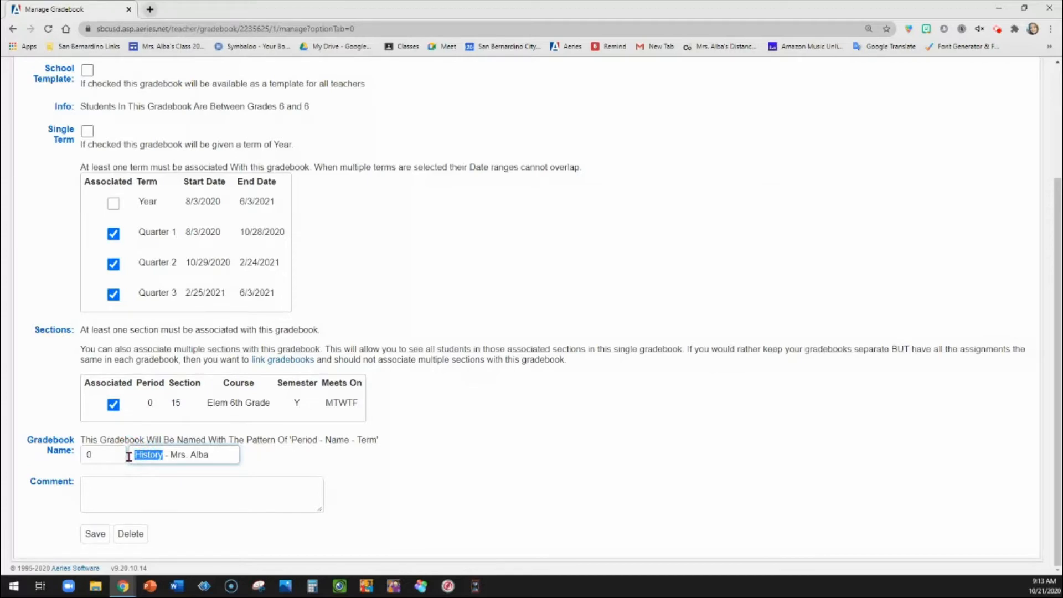
scroll("up", 3)
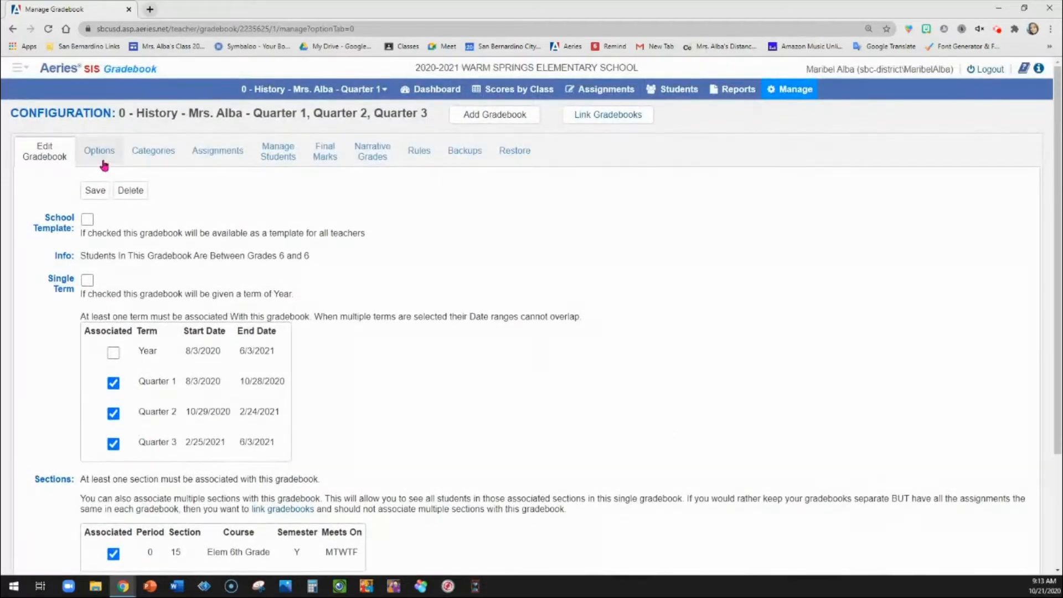
left_click(98, 150)
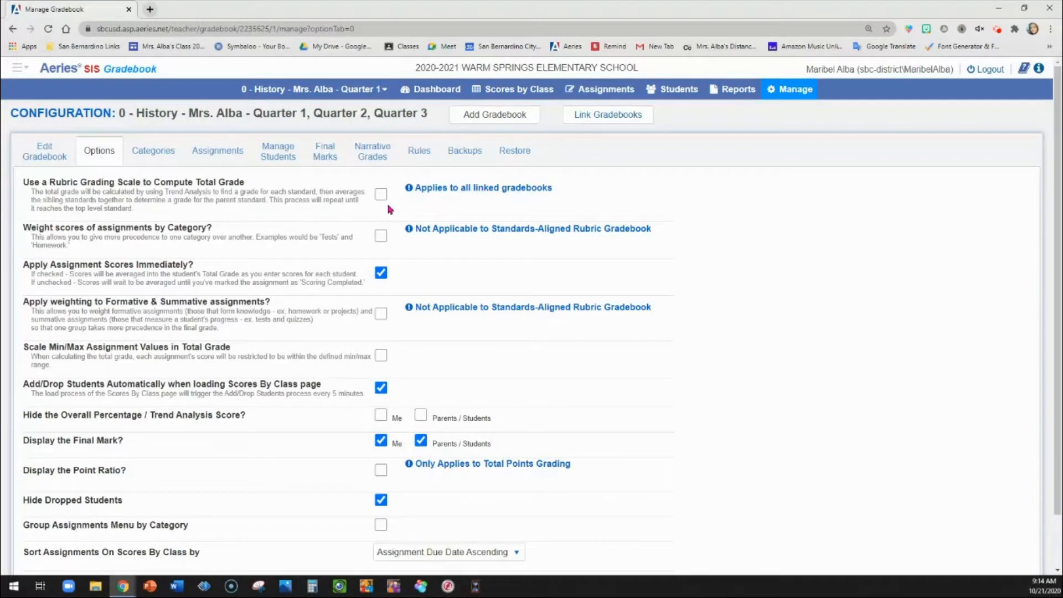
mouse_move(312, 256)
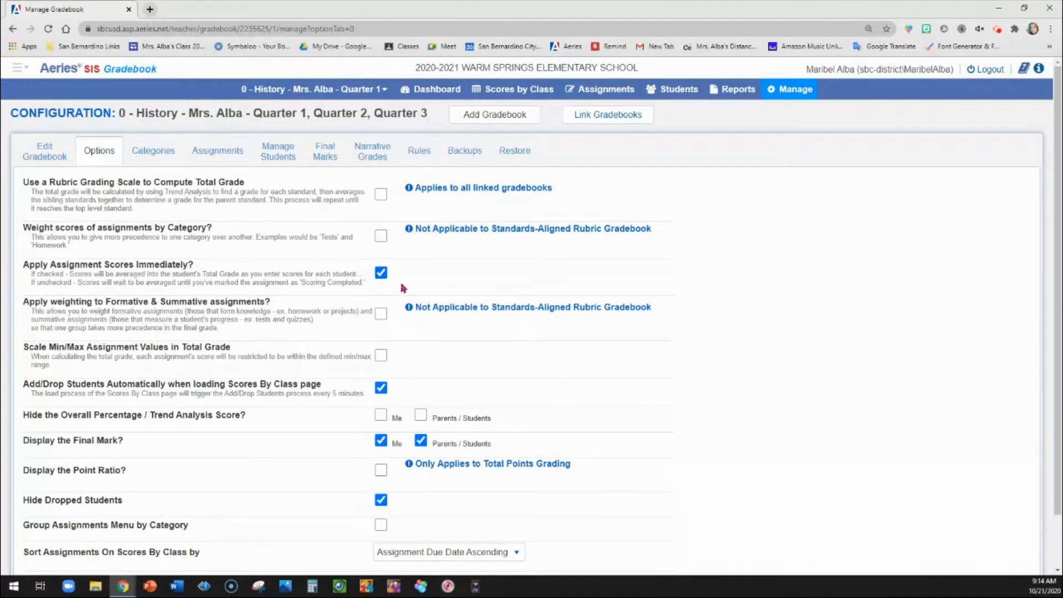
scroll("down", 3)
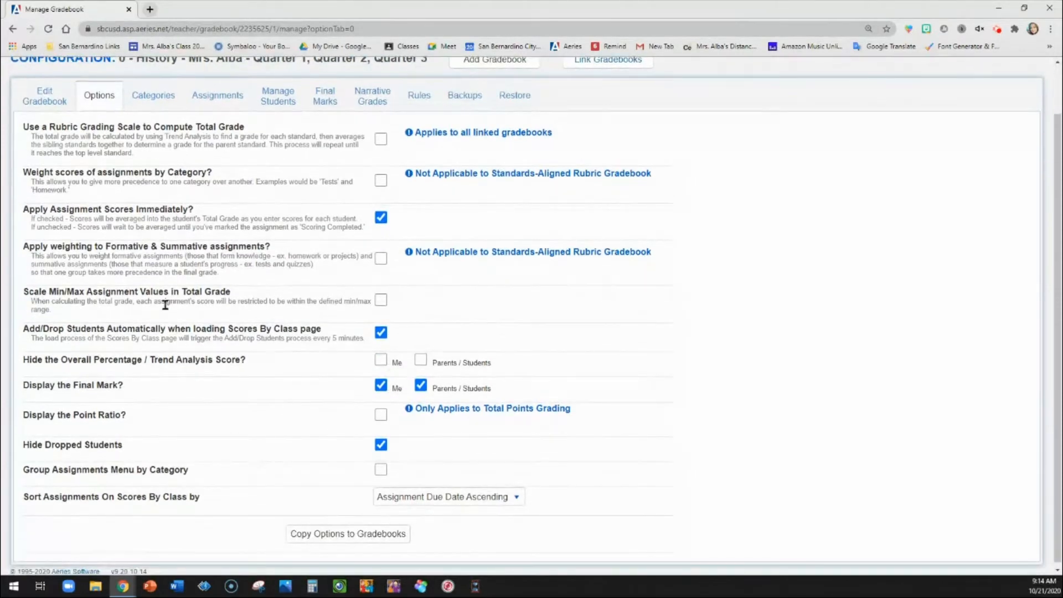
mouse_move(22, 337)
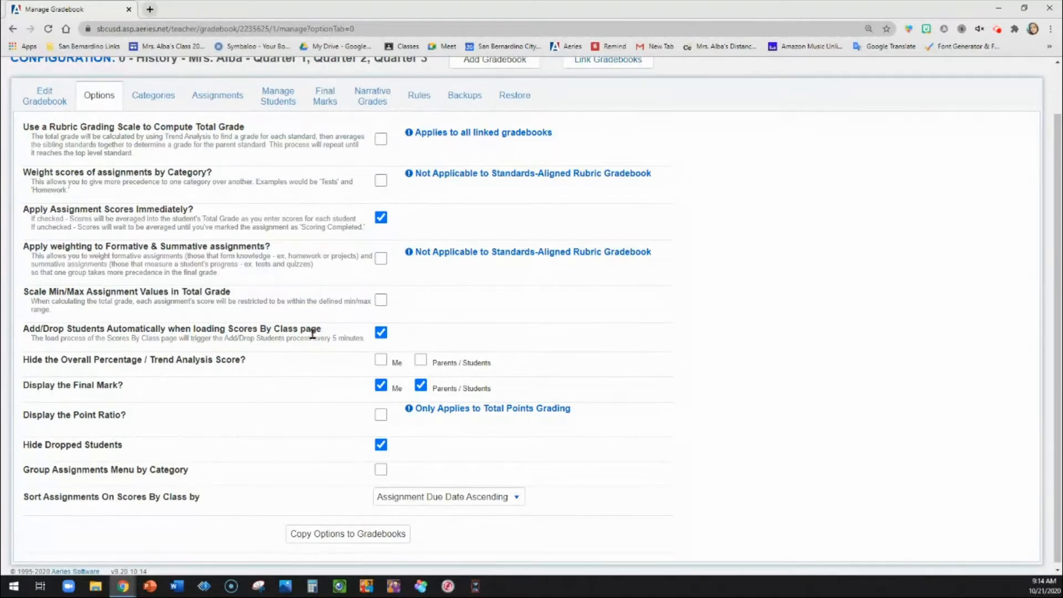
mouse_move(263, 339)
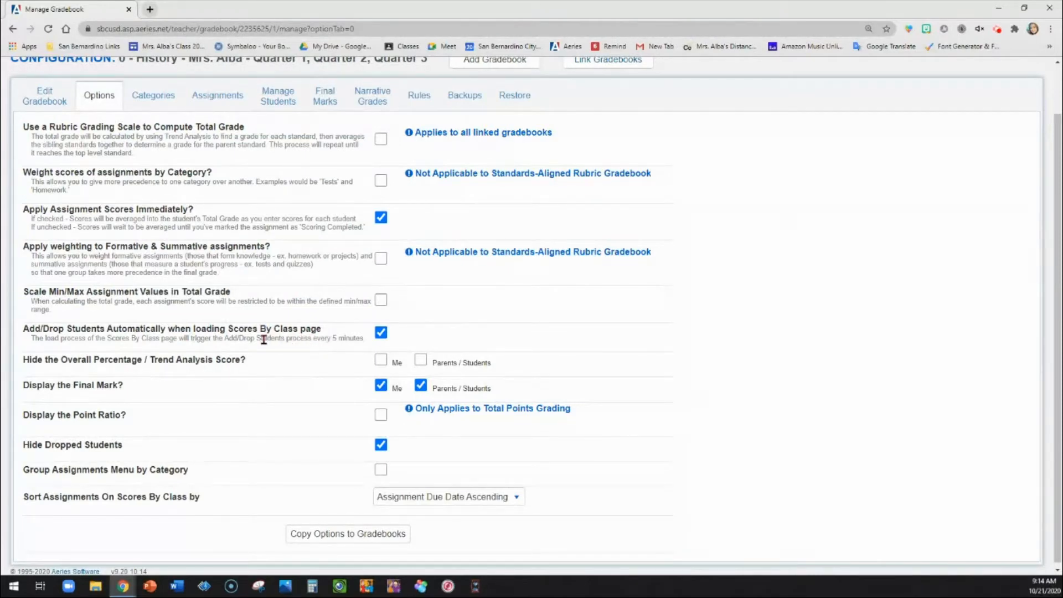
mouse_move(323, 332)
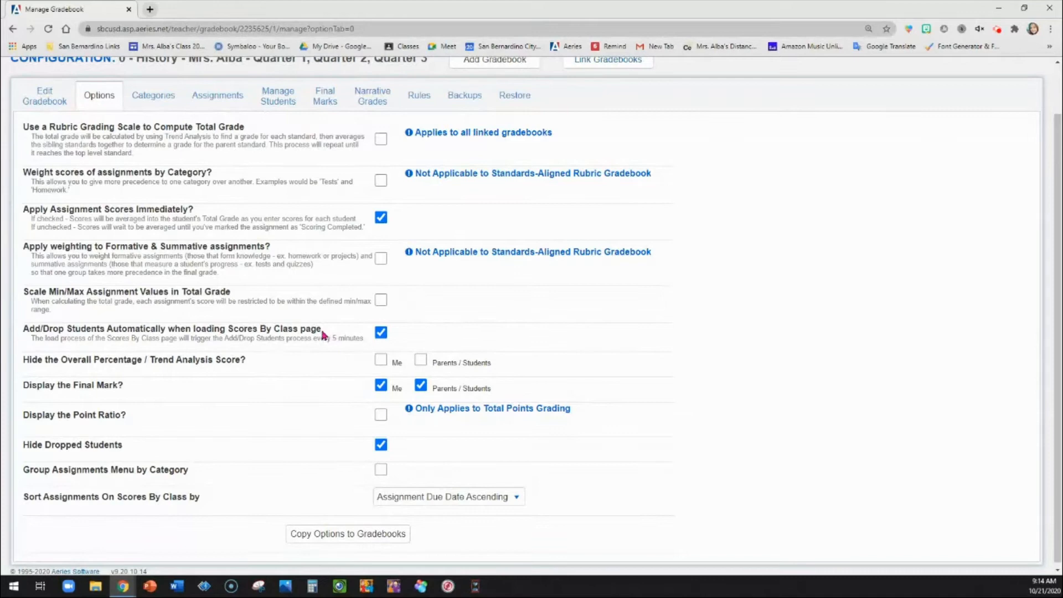
mouse_move(405, 334)
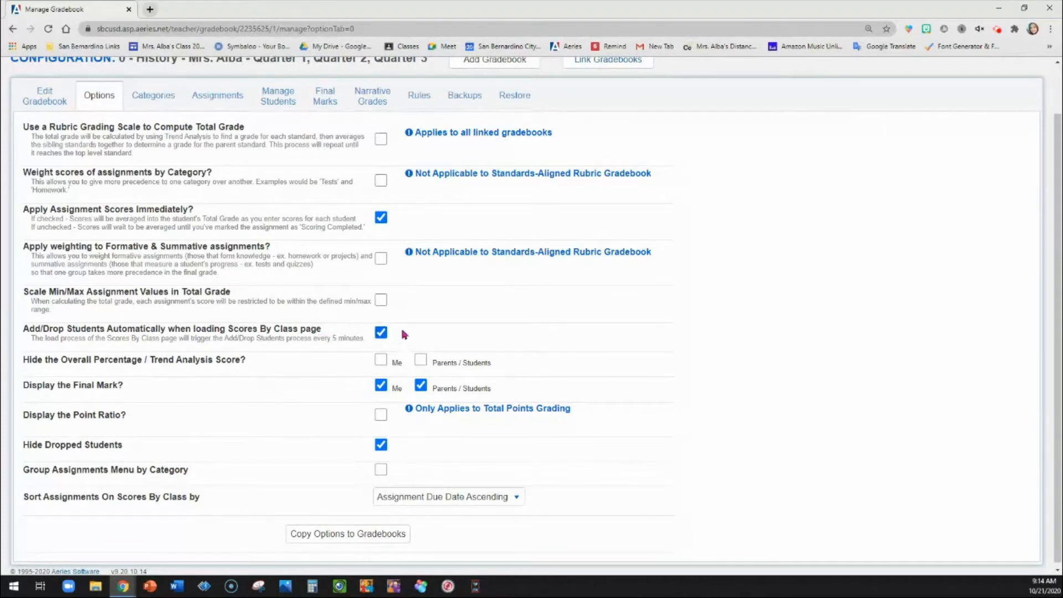
mouse_move(386, 345)
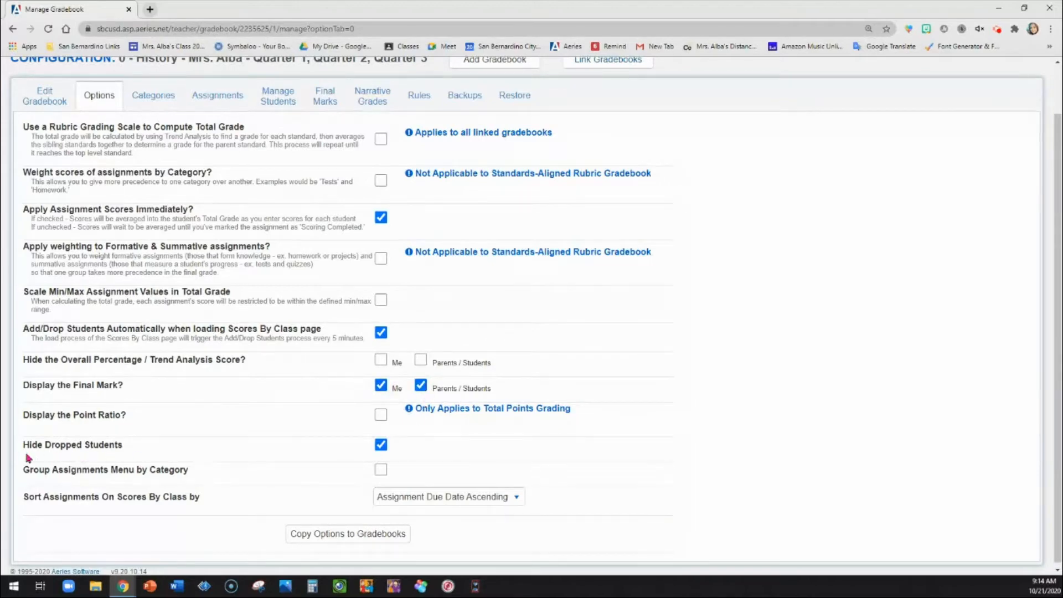
mouse_move(397, 454)
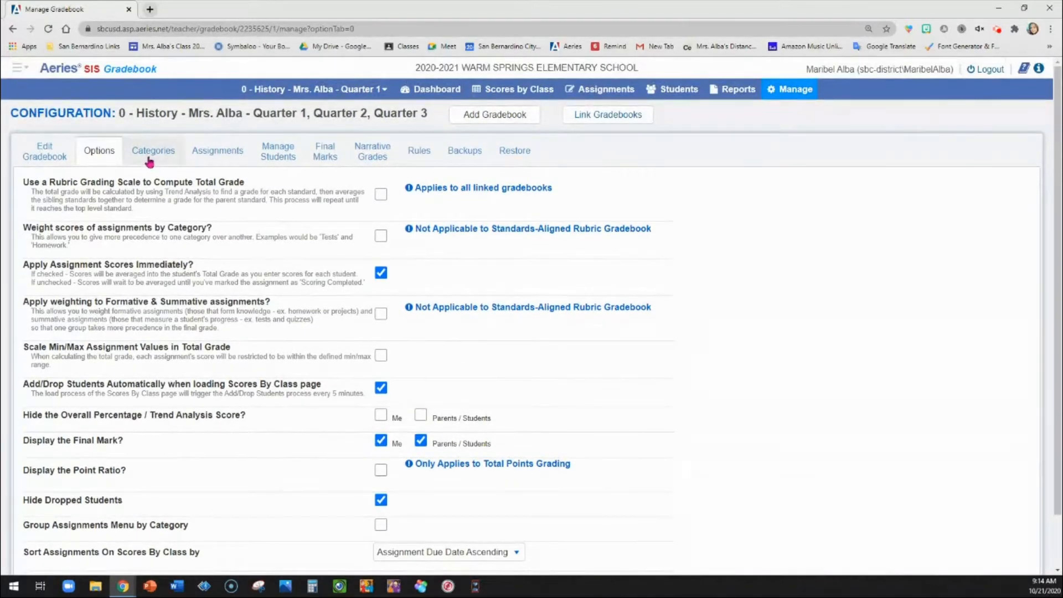
Show the Categories tab listing the Classwork and Tests categories
left_click(153, 150)
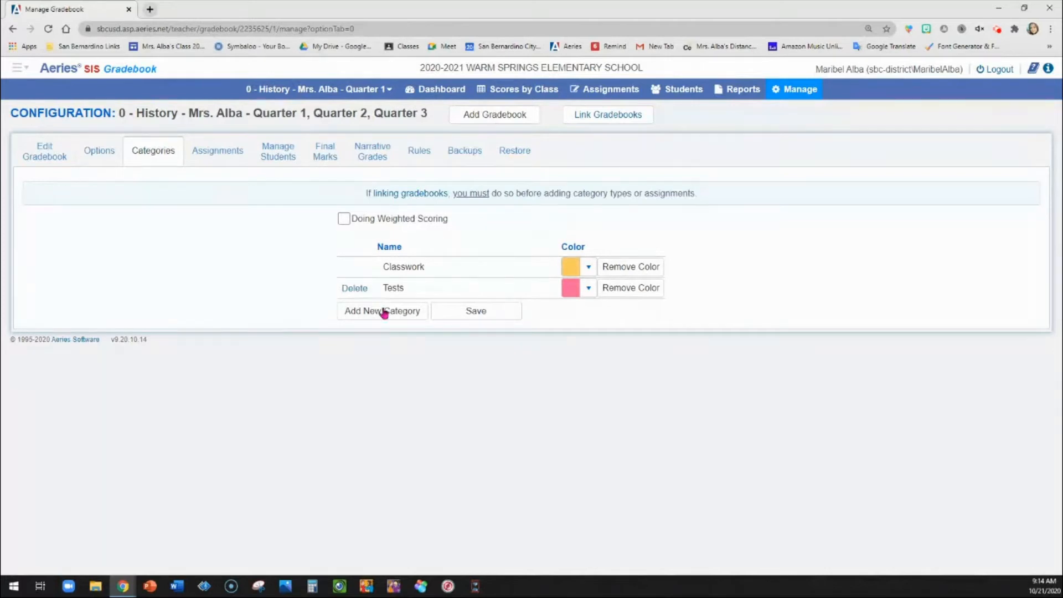
mouse_move(415, 378)
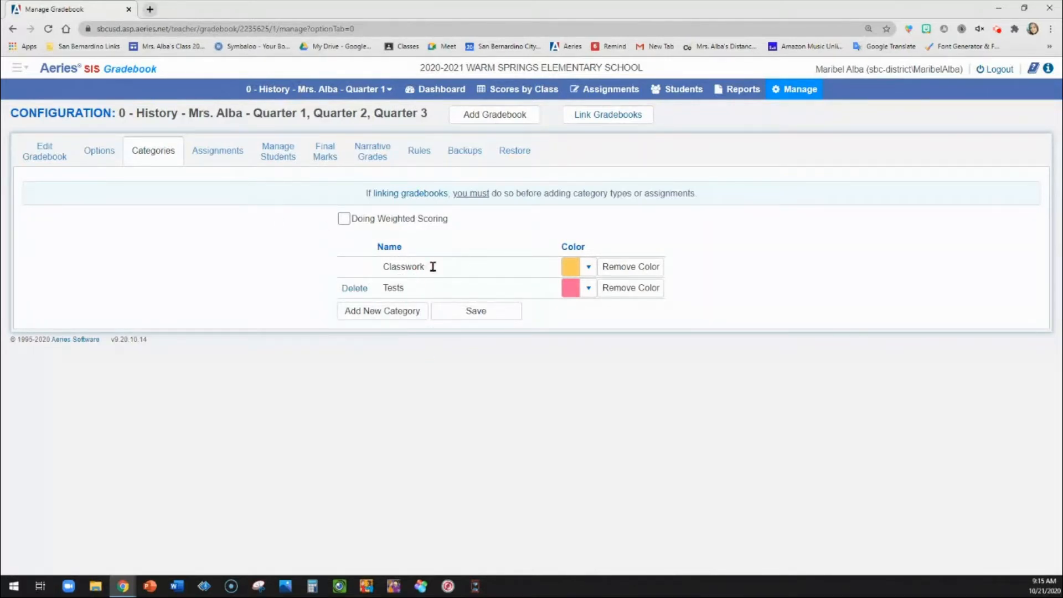
Show the Assignments tab with Classwork assignments, due dates and points
left_click(217, 150)
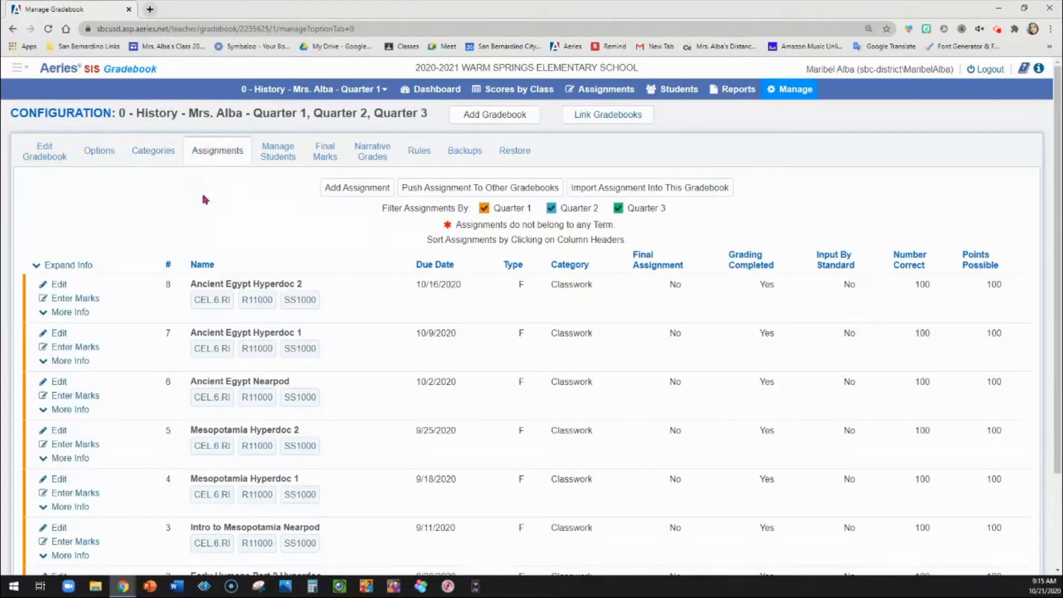
mouse_move(341, 208)
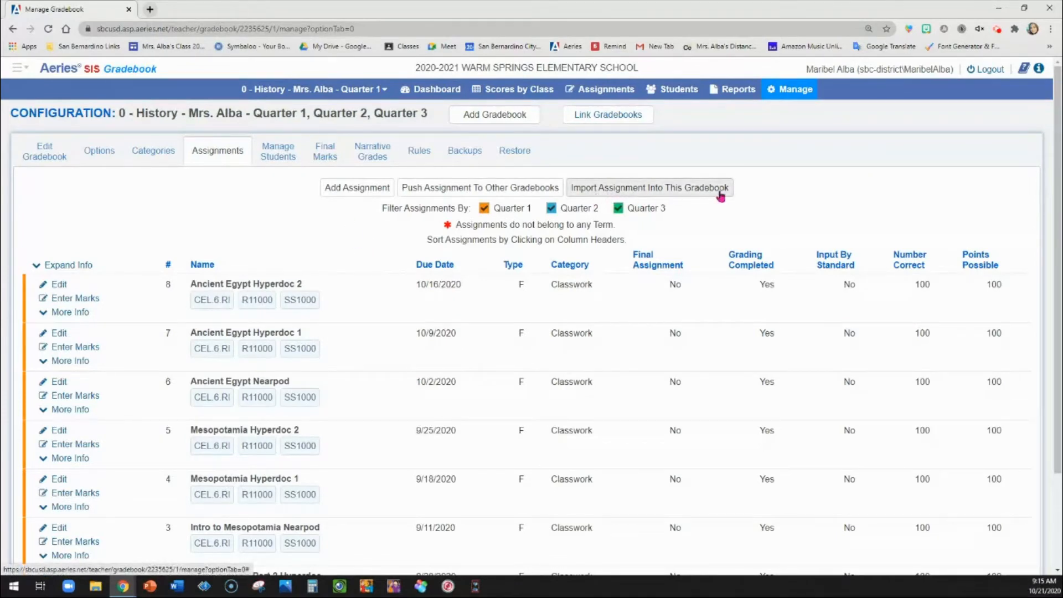
mouse_move(708, 211)
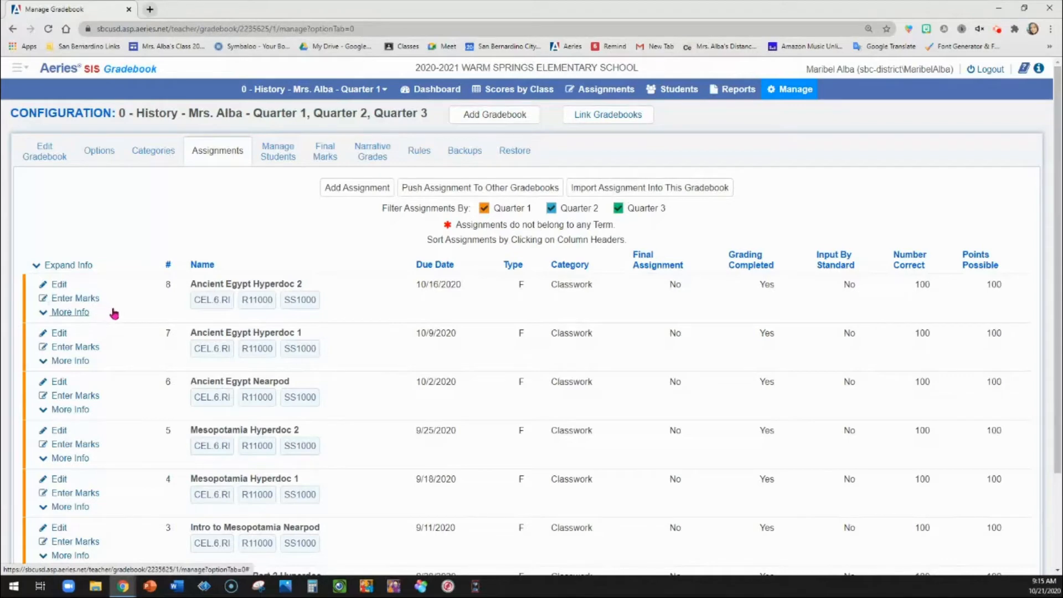
mouse_move(305, 329)
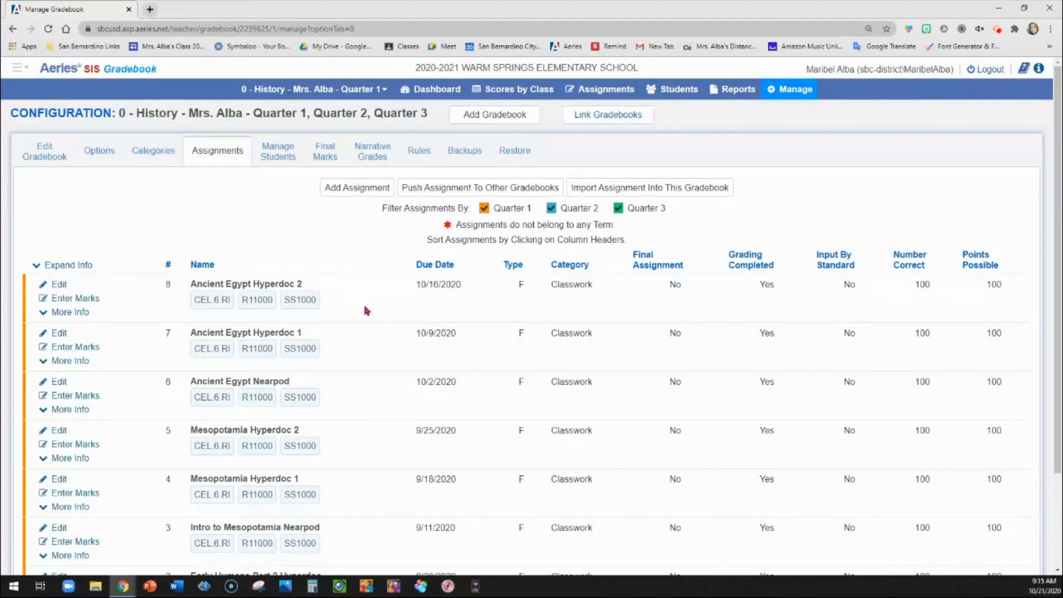
mouse_move(205, 366)
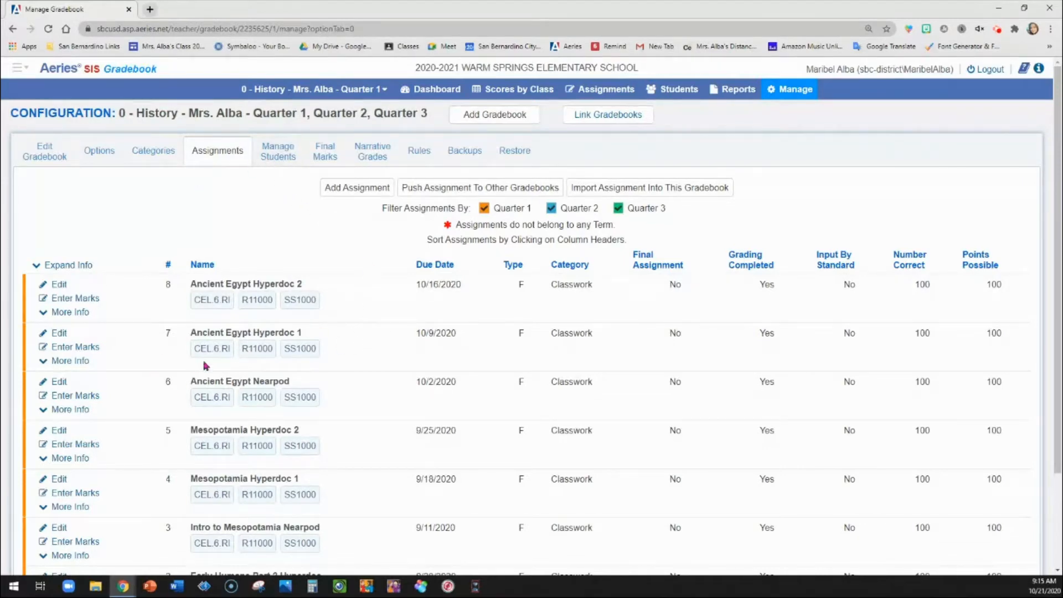
Review the Manage Students roster with start and end dates and one dropped student
left_click(277, 151)
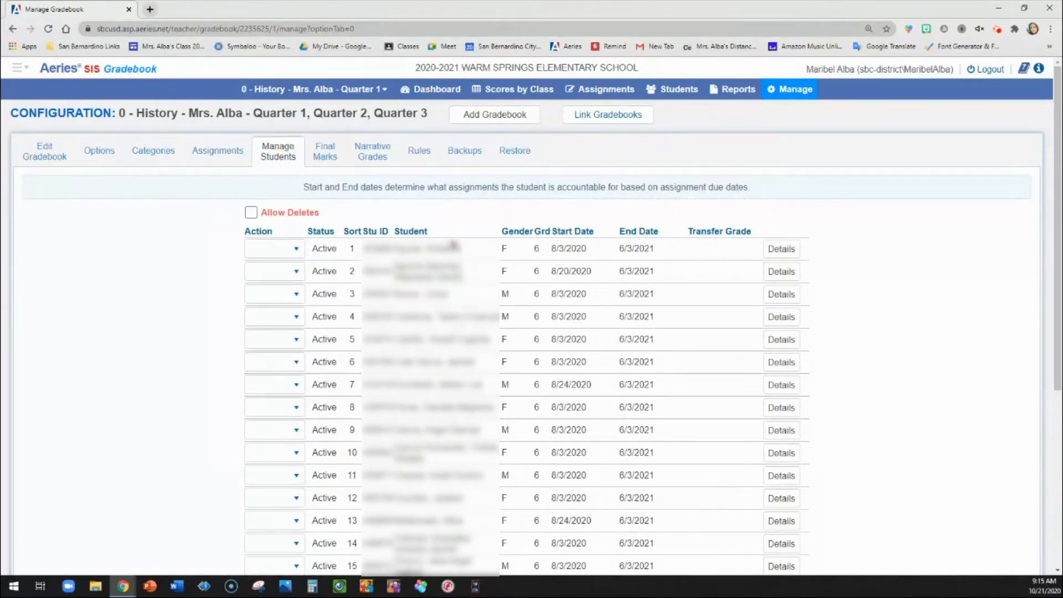
scroll("down", 3)
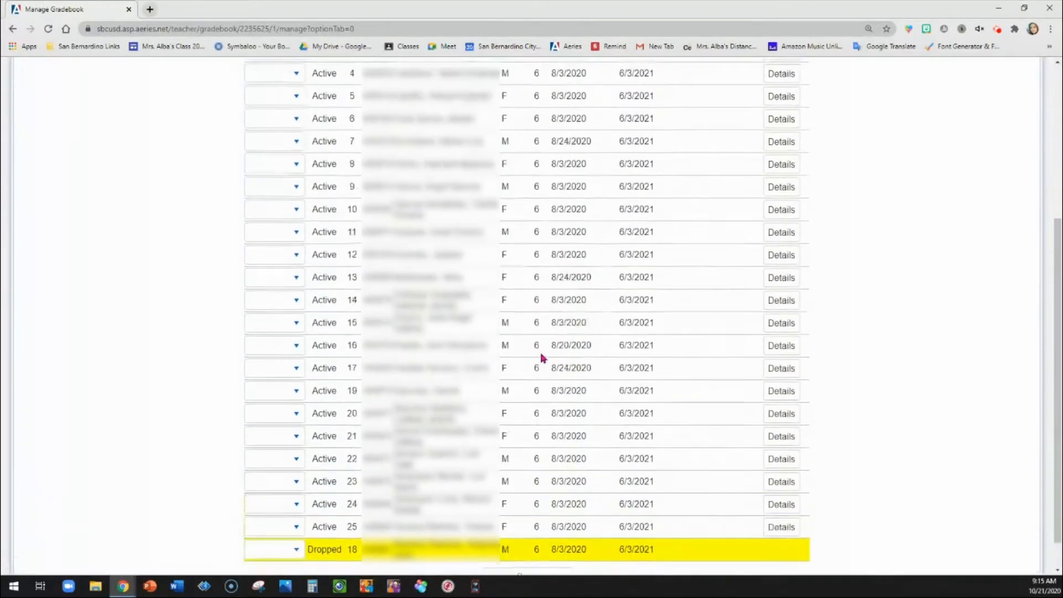
scroll("up", 3)
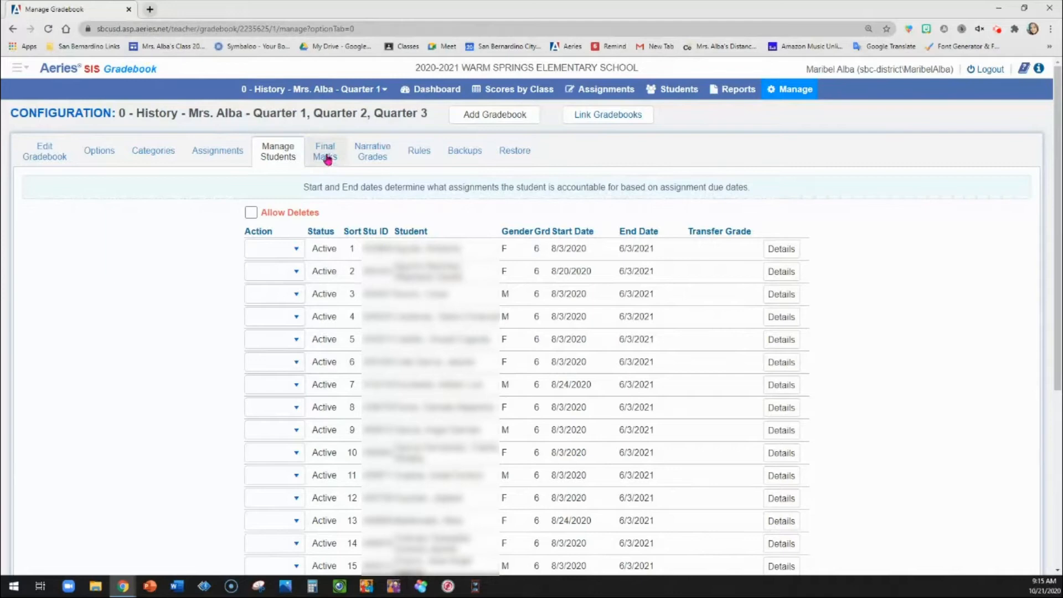
Show the Final Marks tab with Low % and High % ranges for marks 4 through 1
left_click(325, 151)
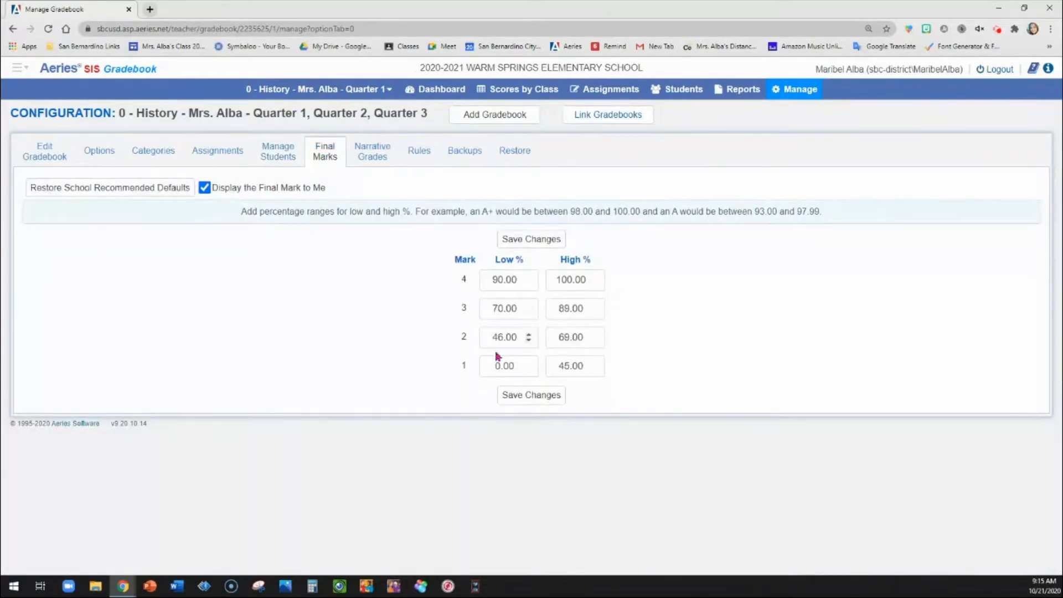
mouse_move(504, 308)
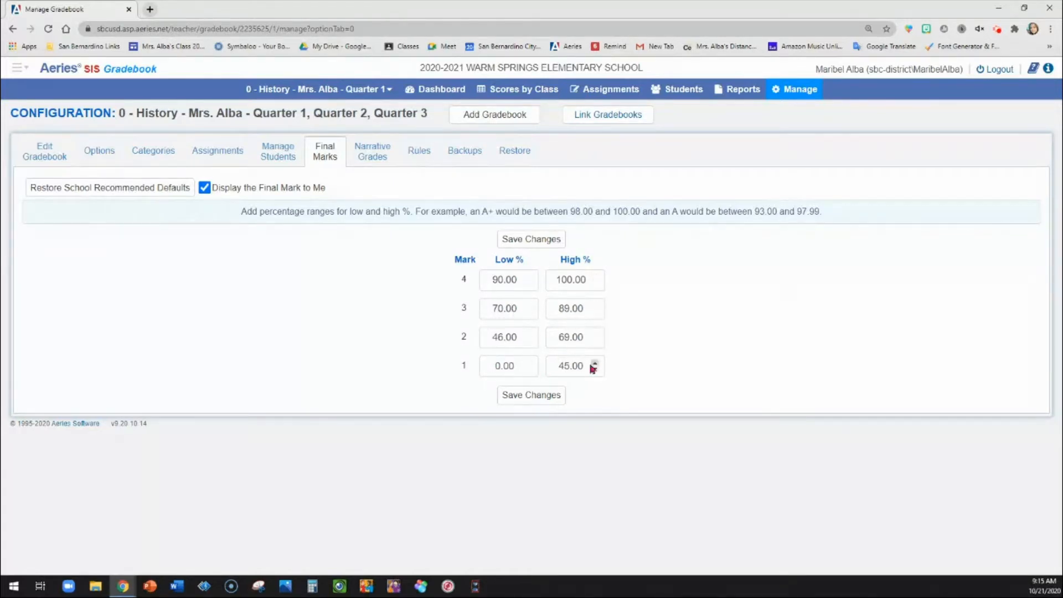
mouse_move(473, 372)
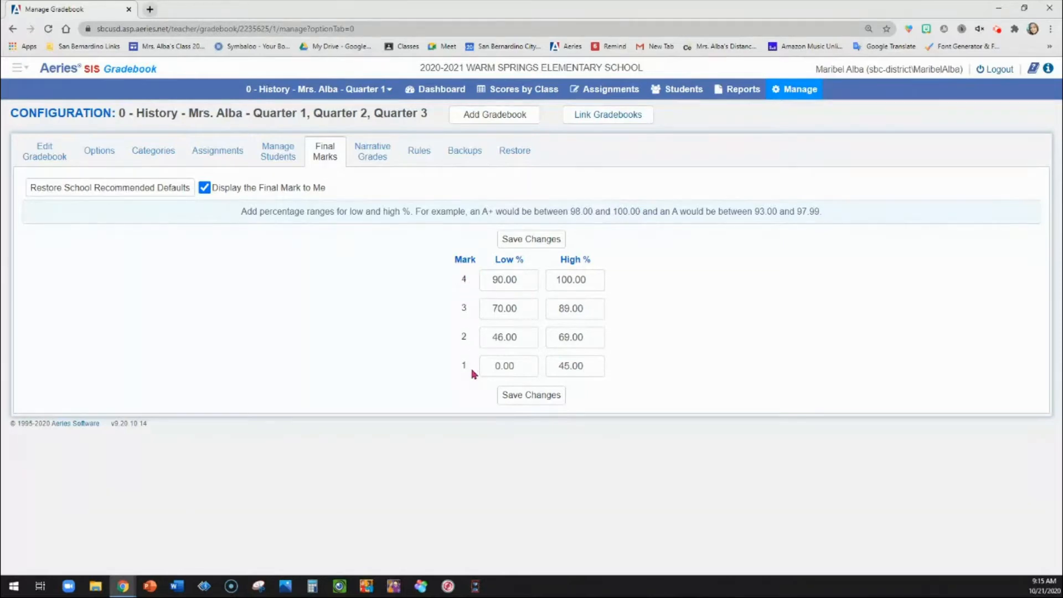
mouse_move(110, 187)
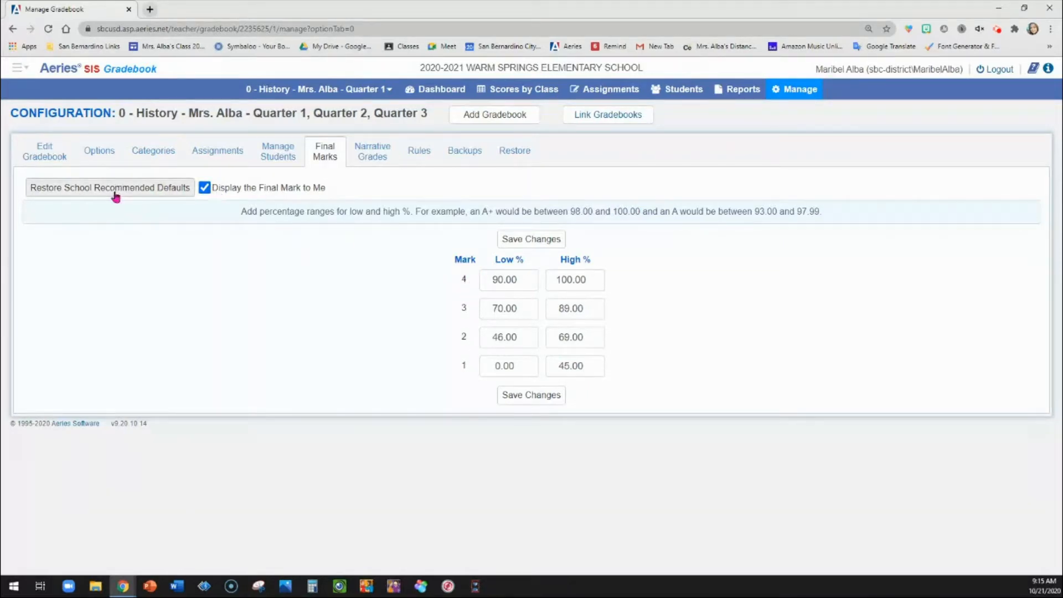
mouse_move(245, 196)
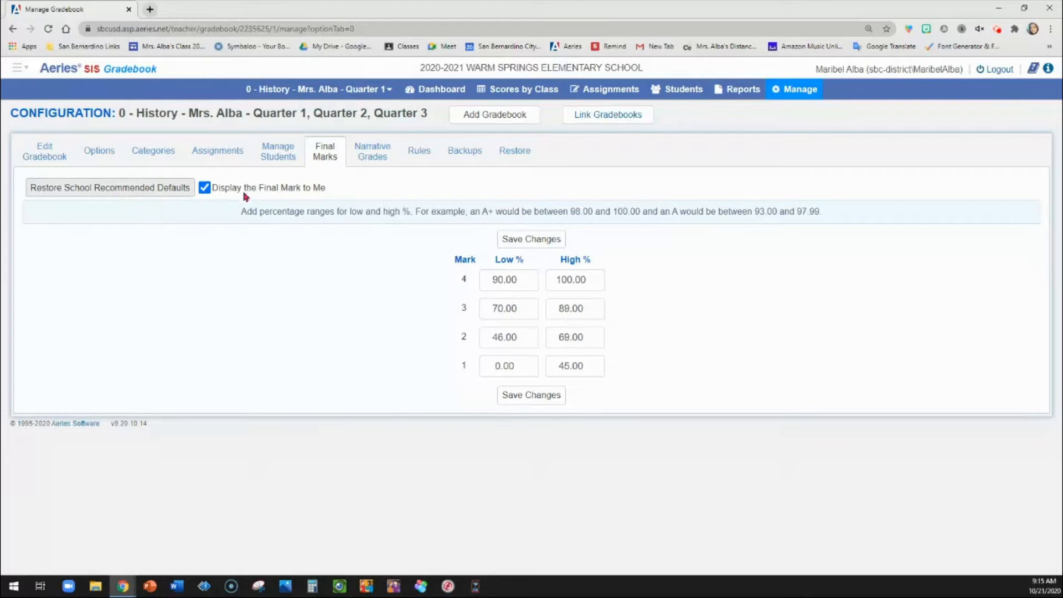
View Narrative Grades and Rules, ending on Backups for all five Mrs. Alba gradebooks
left_click(372, 150)
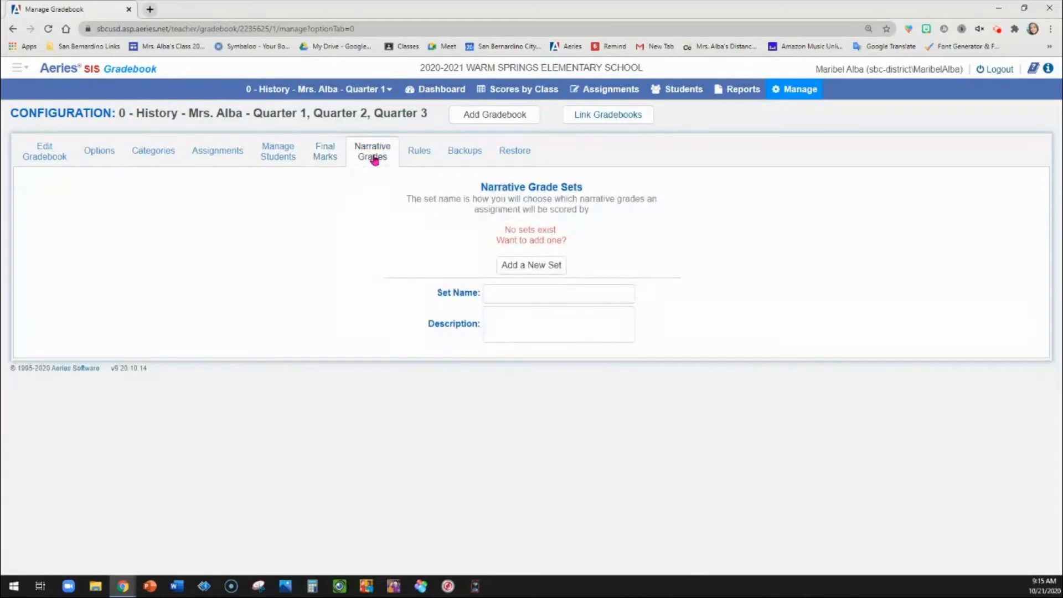
left_click(419, 151)
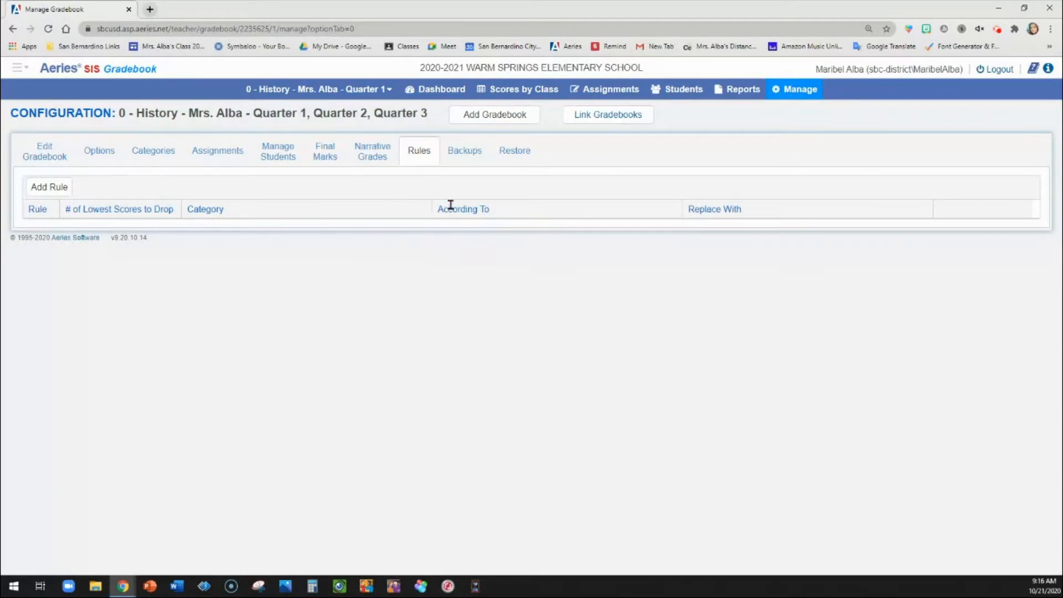
mouse_move(465, 160)
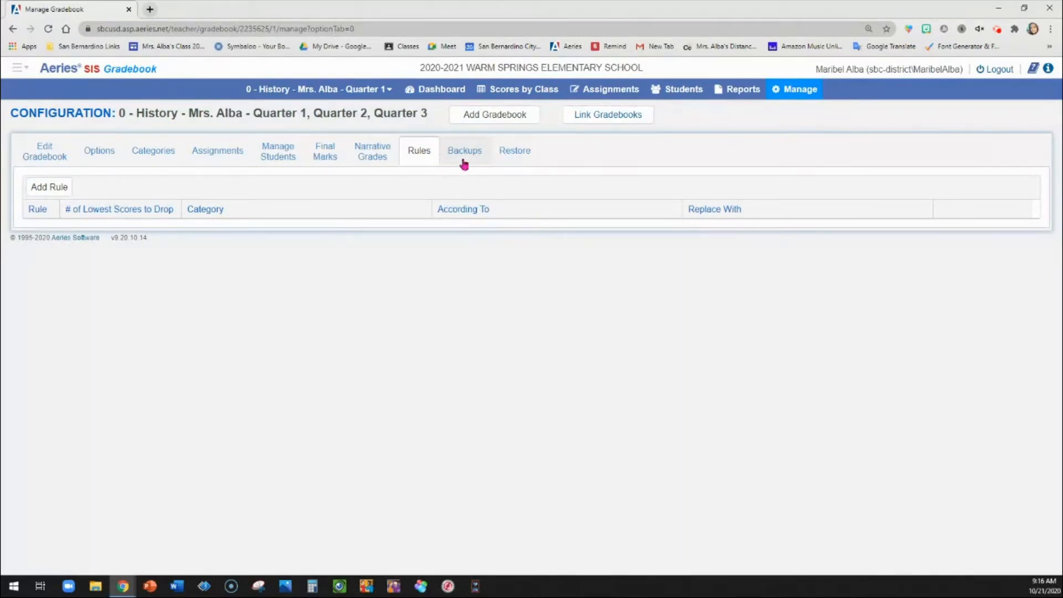
left_click(464, 150)
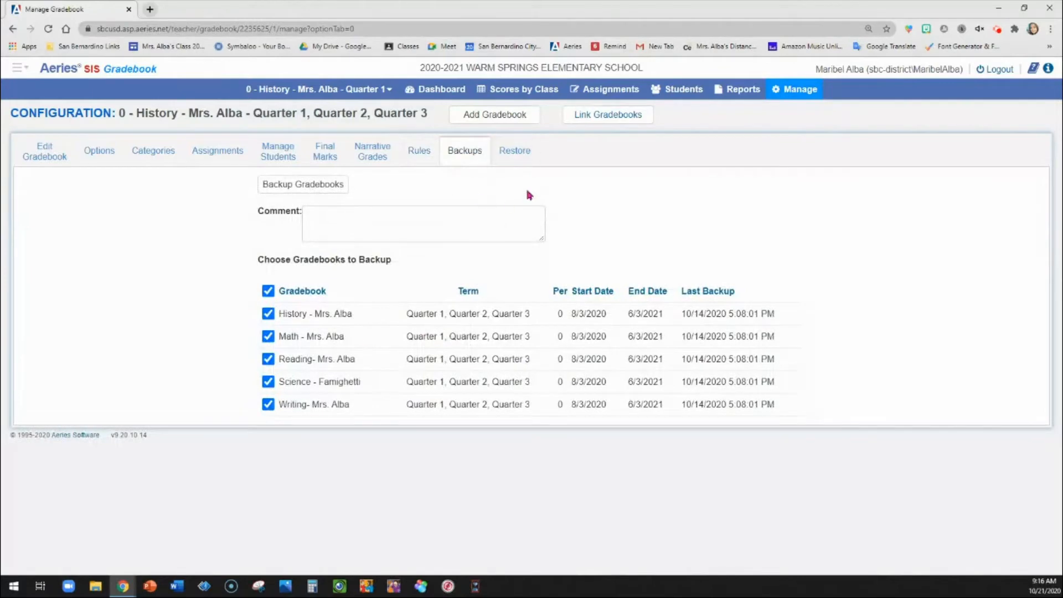
mouse_move(519, 163)
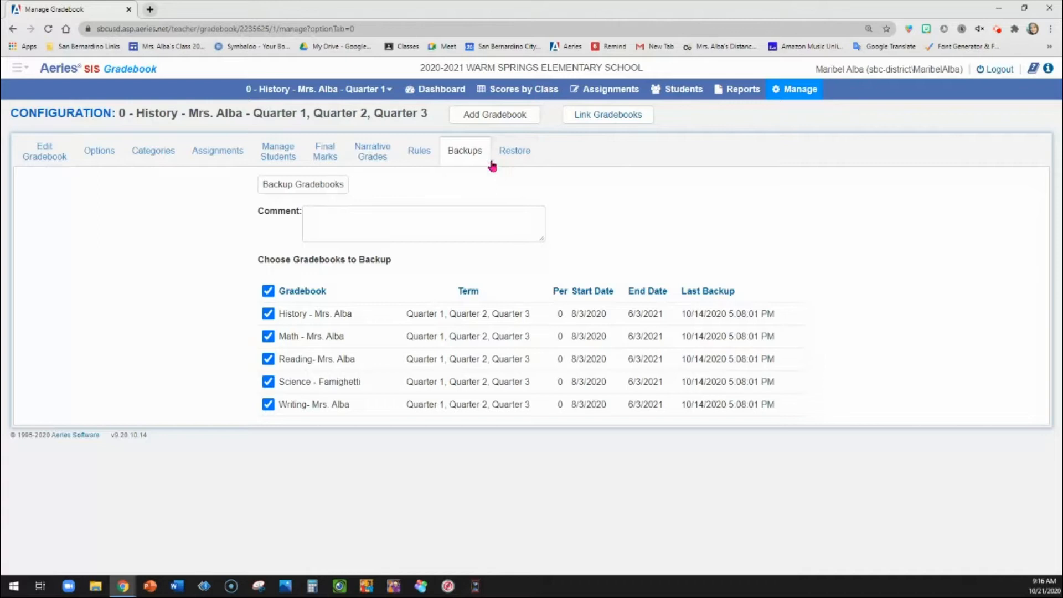
mouse_move(514, 124)
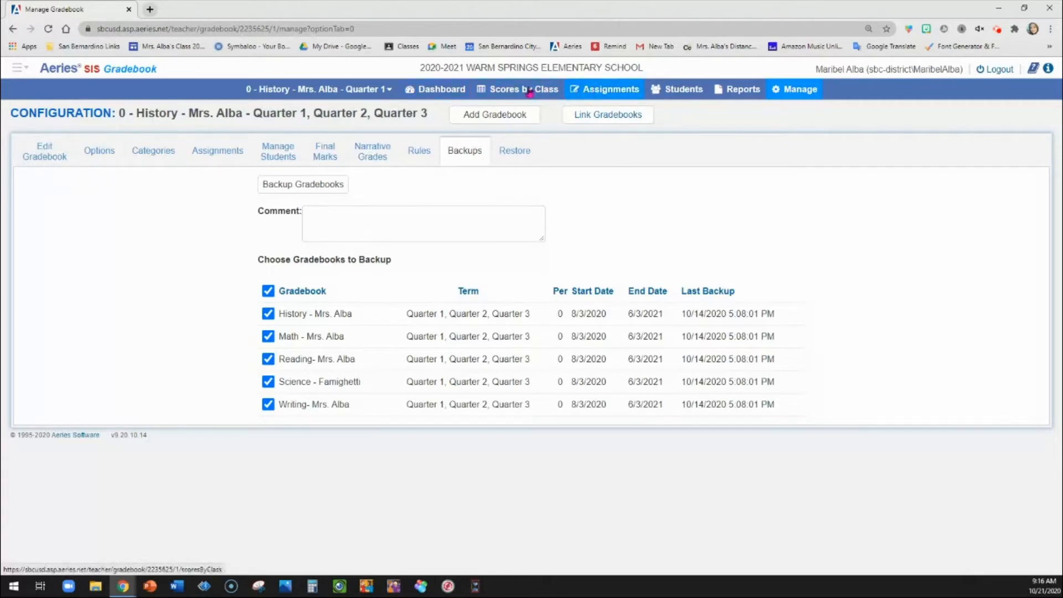
Switch Scores by Class to the Science Quarter 1 gradebook and show its Assignments menu
left_click(517, 88)
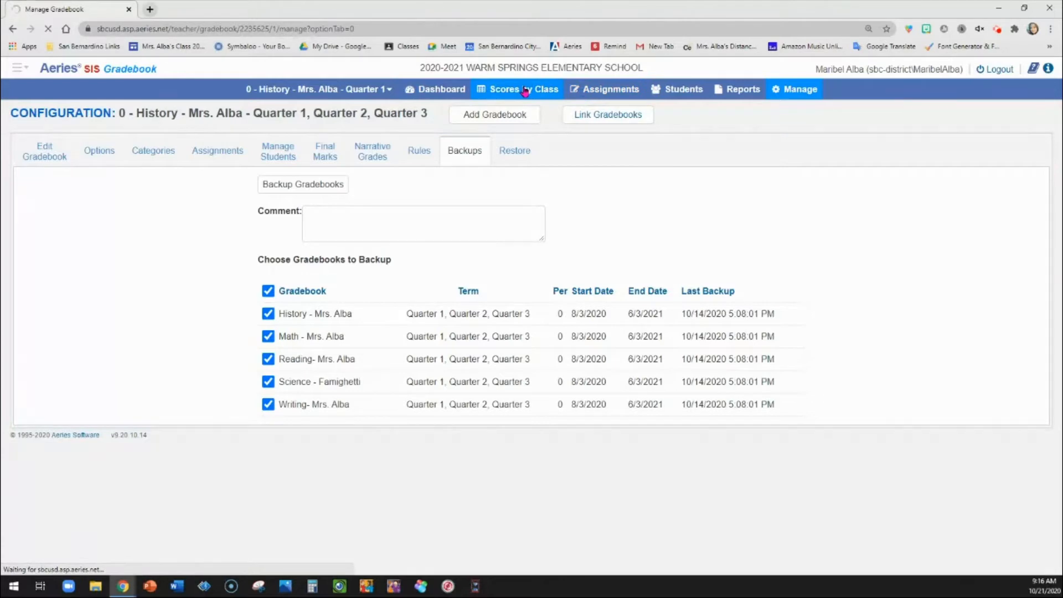
left_click(523, 89)
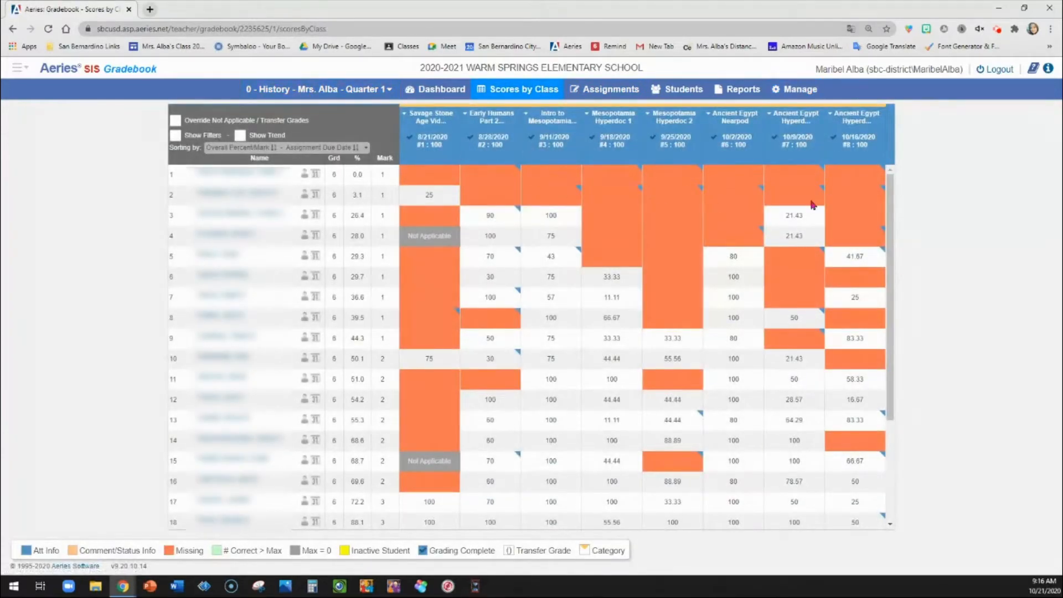
left_click(317, 89)
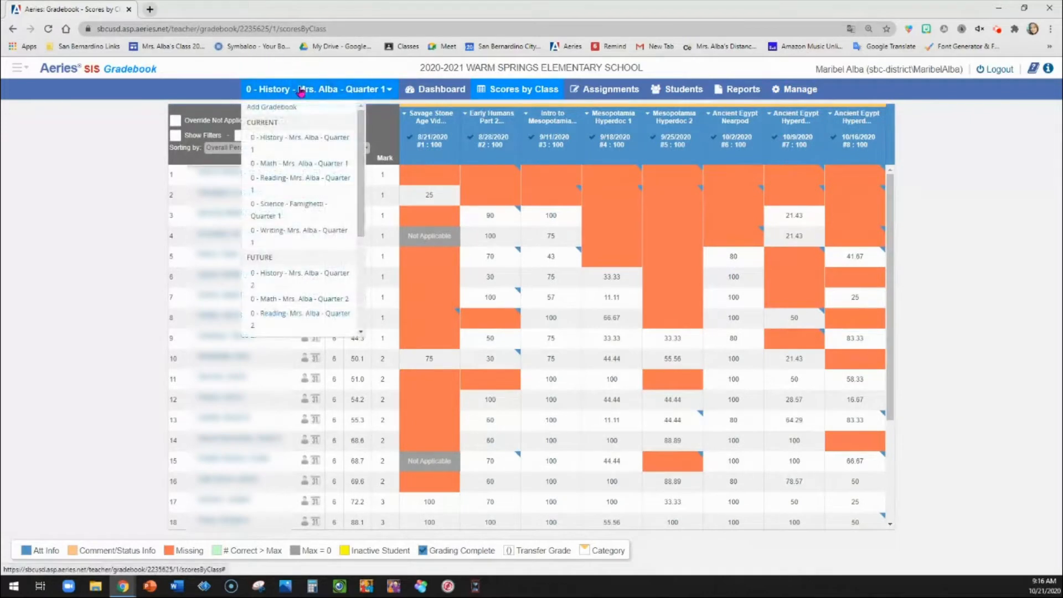
mouse_move(285, 208)
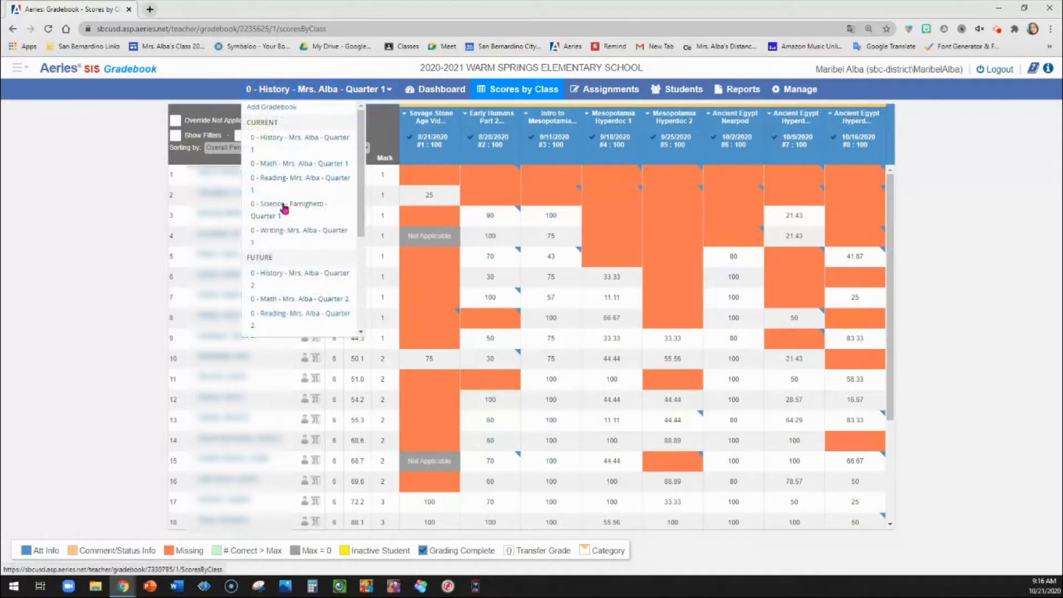
left_click(290, 209)
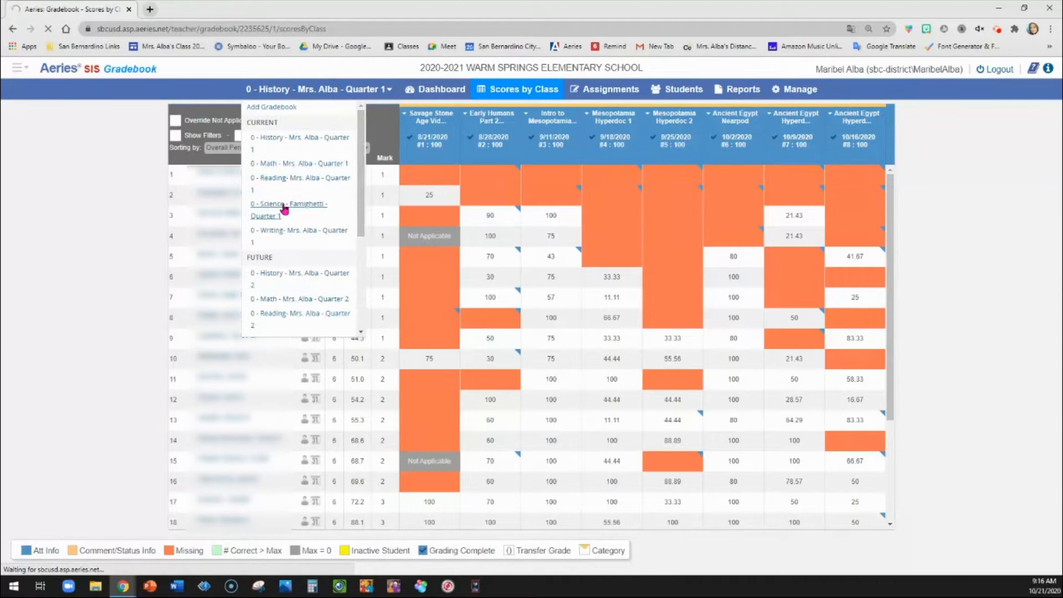
left_click(285, 210)
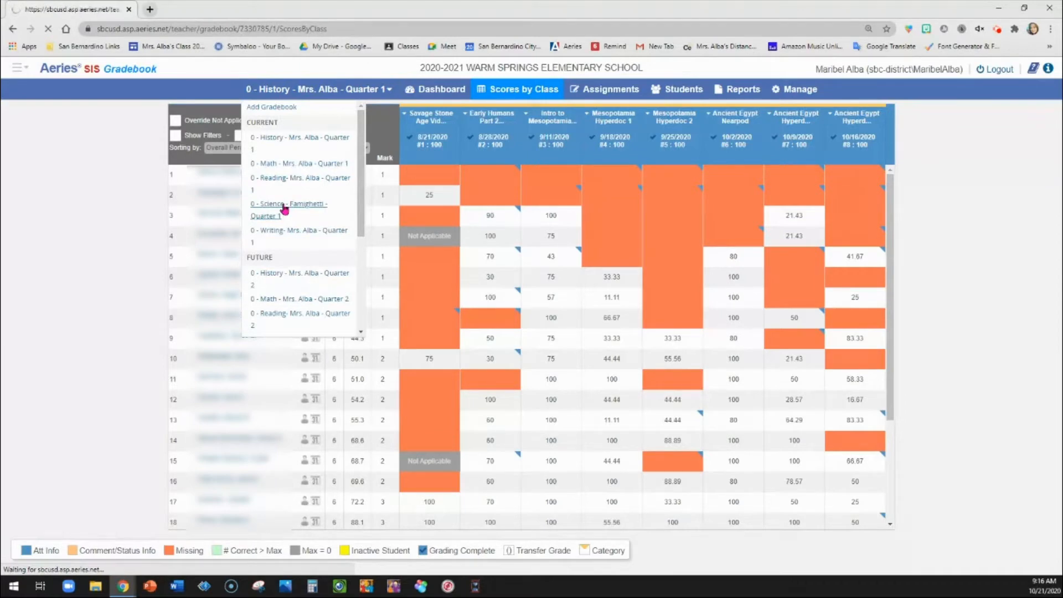
left_click(288, 204)
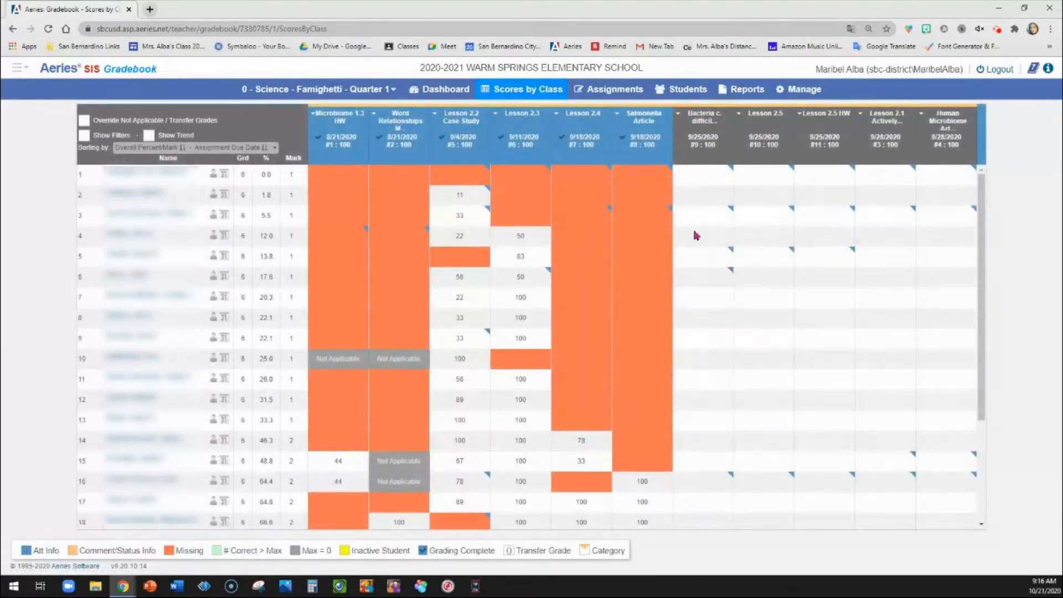
mouse_move(945, 331)
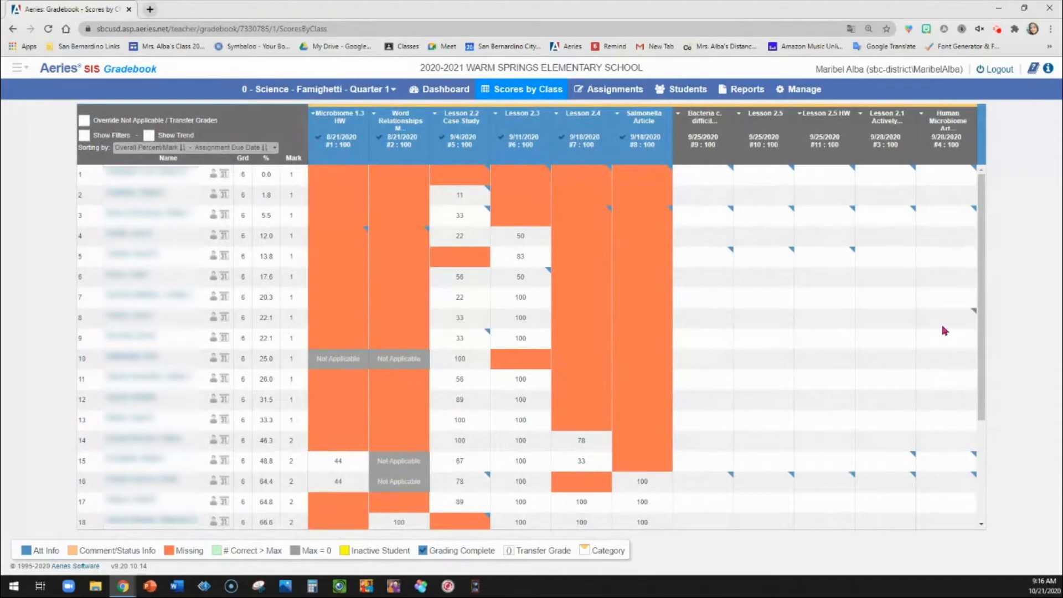
mouse_move(846, 338)
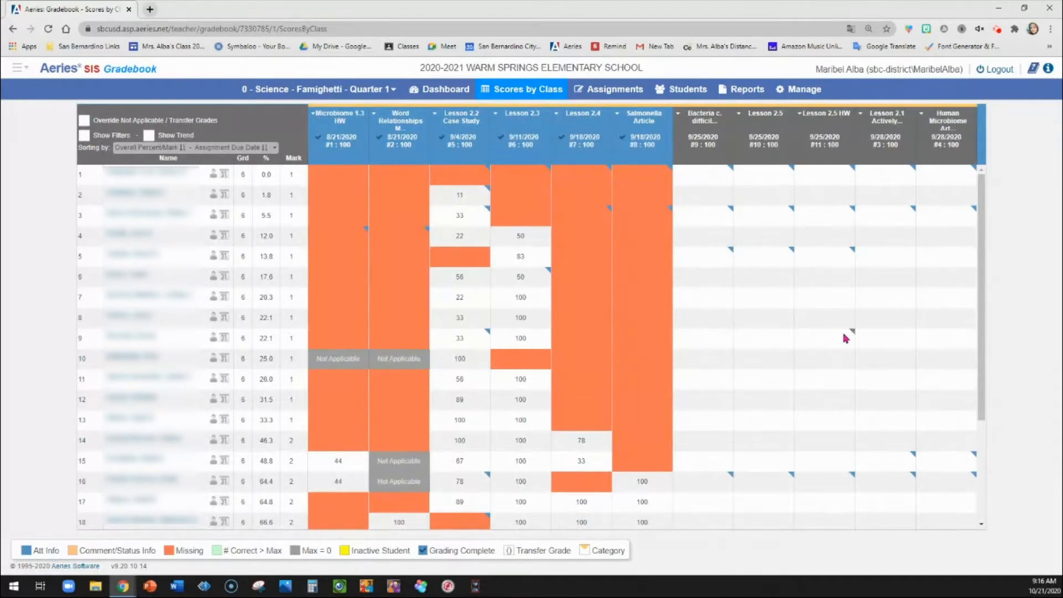
mouse_move(936, 168)
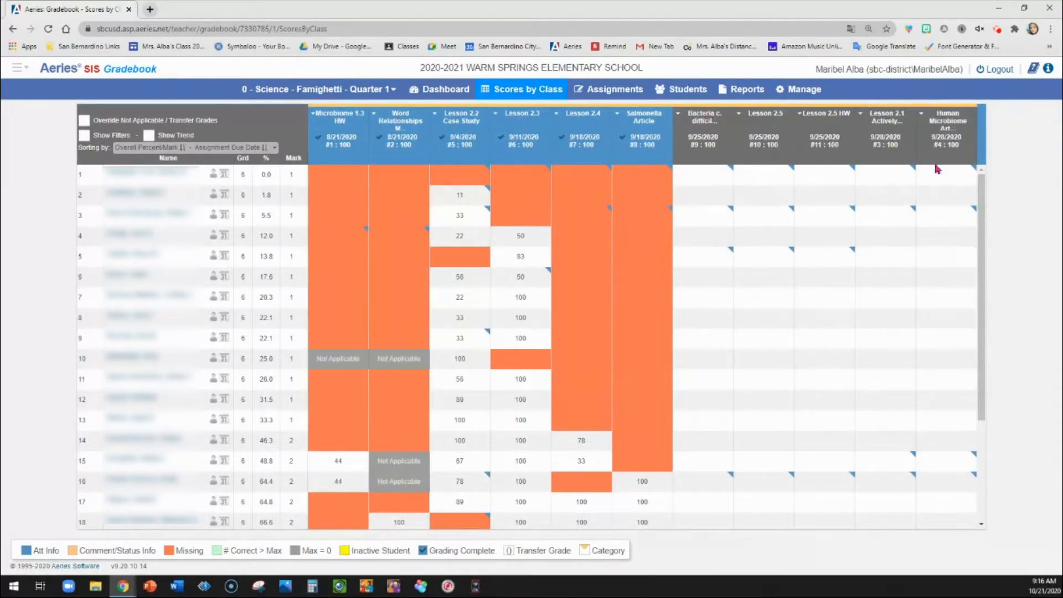
mouse_move(613, 88)
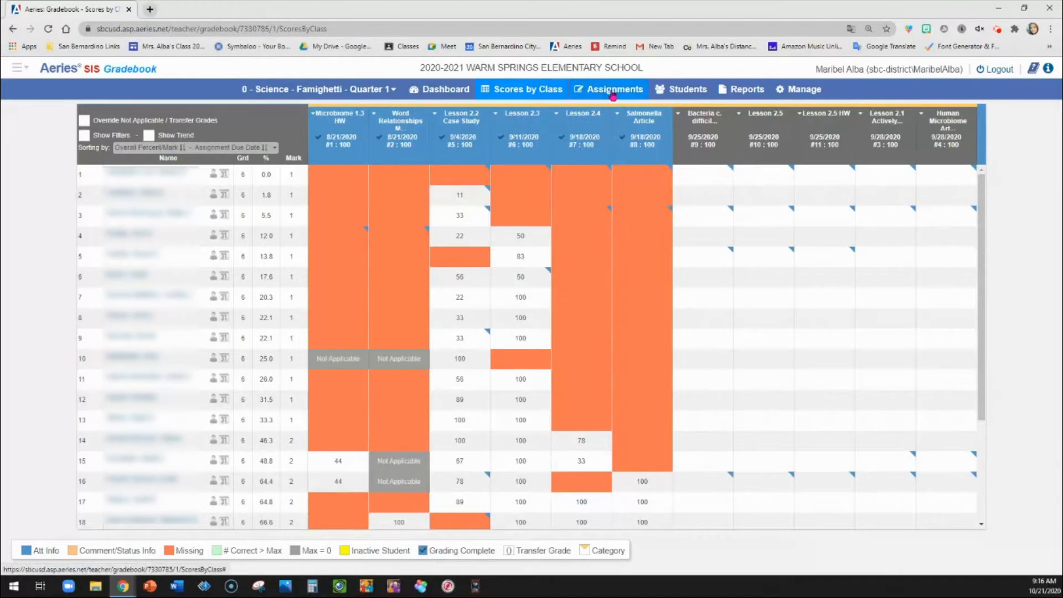
left_click(613, 89)
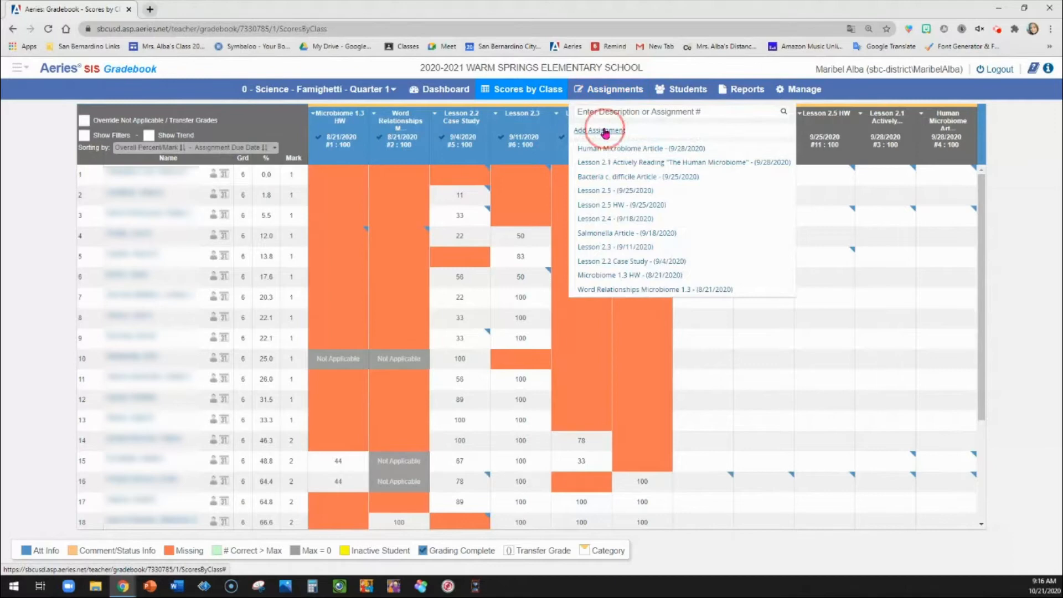
Fill a new assignment: Lesson 2.6, Formative, assigned 10/02/2020, due 10/10/2020, 100 points
left_click(599, 130)
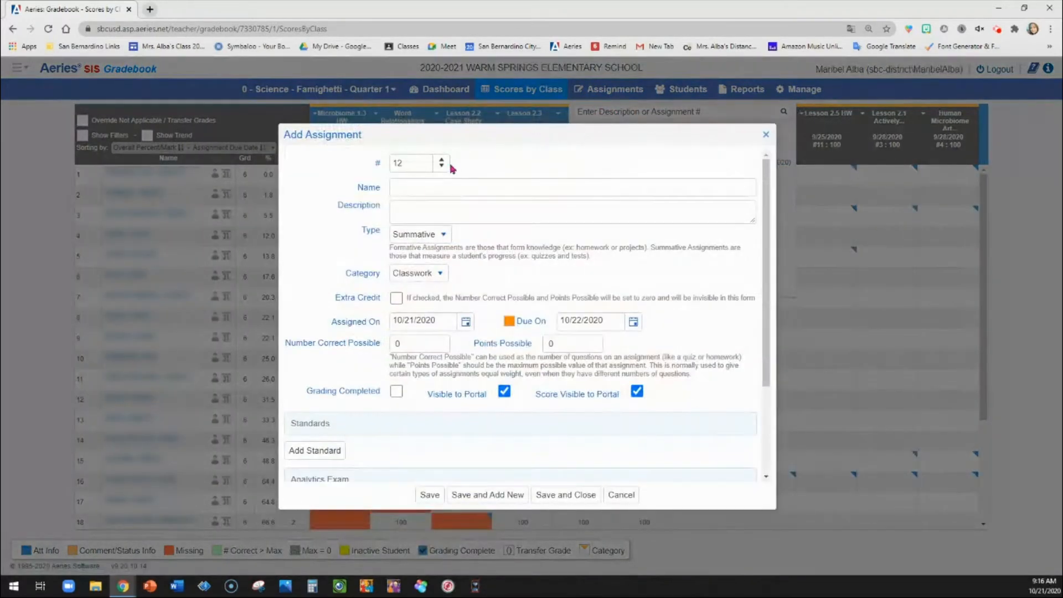
left_click(571, 187)
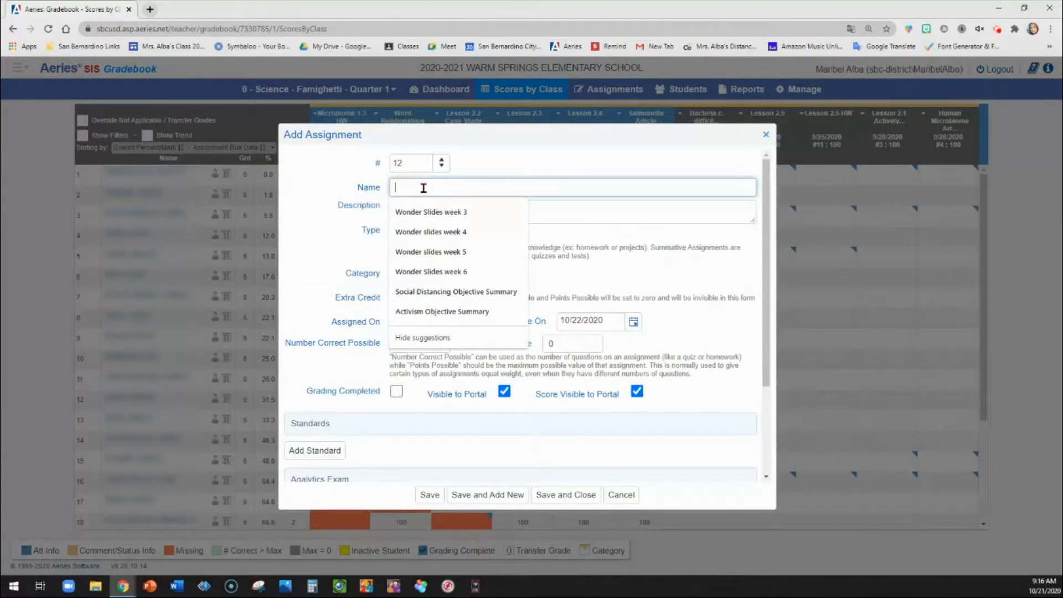
type("Lesson 2.6")
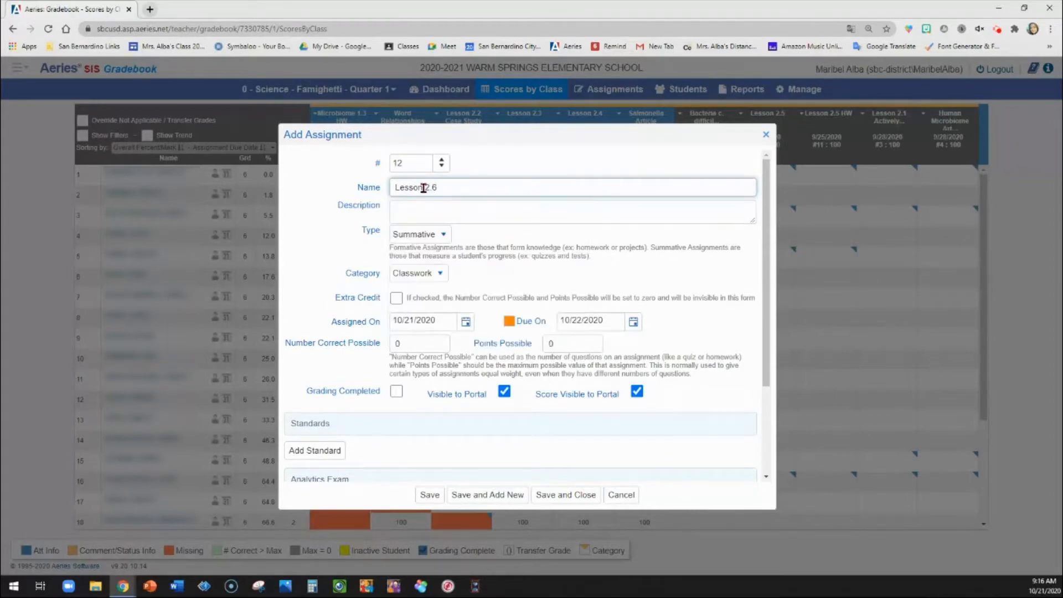
left_click(419, 233)
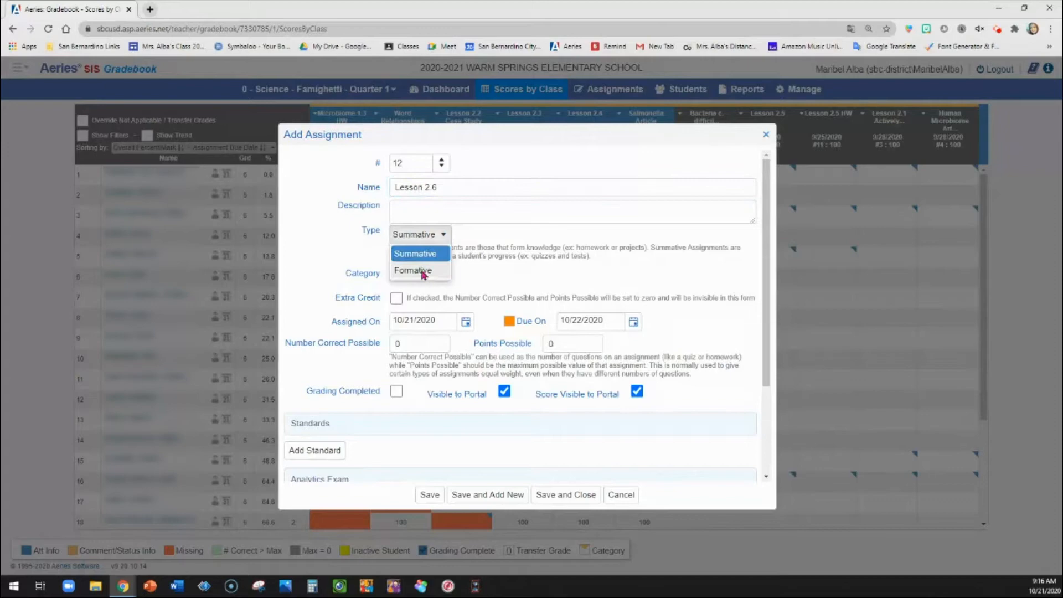
left_click(413, 270)
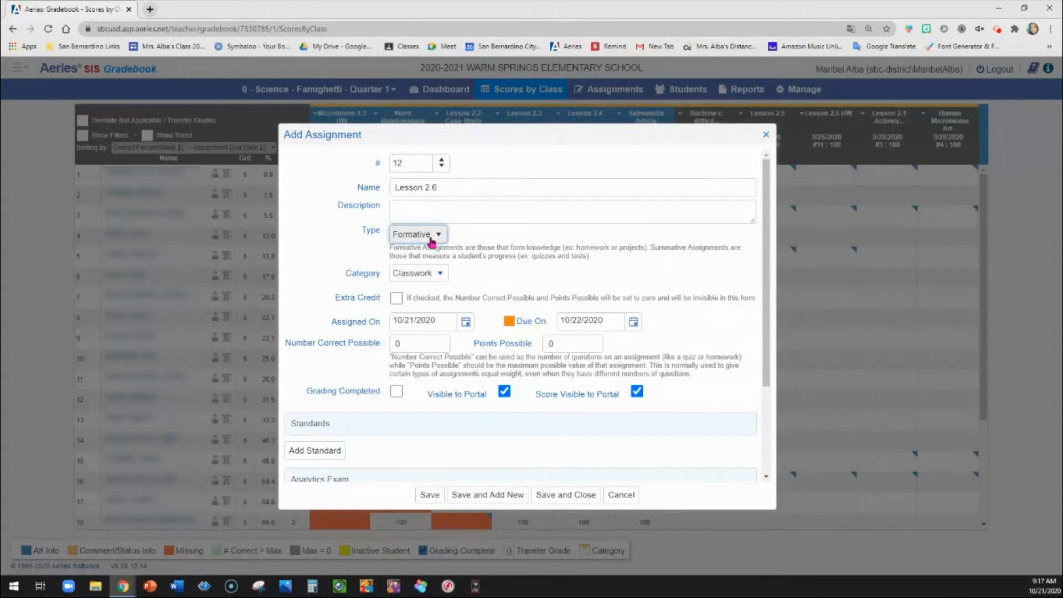
mouse_move(417, 244)
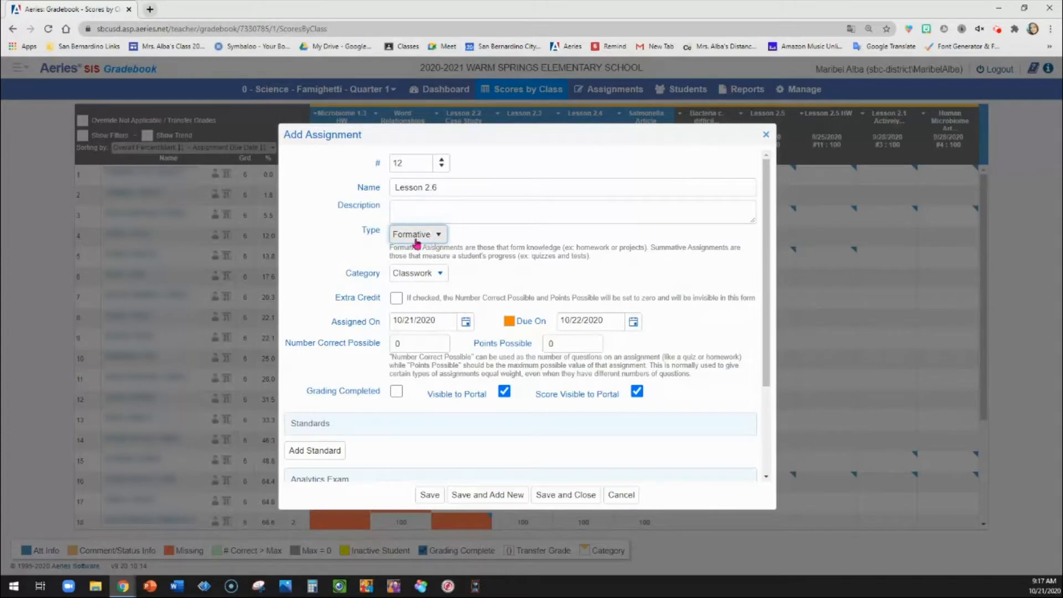
mouse_move(441, 278)
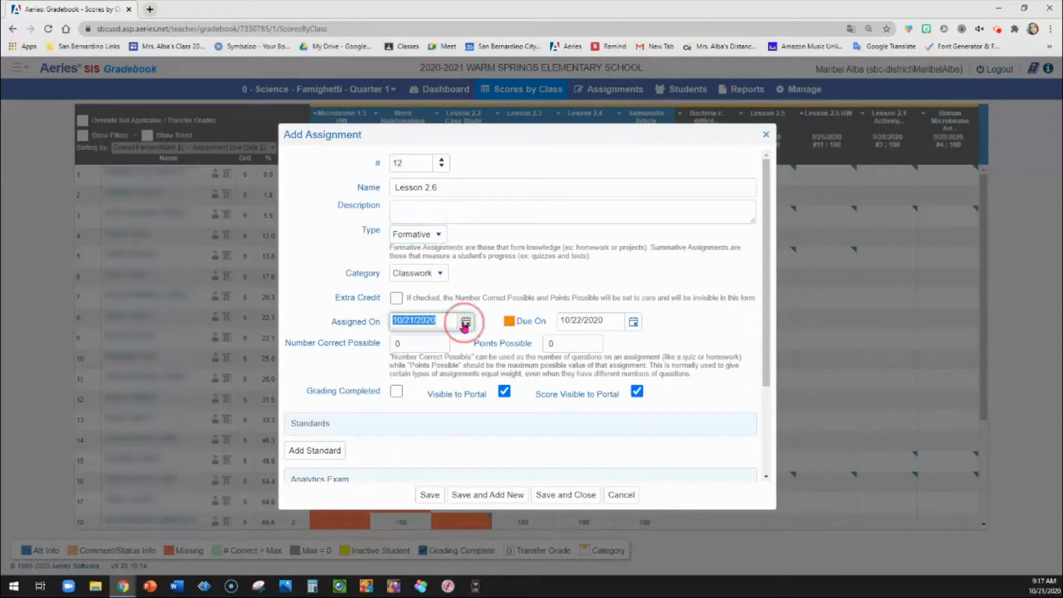
type("10/02/2020")
left_click(419, 344)
type("100")
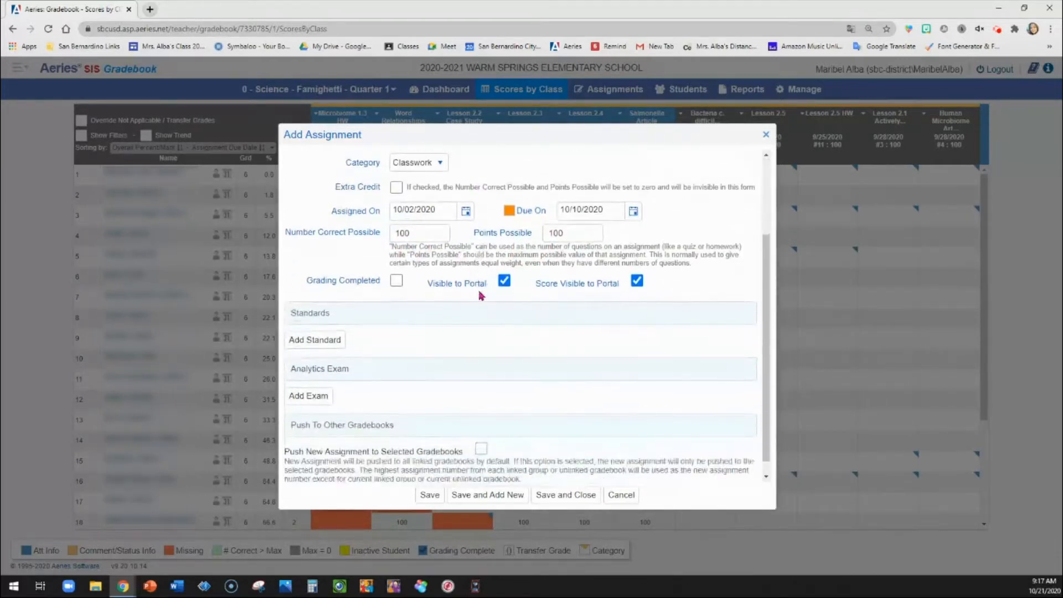
mouse_move(345, 302)
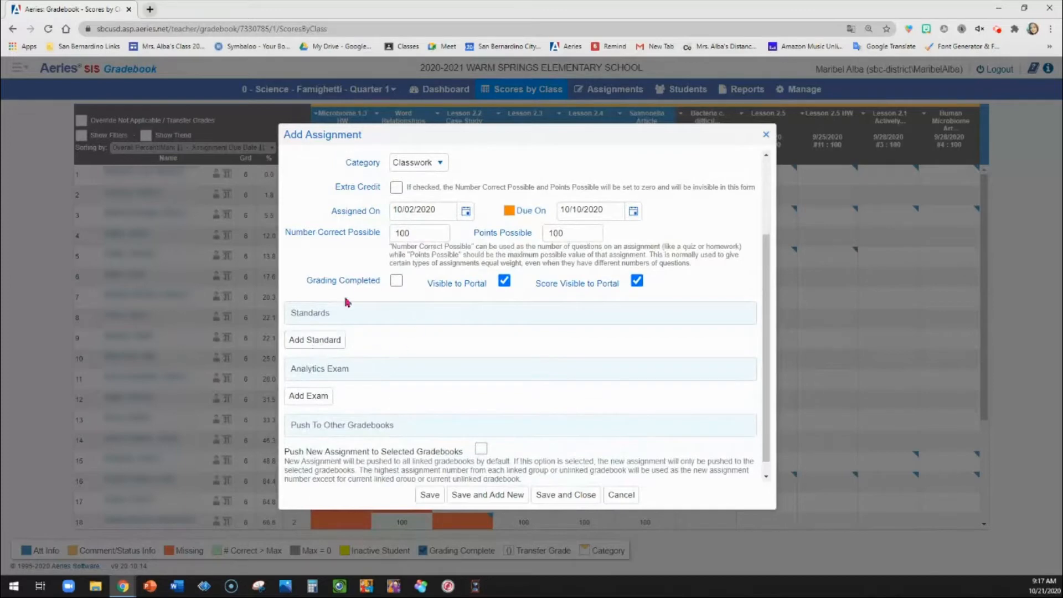
Add grade 6 report card standards SCI2000 Science and CEL.6.RI Informational Text, and confirm
left_click(315, 340)
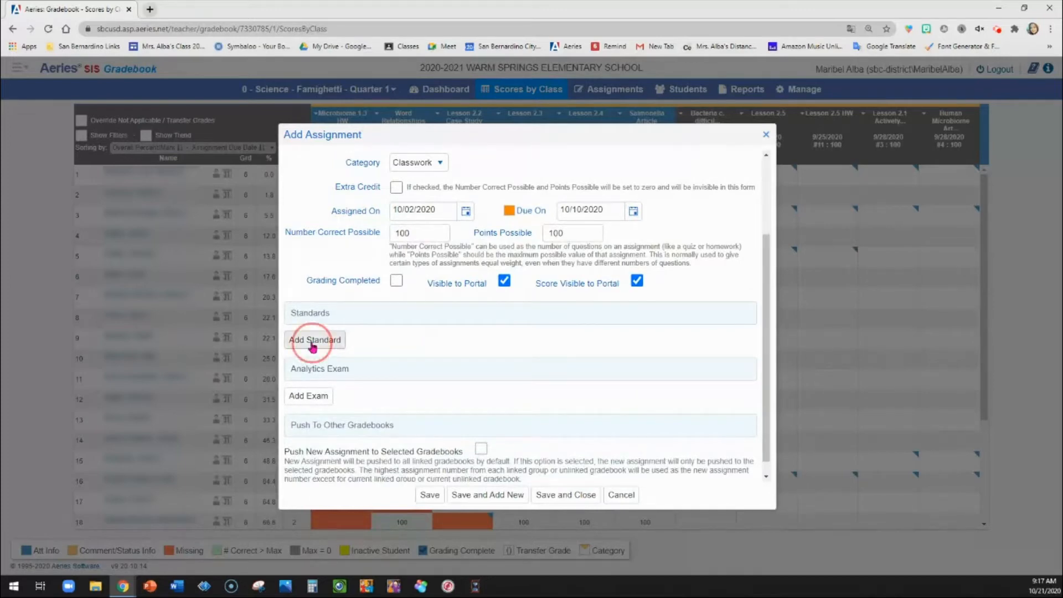
left_click(314, 339)
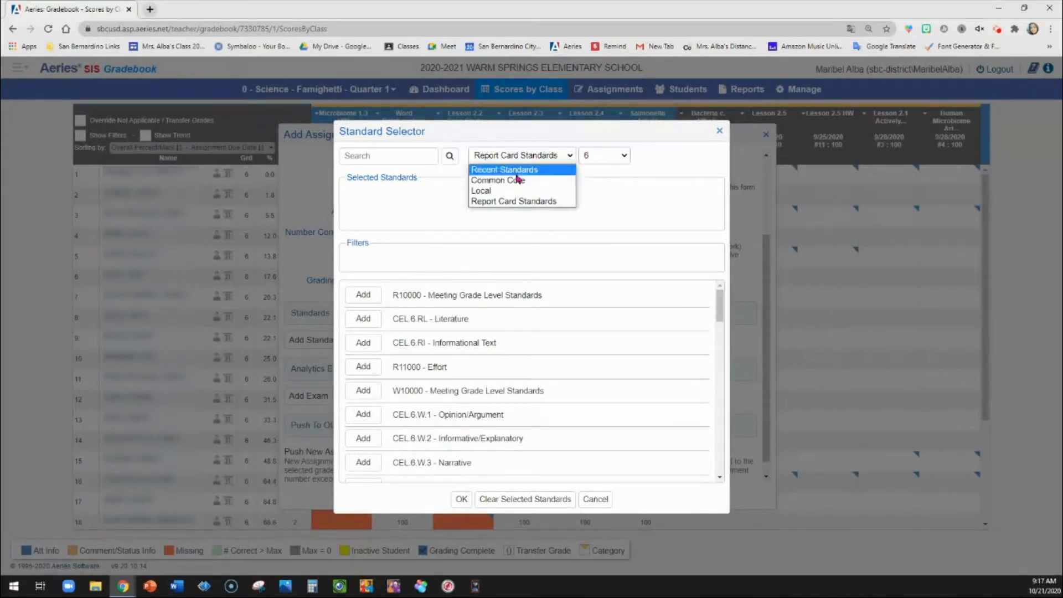
mouse_move(513, 201)
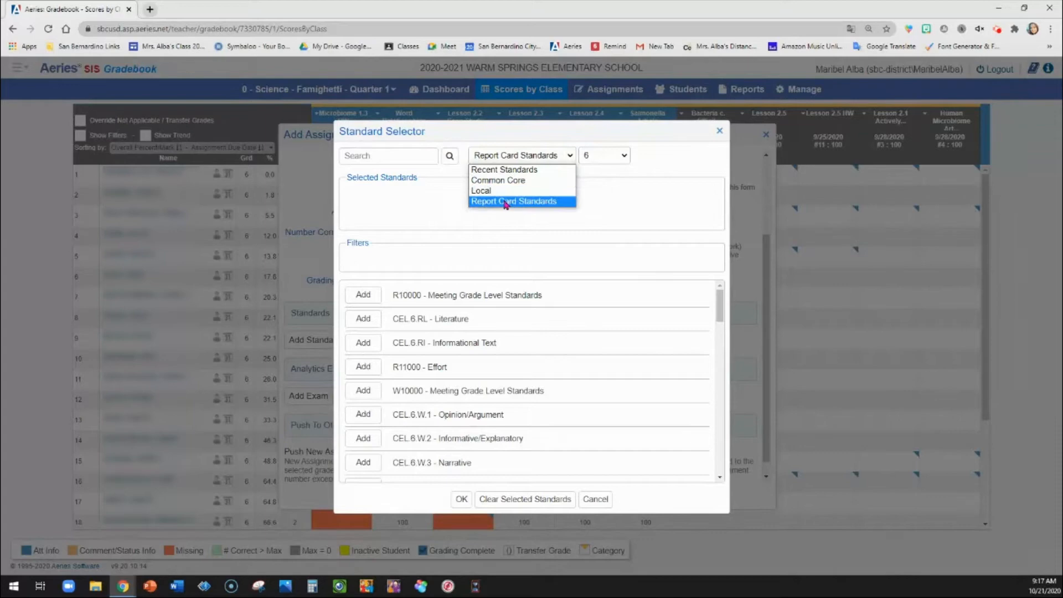
left_click(602, 154)
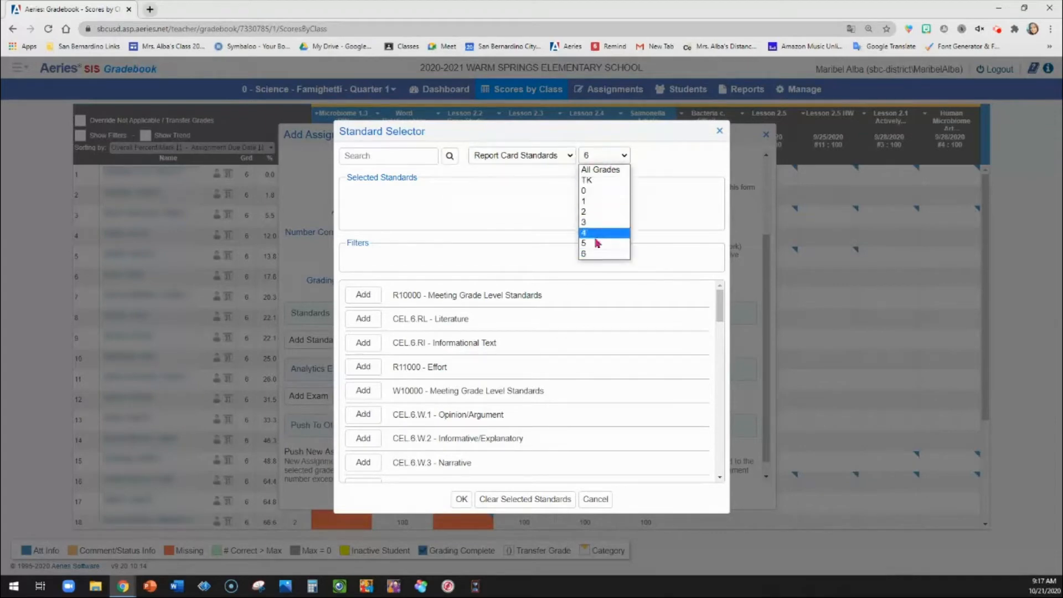
left_click(583, 253)
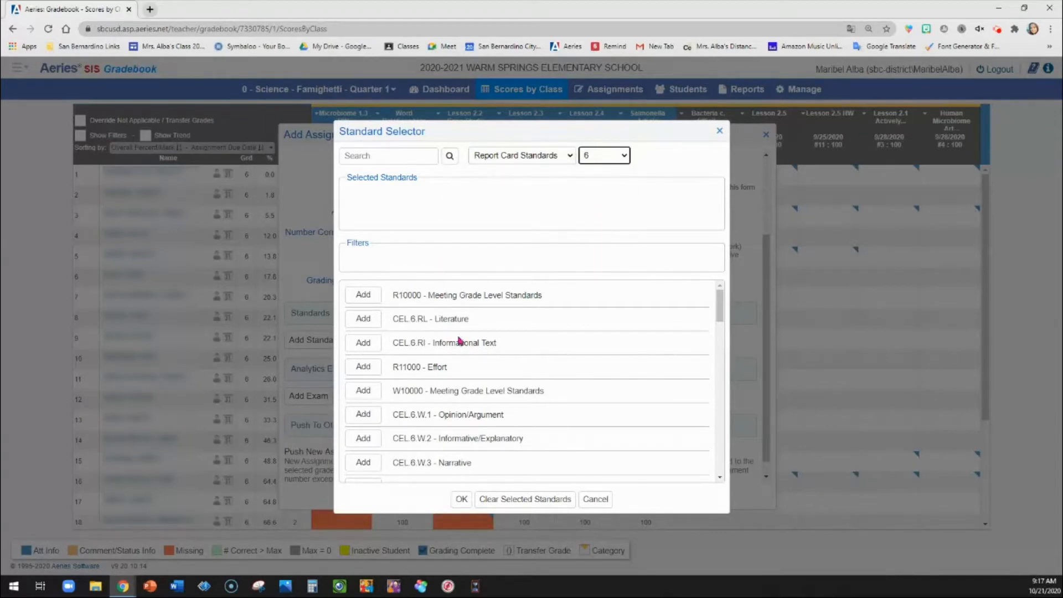
mouse_move(492, 293)
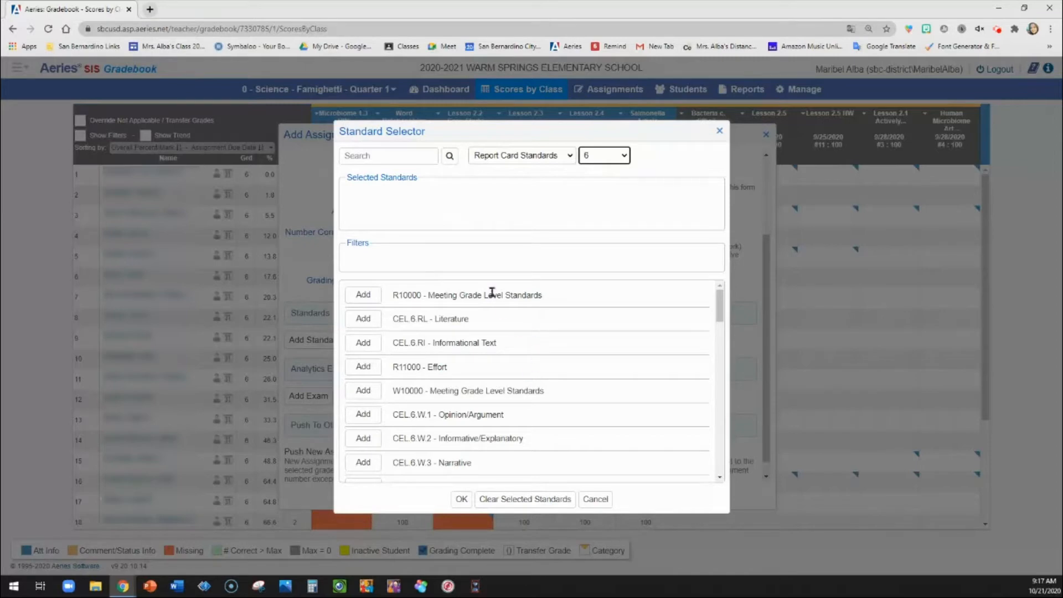
scroll("down", 3)
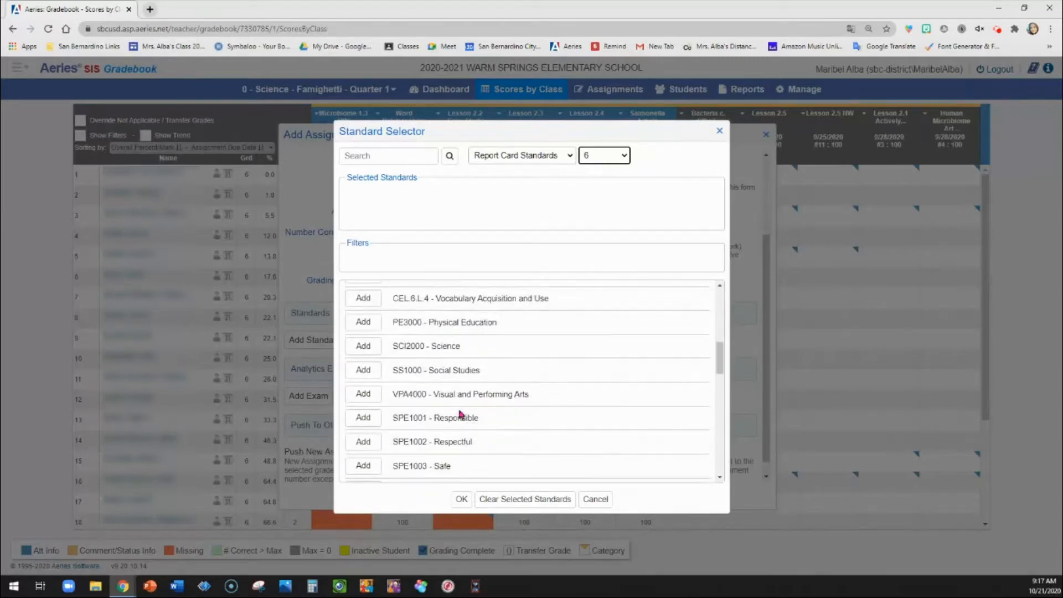
scroll("down", 3)
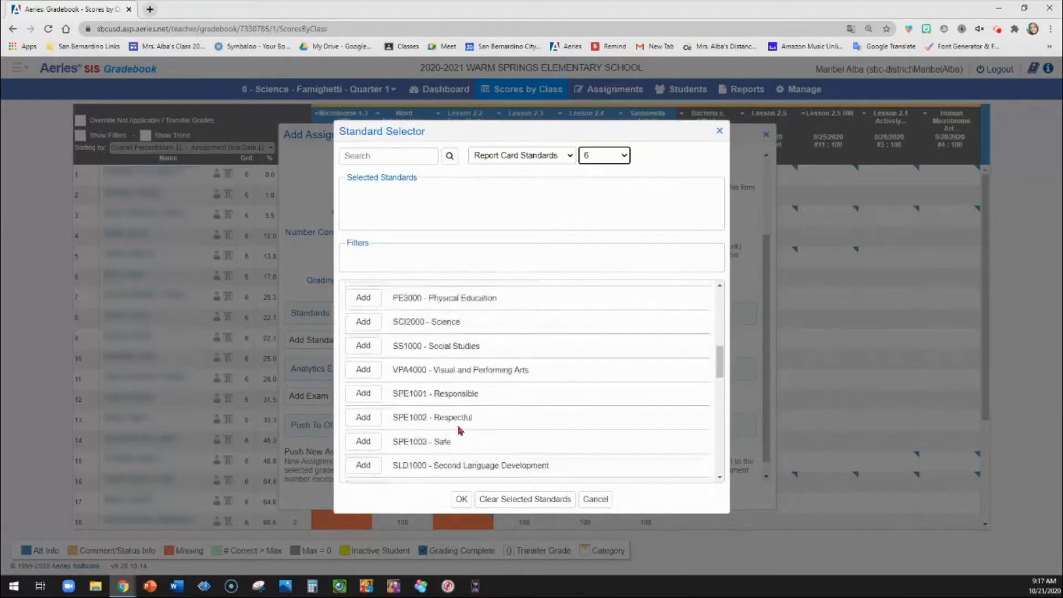
scroll("down", 3)
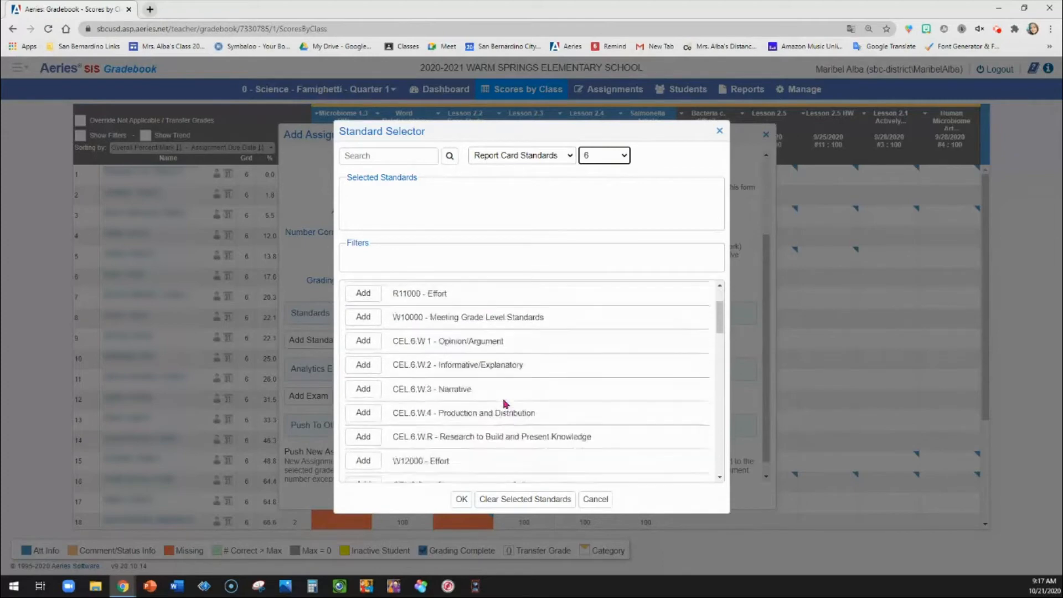
left_click(362, 401)
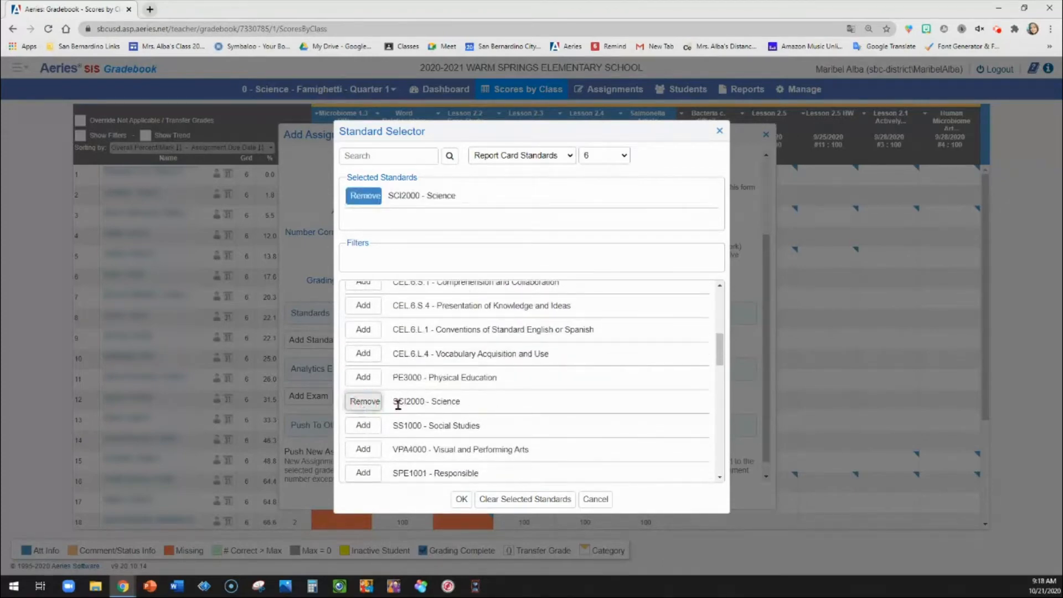
scroll("up", 3)
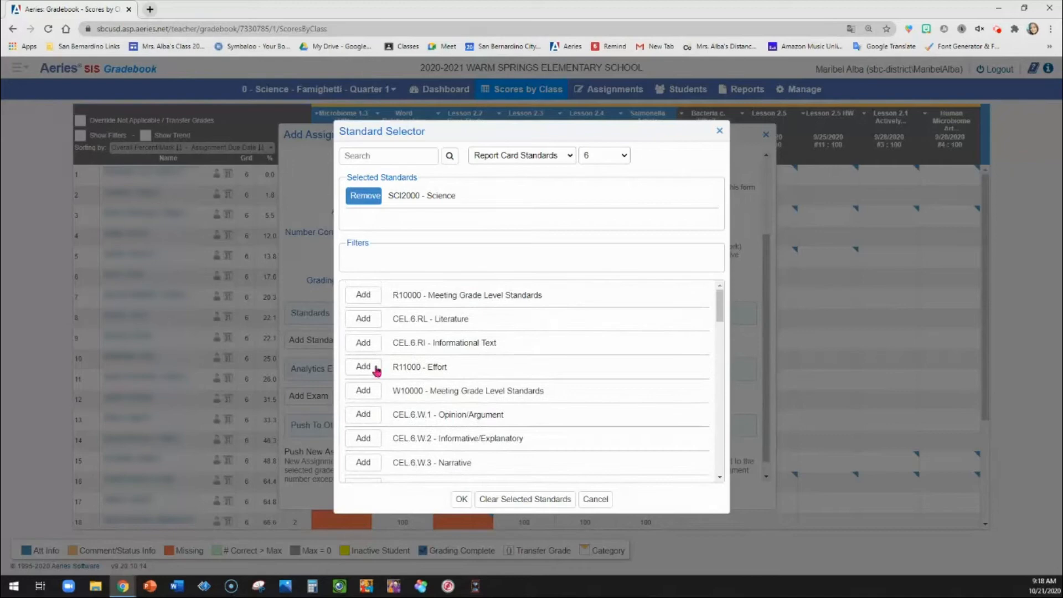
left_click(362, 342)
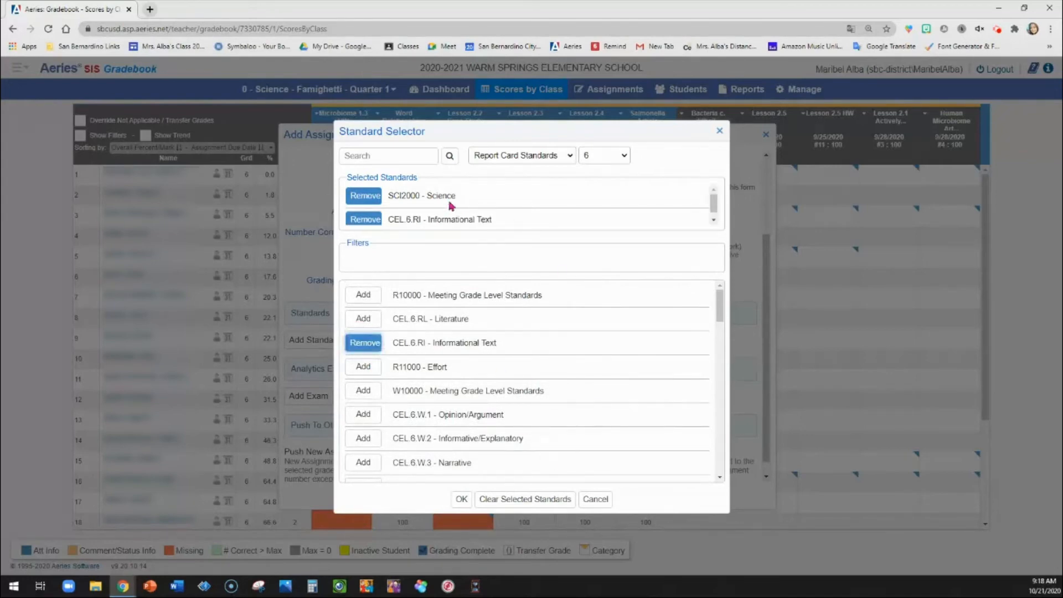
mouse_move(466, 210)
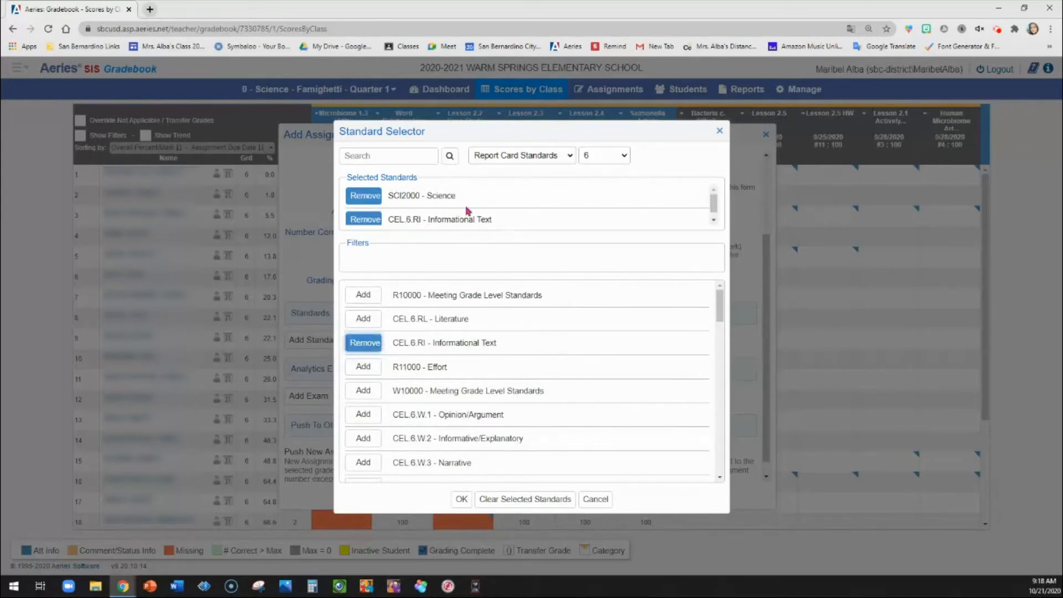
left_click(462, 499)
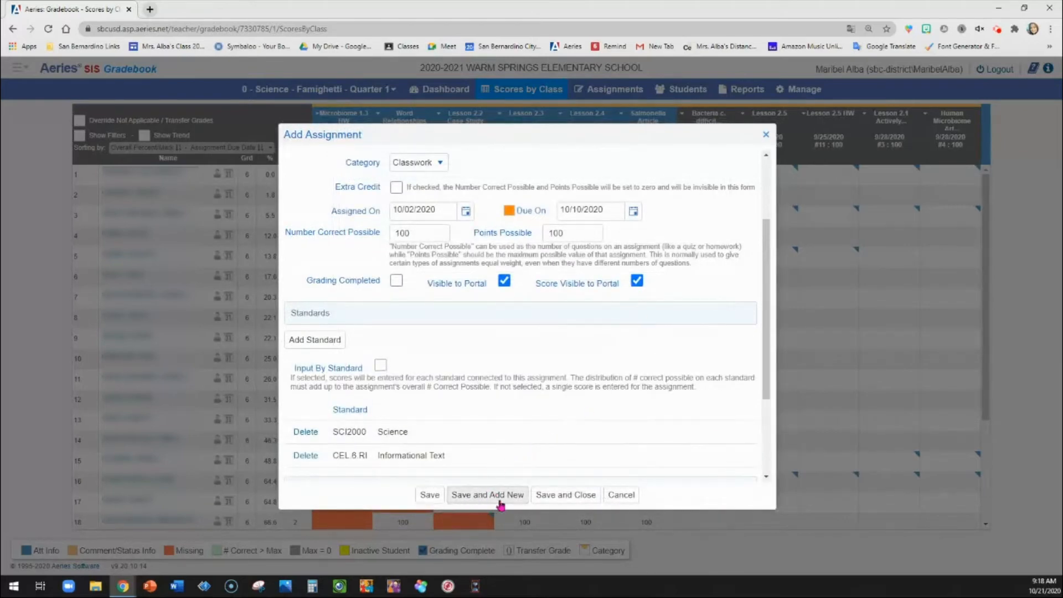
mouse_move(565, 494)
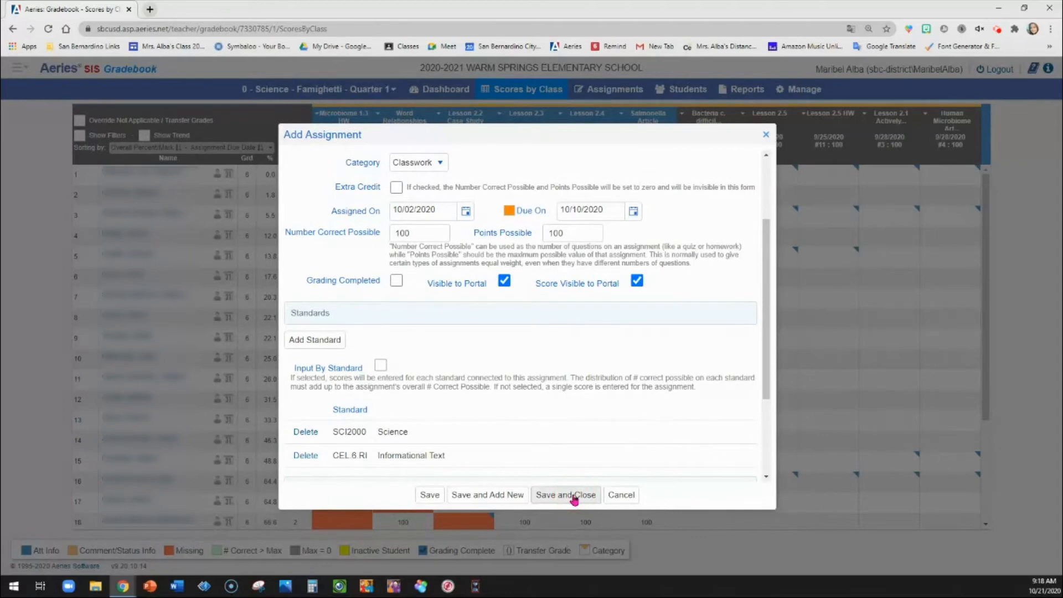
Save and close the new Lesson 2.6 assignment to return to the Science scores grid
left_click(565, 495)
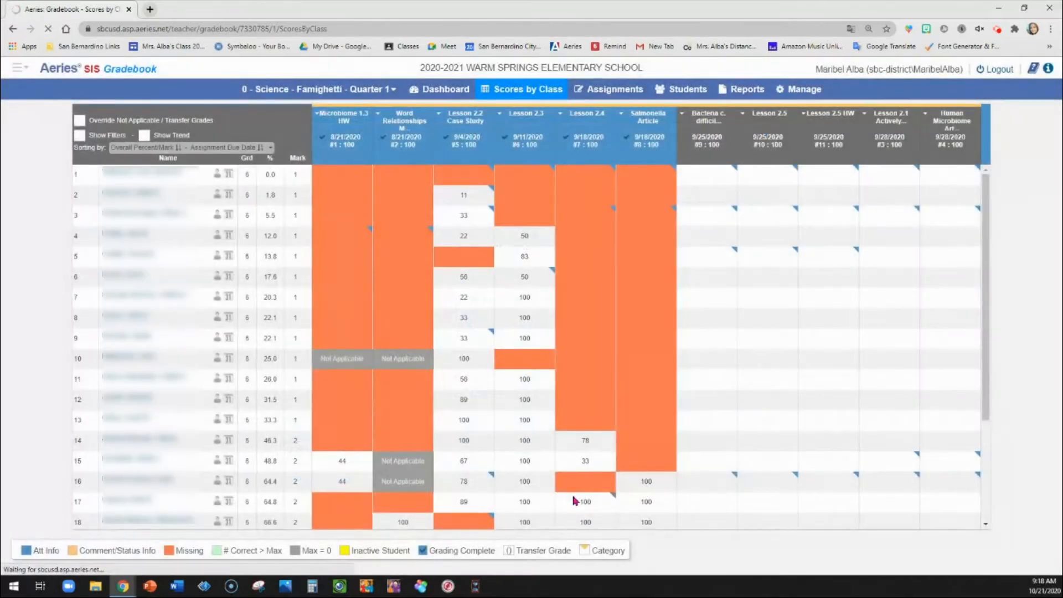
mouse_move(791, 431)
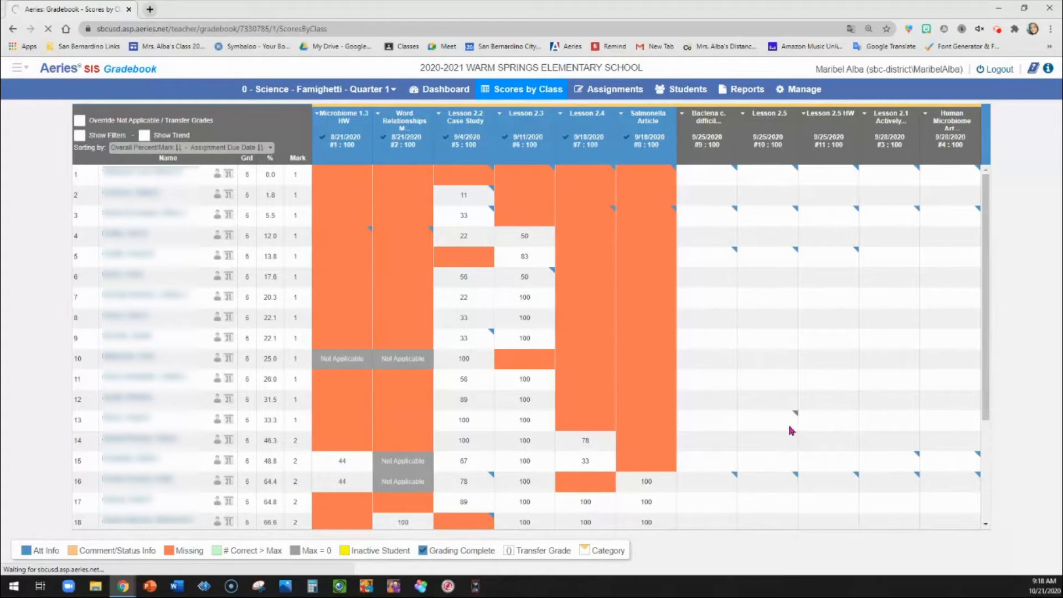
mouse_move(694, 386)
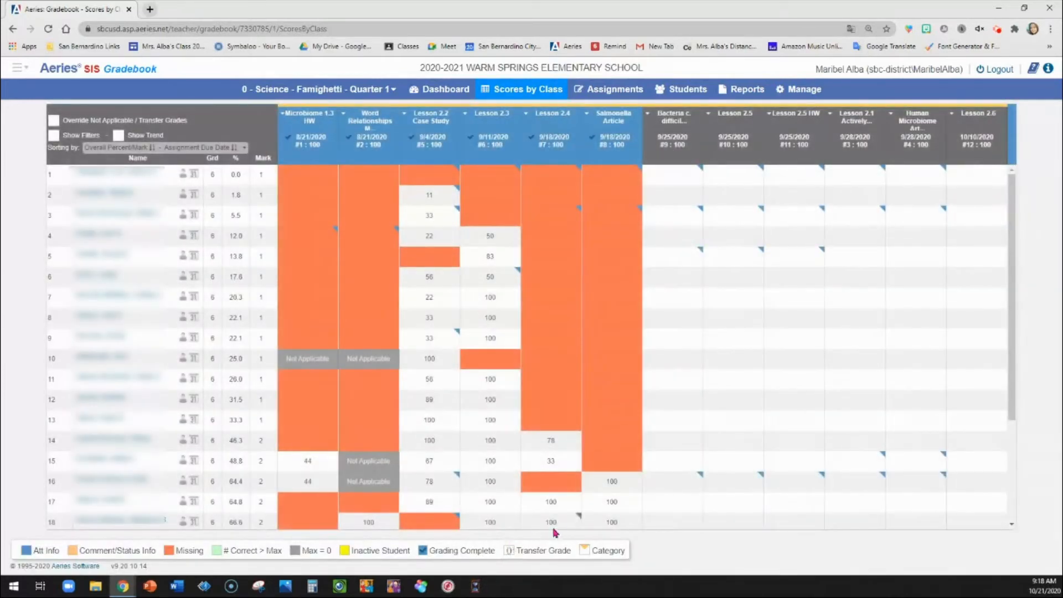
mouse_move(623, 495)
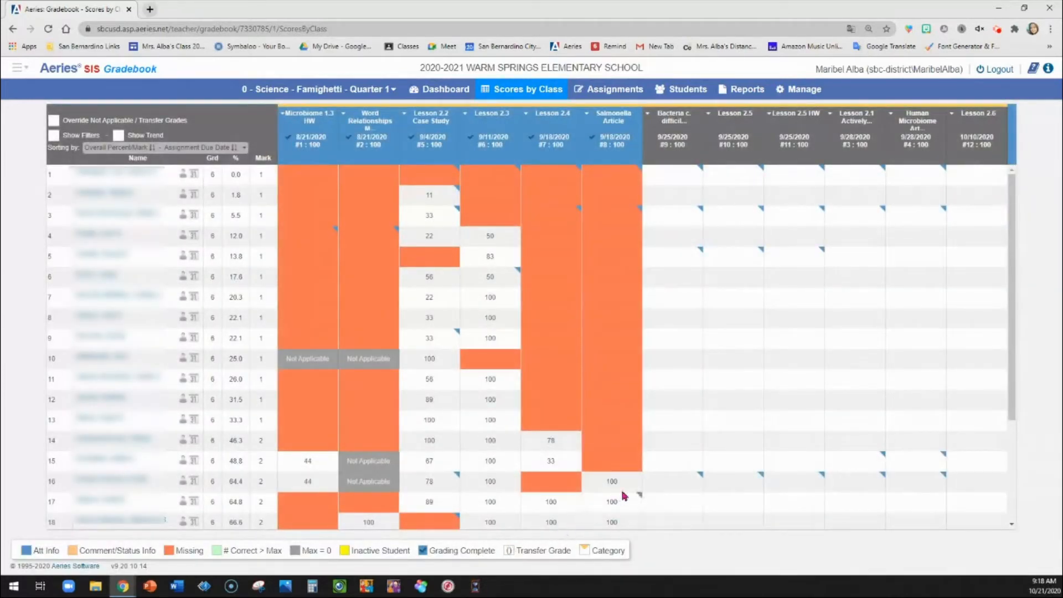
Open Enter Scores for the Lesson 2.6 column and expand the extra options with 'show more'
left_click(976, 113)
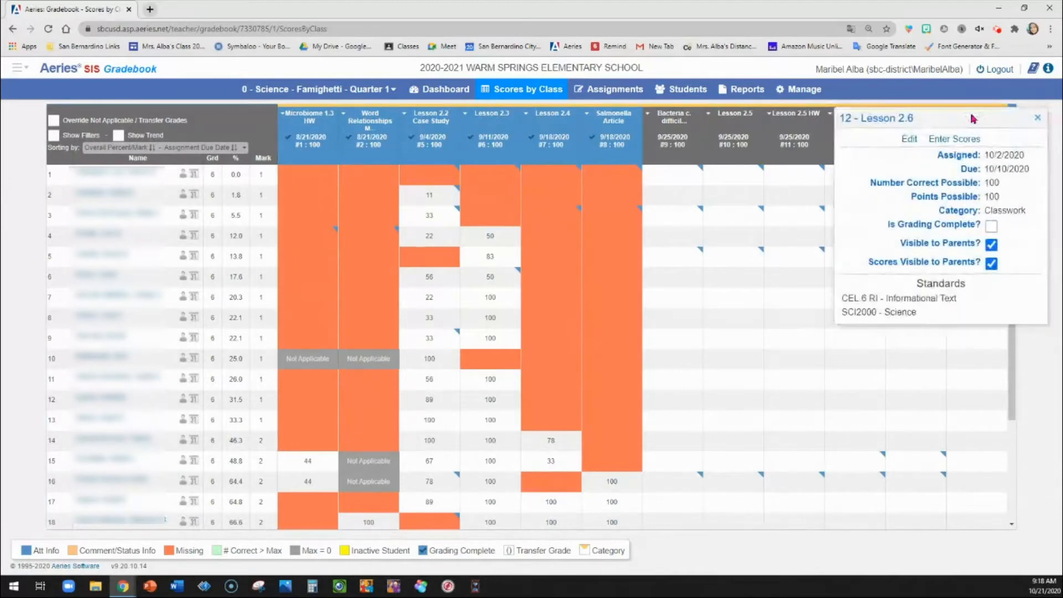
mouse_move(954, 139)
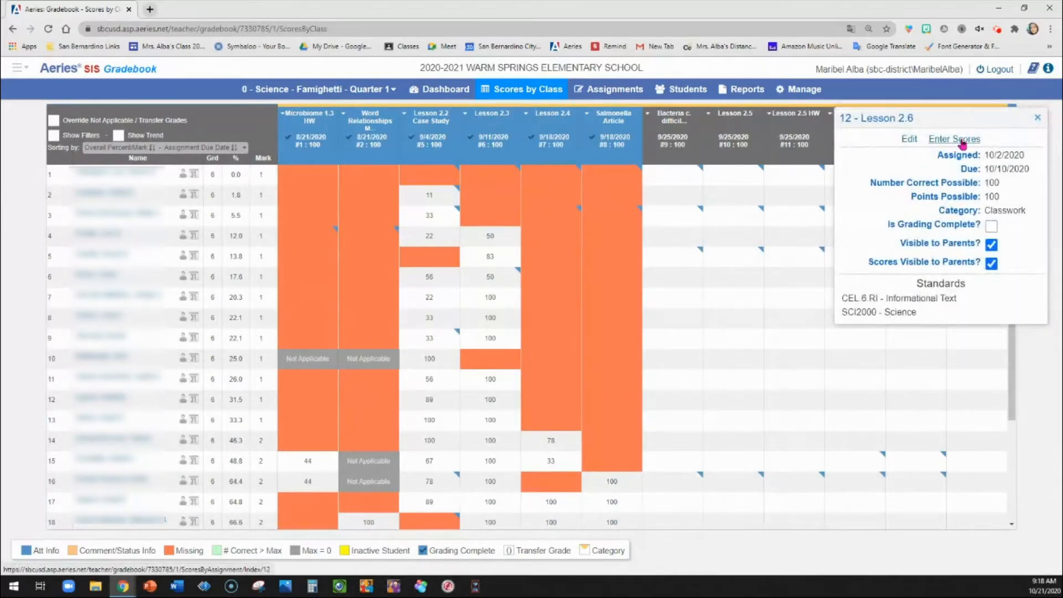
left_click(954, 139)
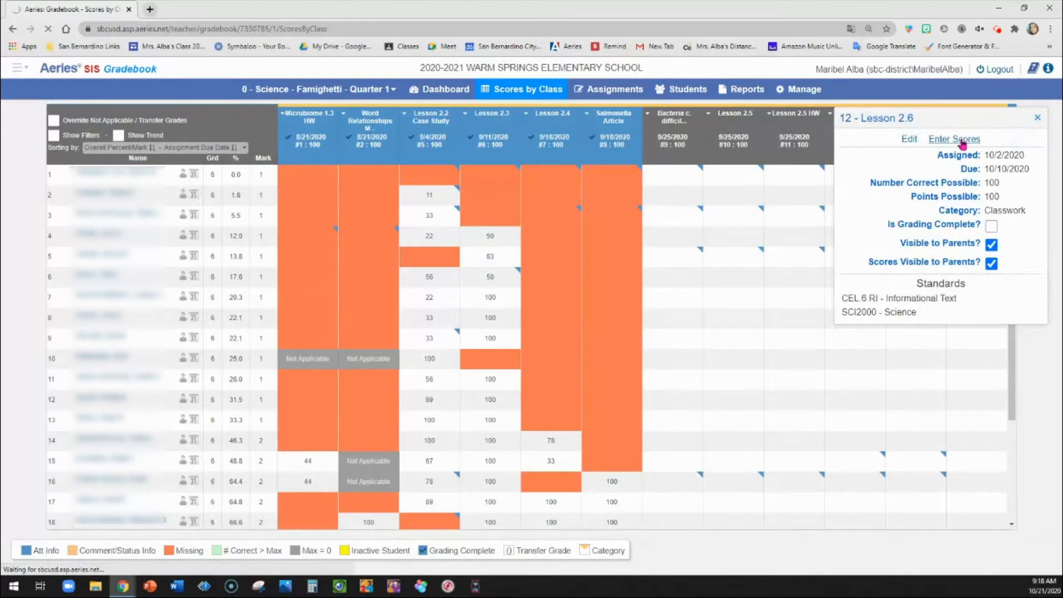
left_click(953, 139)
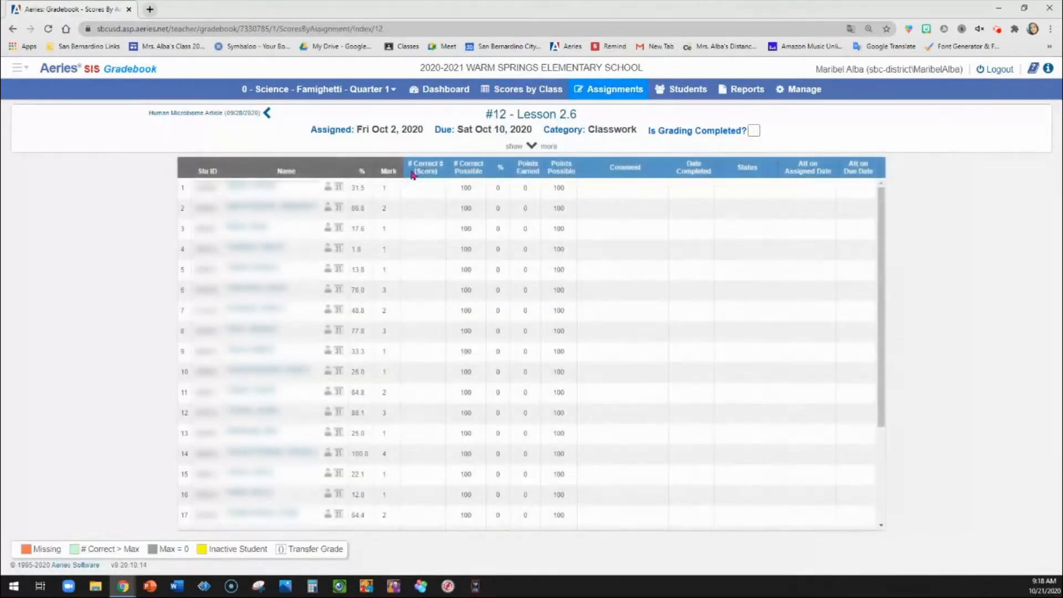
left_click(522, 146)
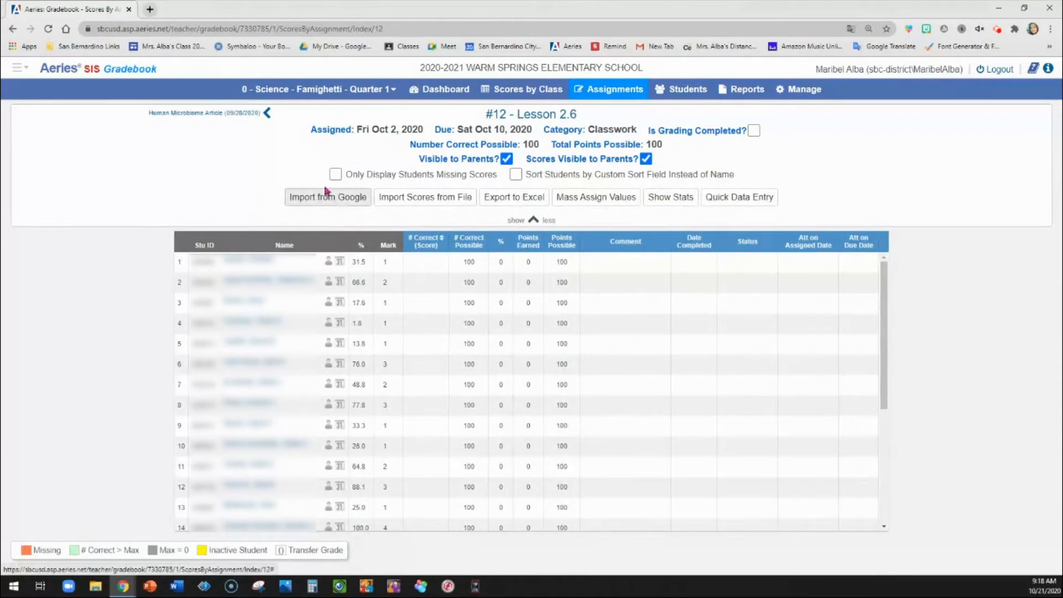
Import Lesson 2.6 Evaluating Evidence About Bacteria scores from the science Google classroom
left_click(328, 197)
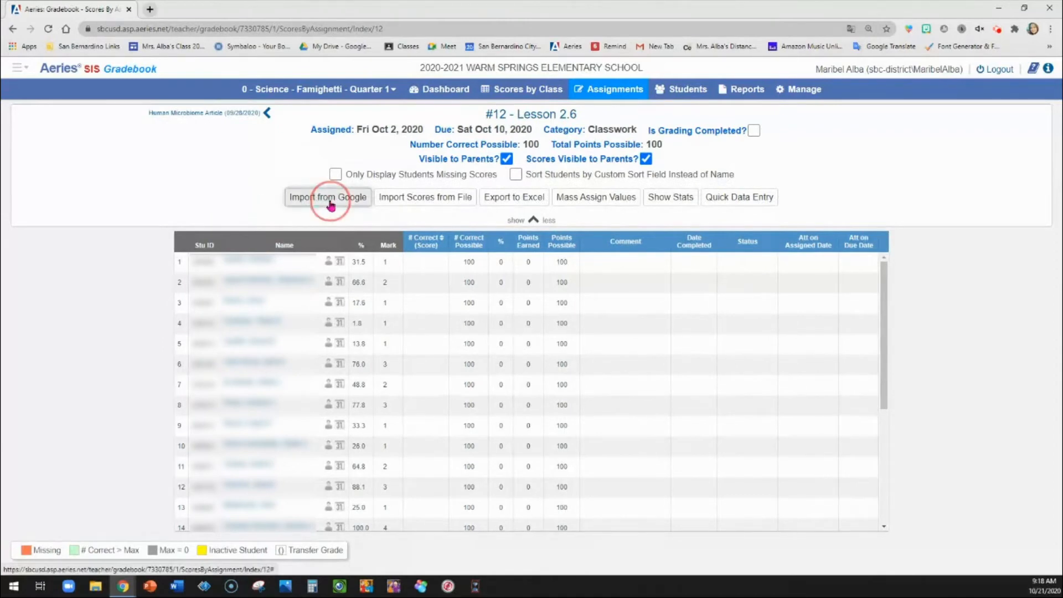
left_click(328, 197)
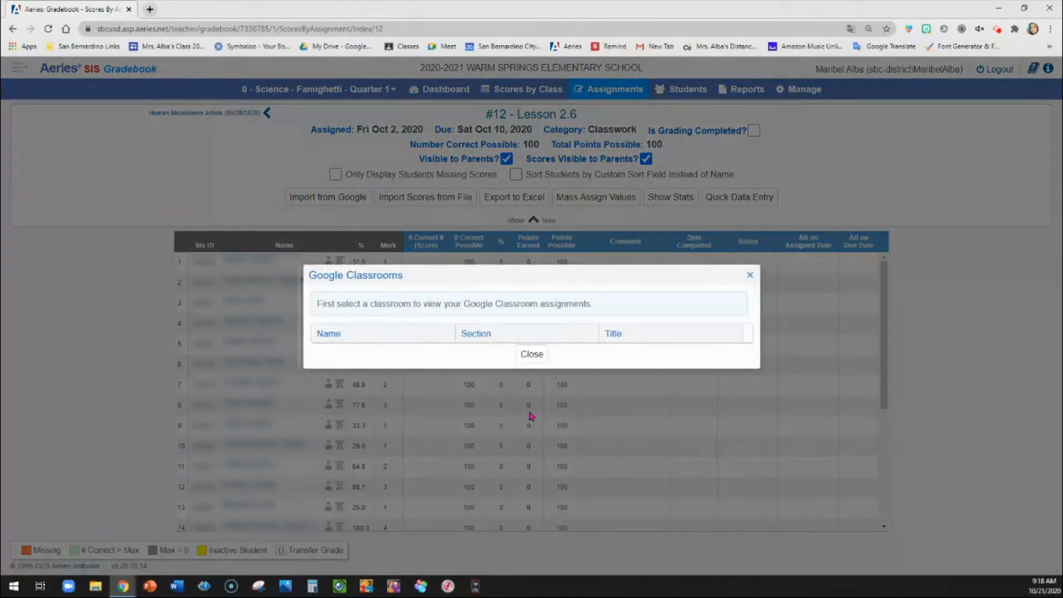
mouse_move(526, 409)
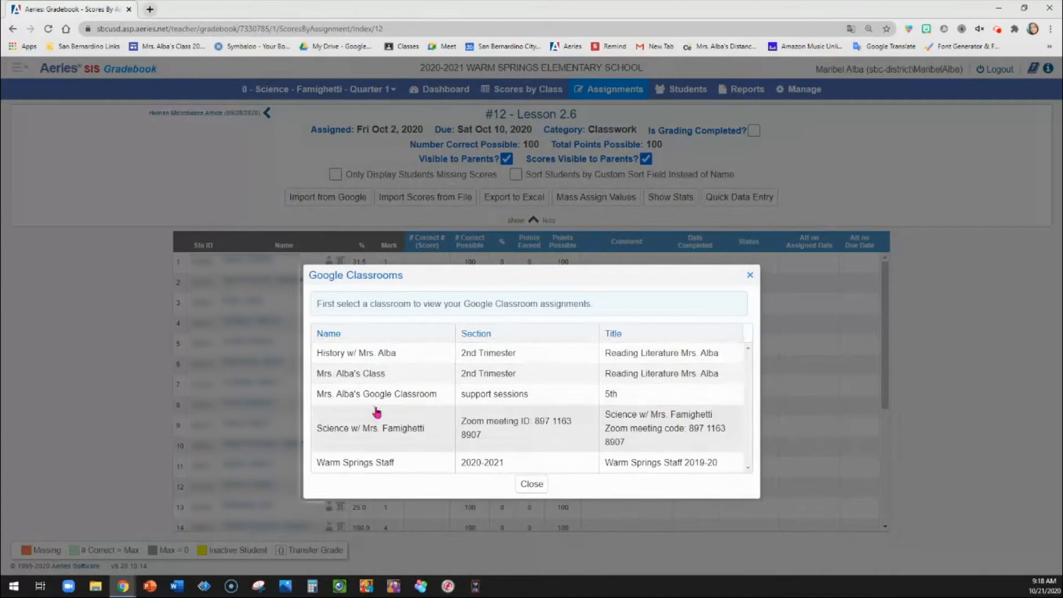
left_click(370, 428)
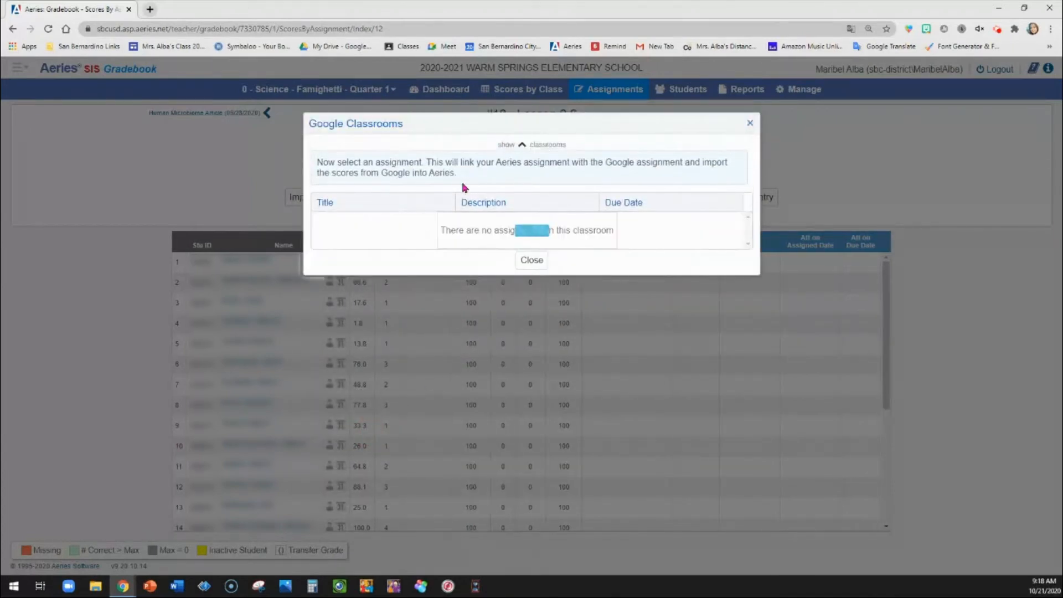
mouse_move(483, 202)
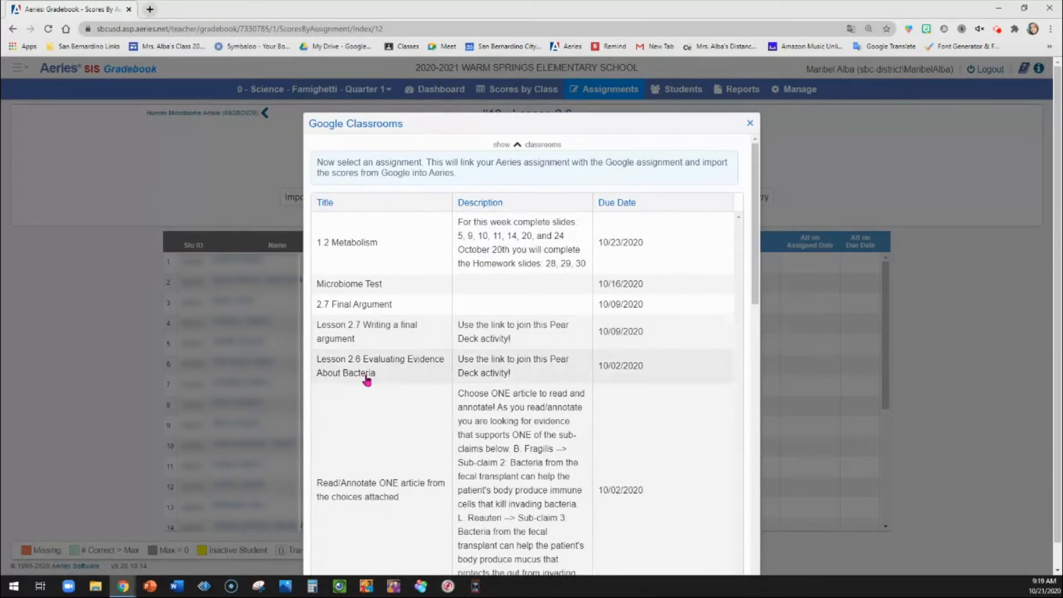
left_click(366, 365)
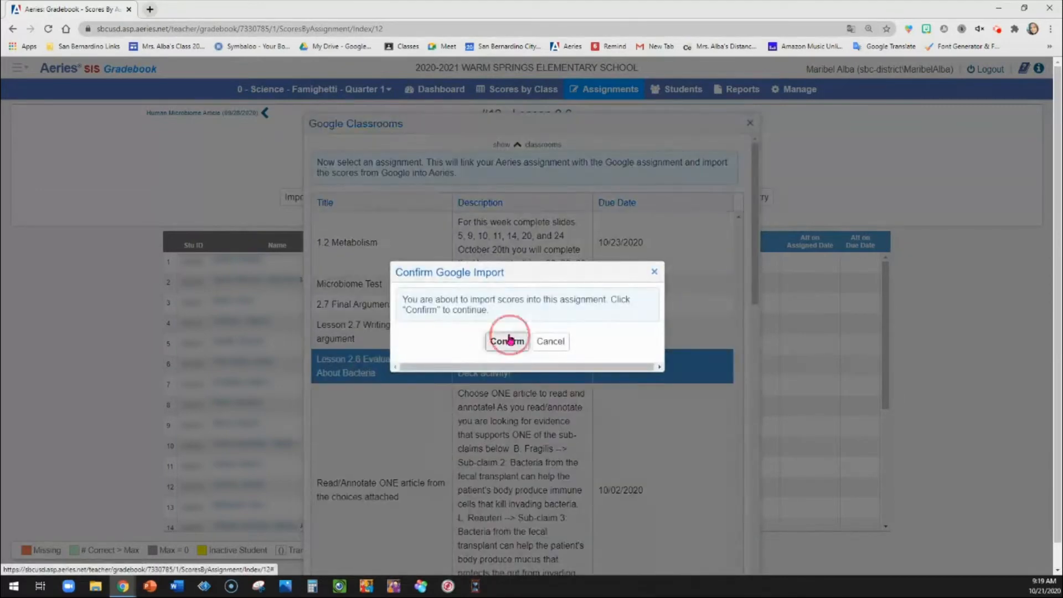
left_click(506, 341)
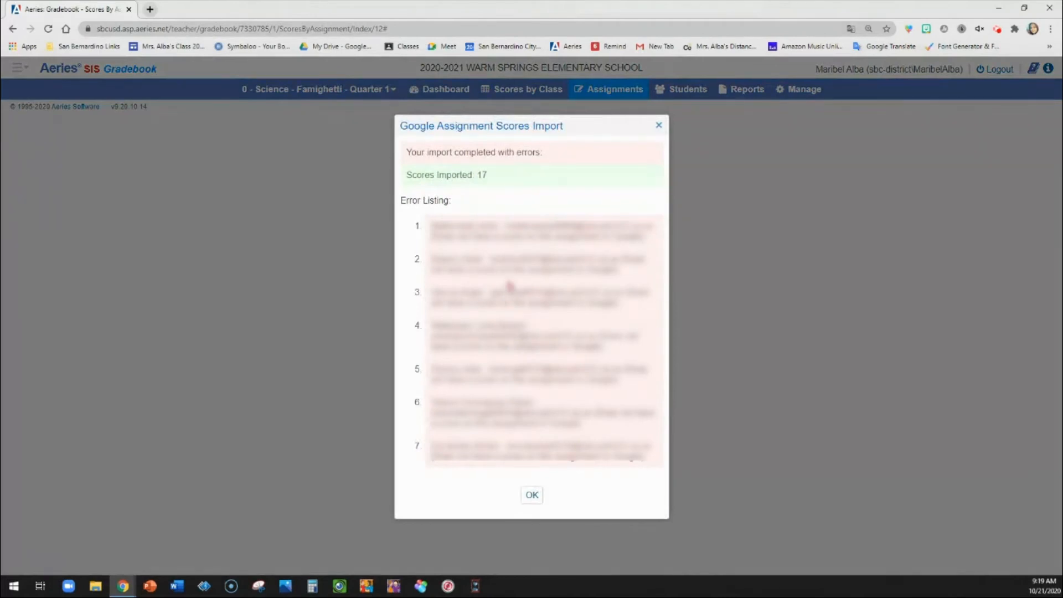
mouse_move(510, 339)
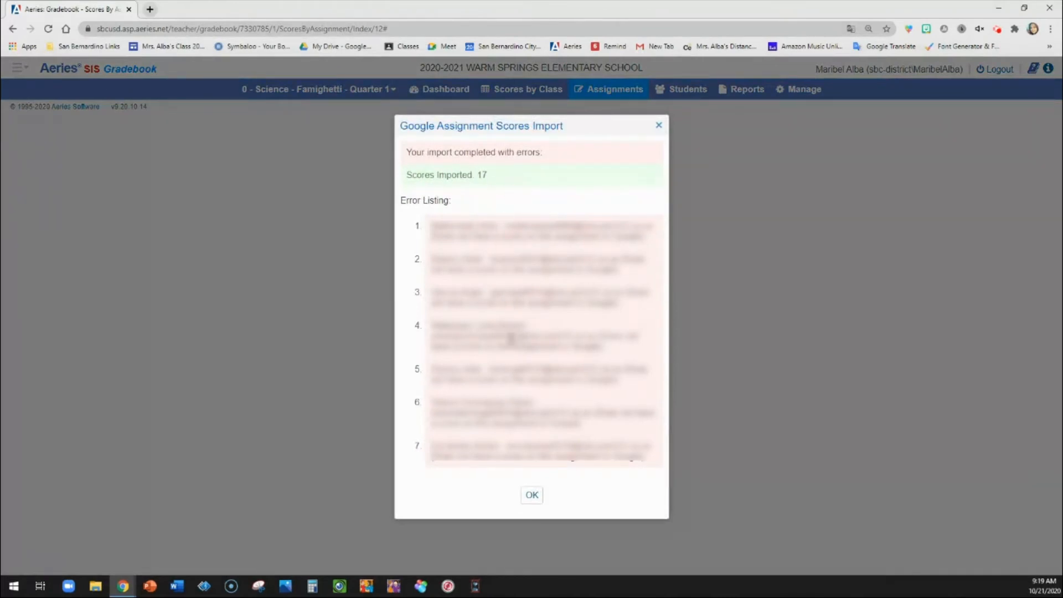
Dismiss the import summary and tick 'Is Grading Completed?' for Lesson 2.6
left_click(531, 494)
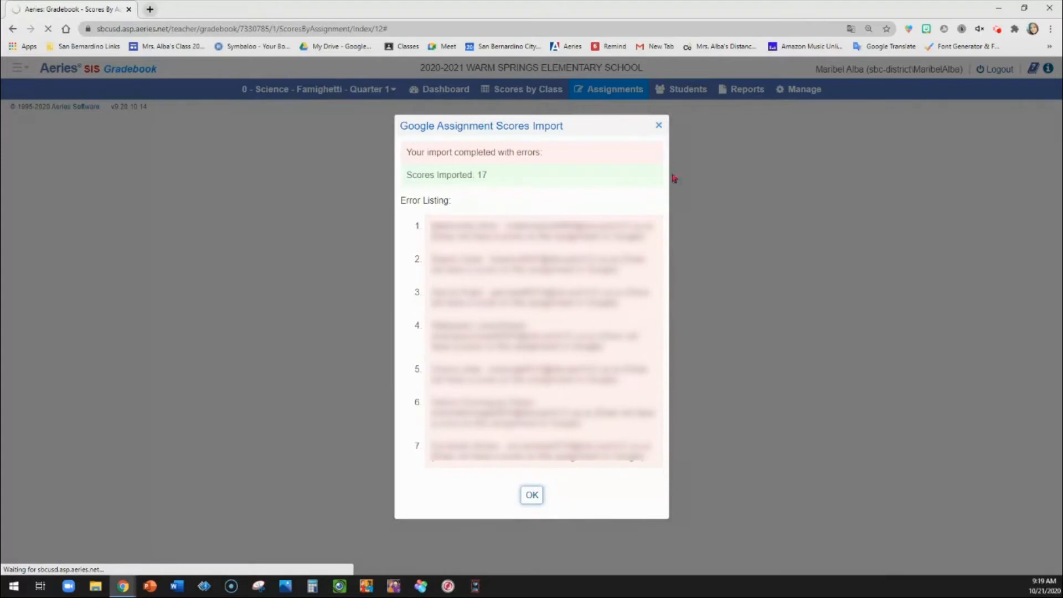
left_click(531, 495)
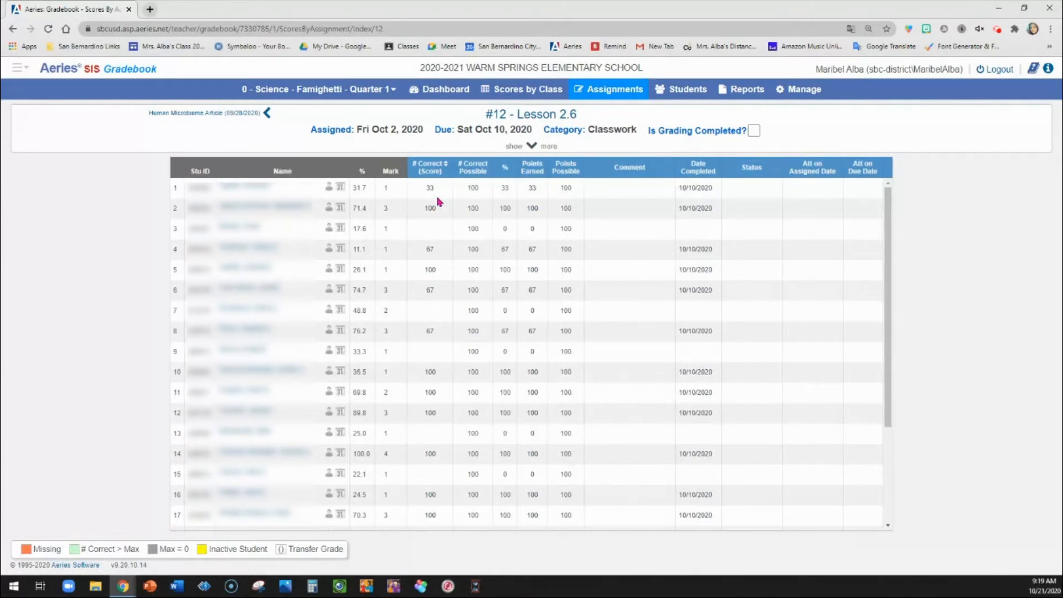
mouse_move(510, 442)
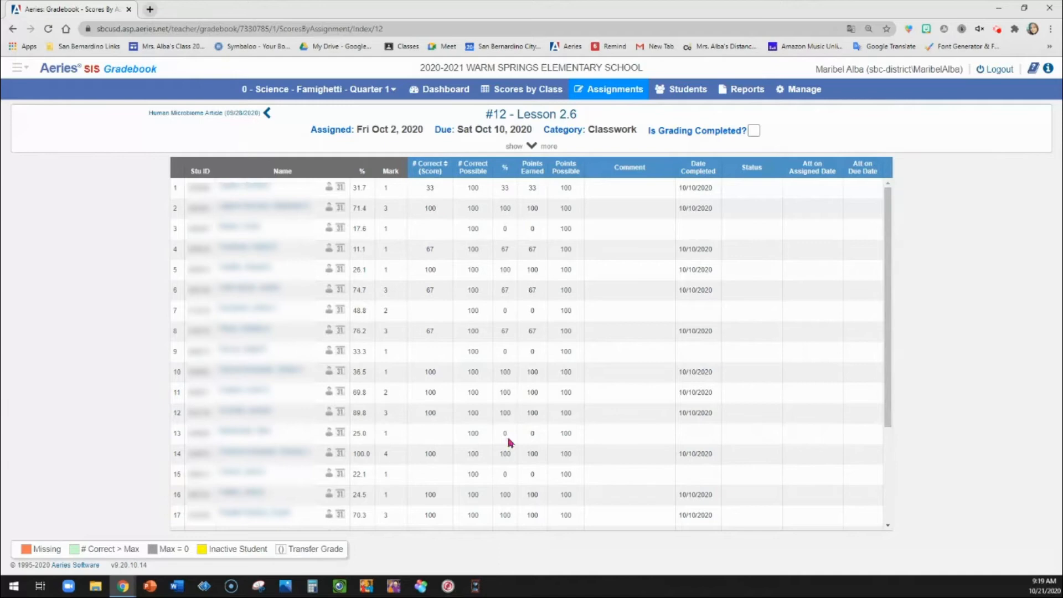
left_click(504, 371)
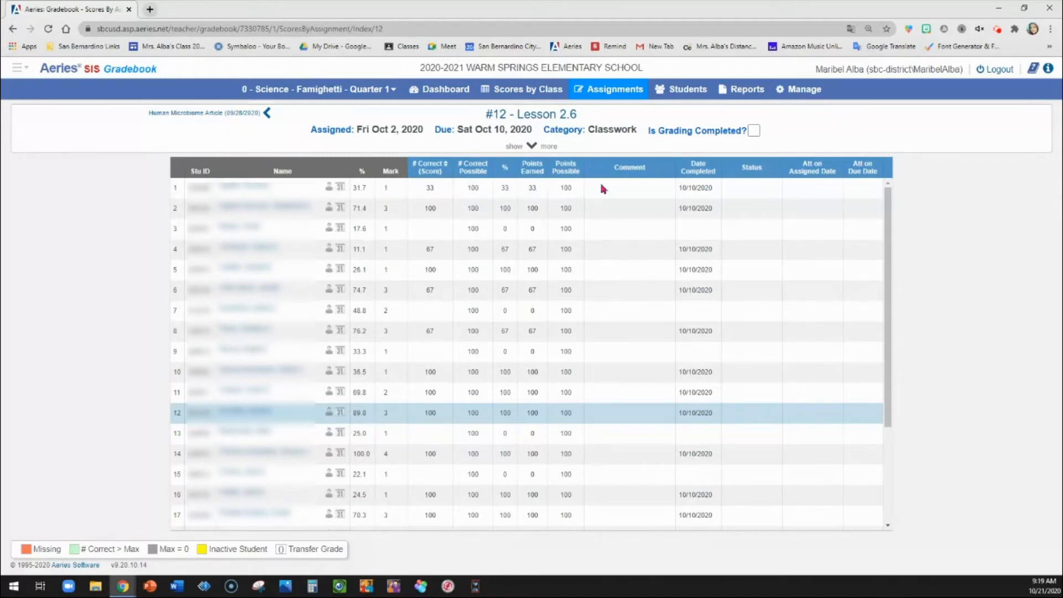
left_click(755, 130)
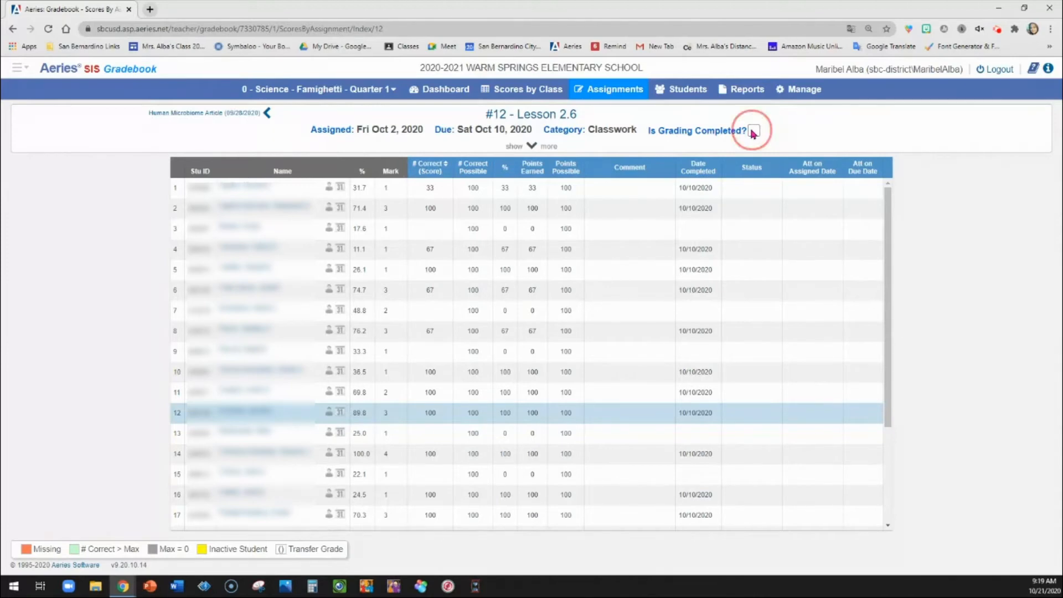
left_click(753, 130)
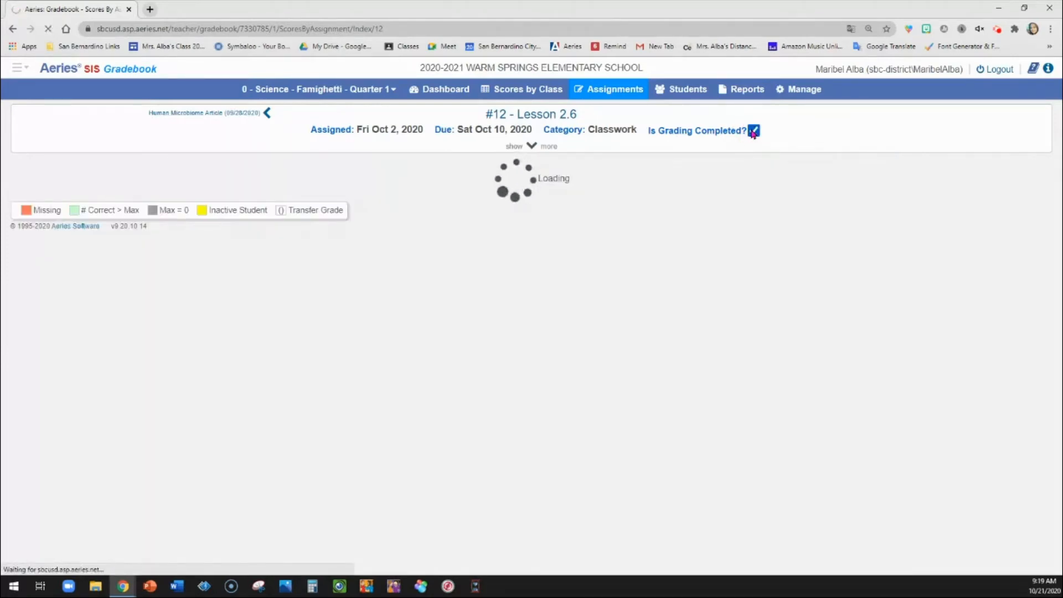
left_click(754, 130)
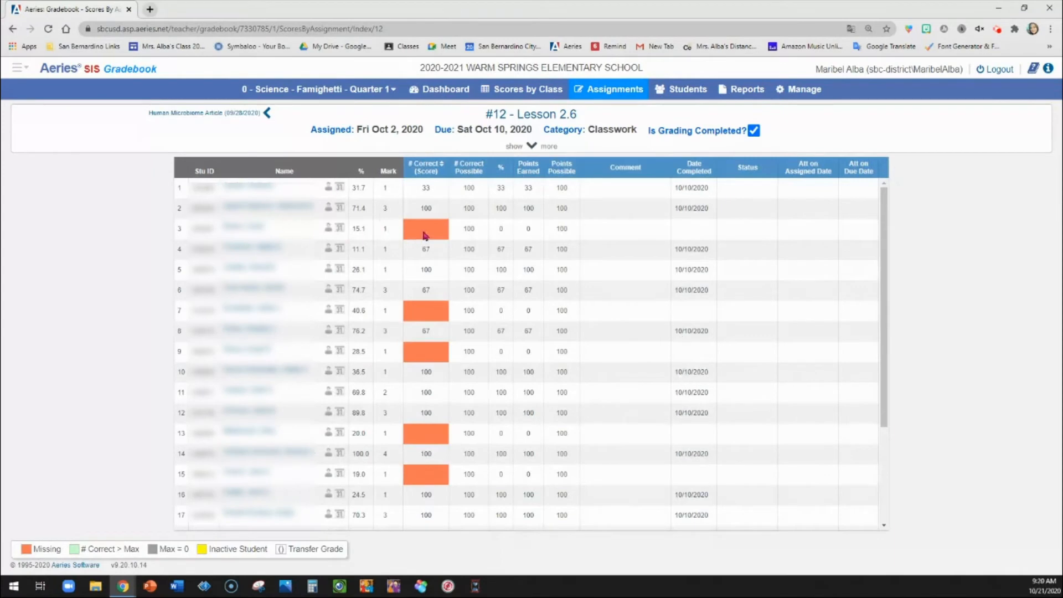
mouse_move(453, 232)
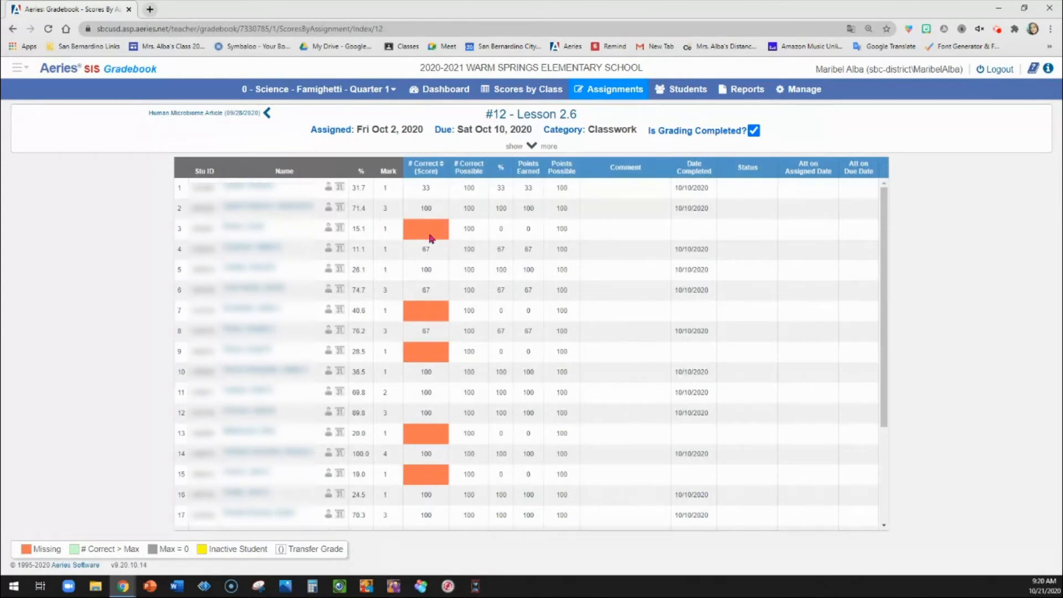
mouse_move(547, 263)
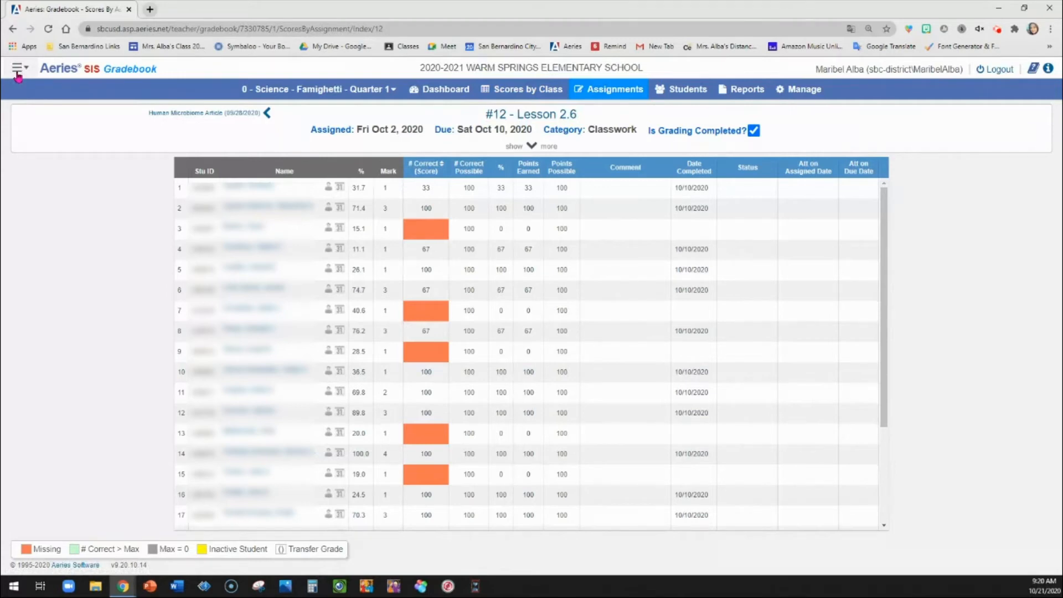
Navigate to Standards Based Grades to show the grade 6 report card standards page
left_click(19, 69)
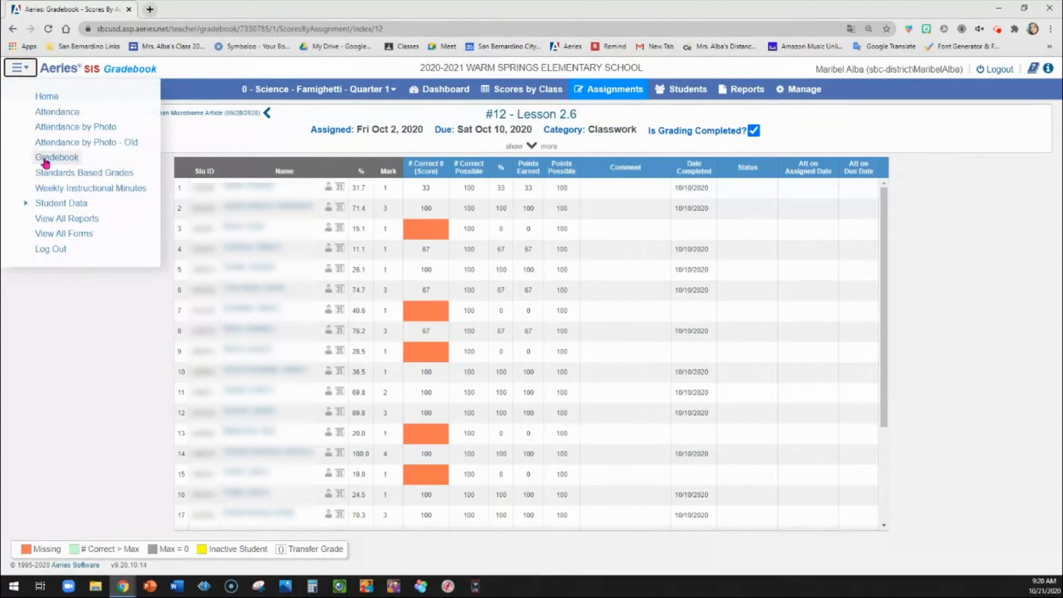
left_click(84, 173)
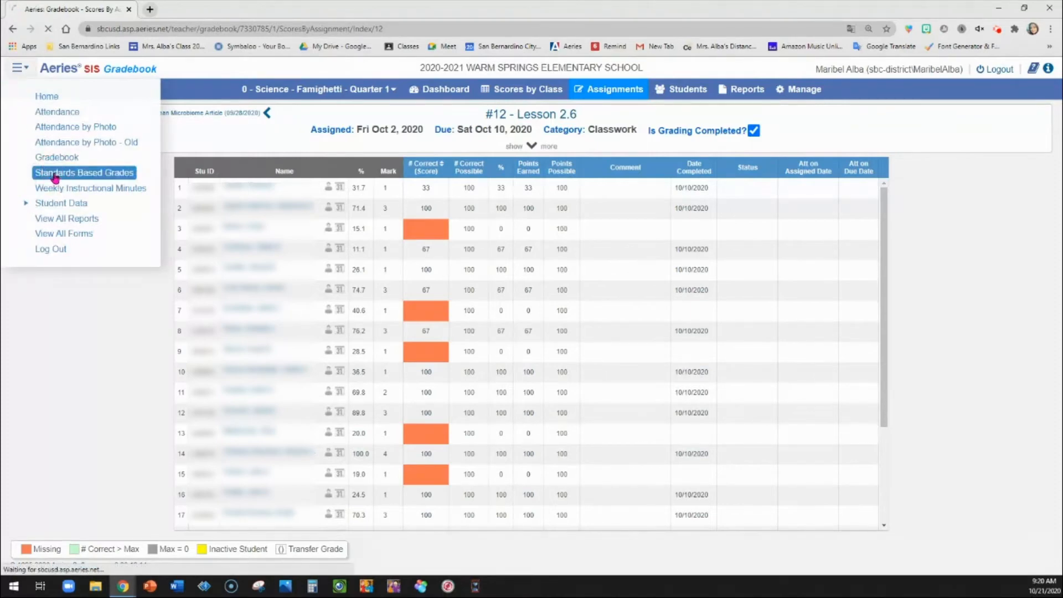
mouse_move(61, 202)
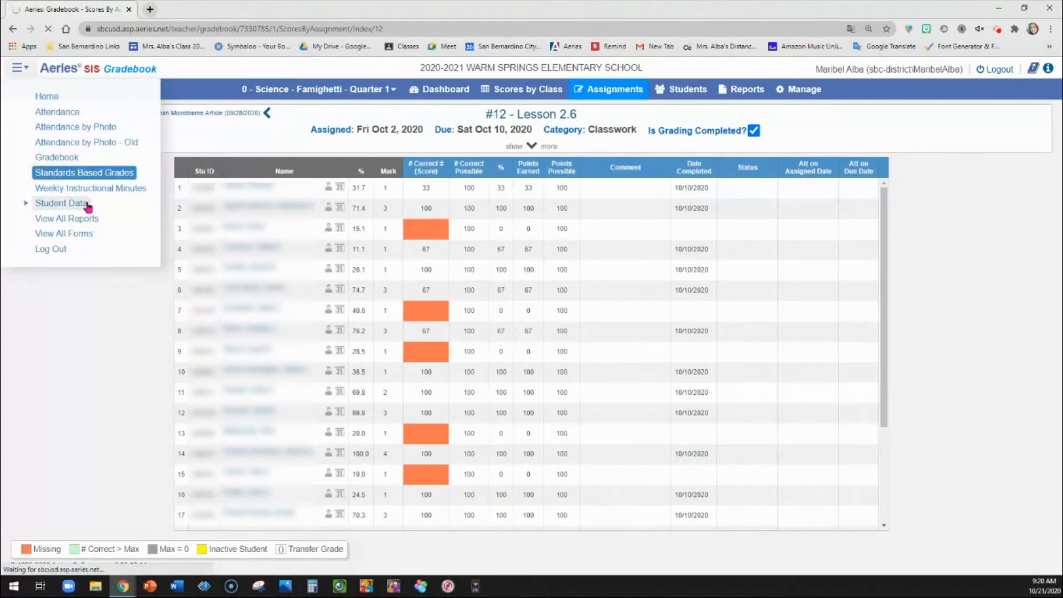
mouse_move(115, 435)
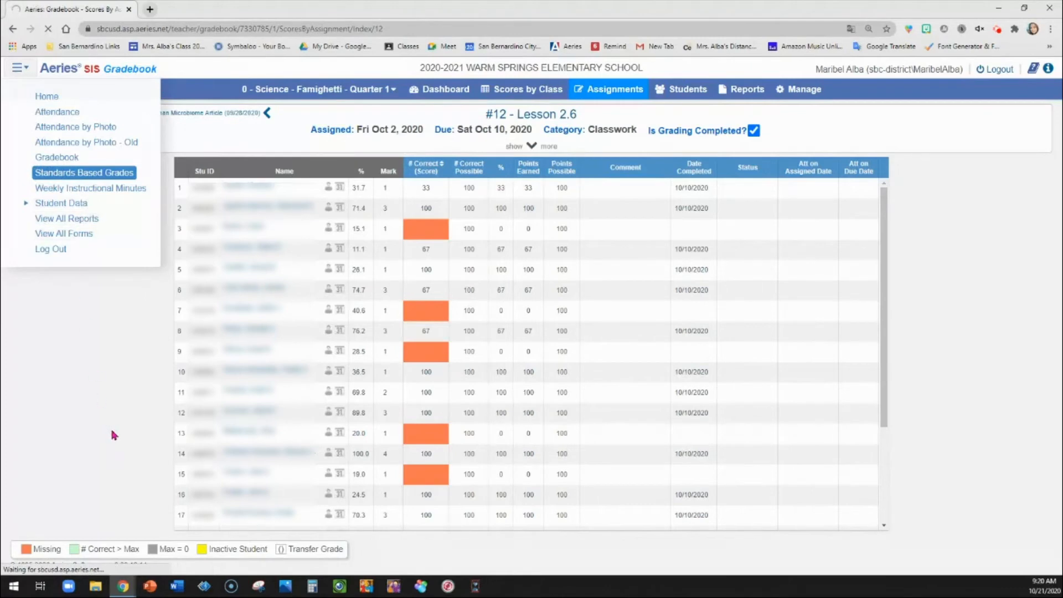
mouse_move(118, 434)
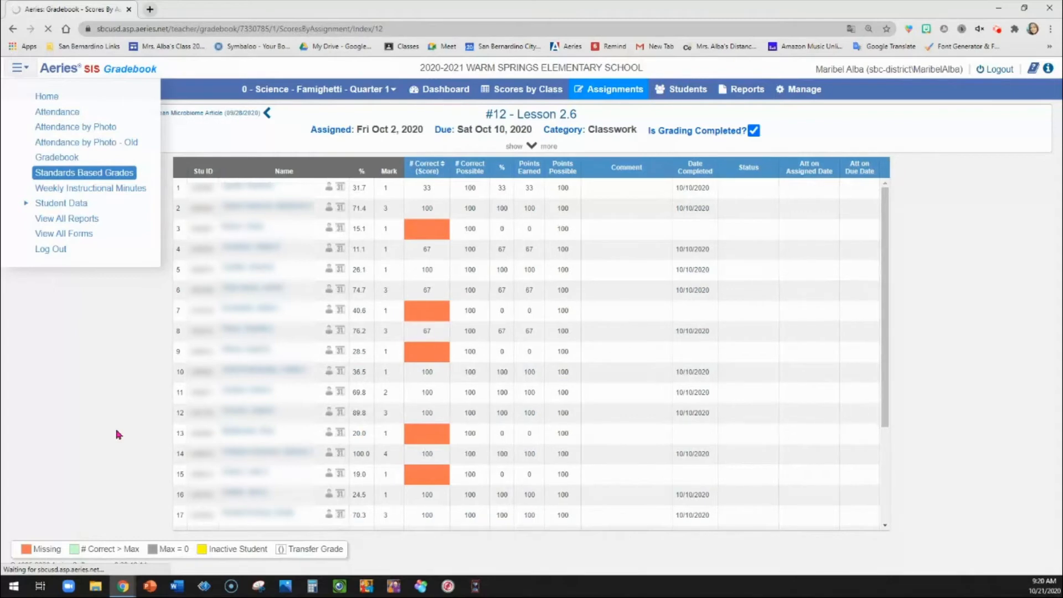
left_click(84, 172)
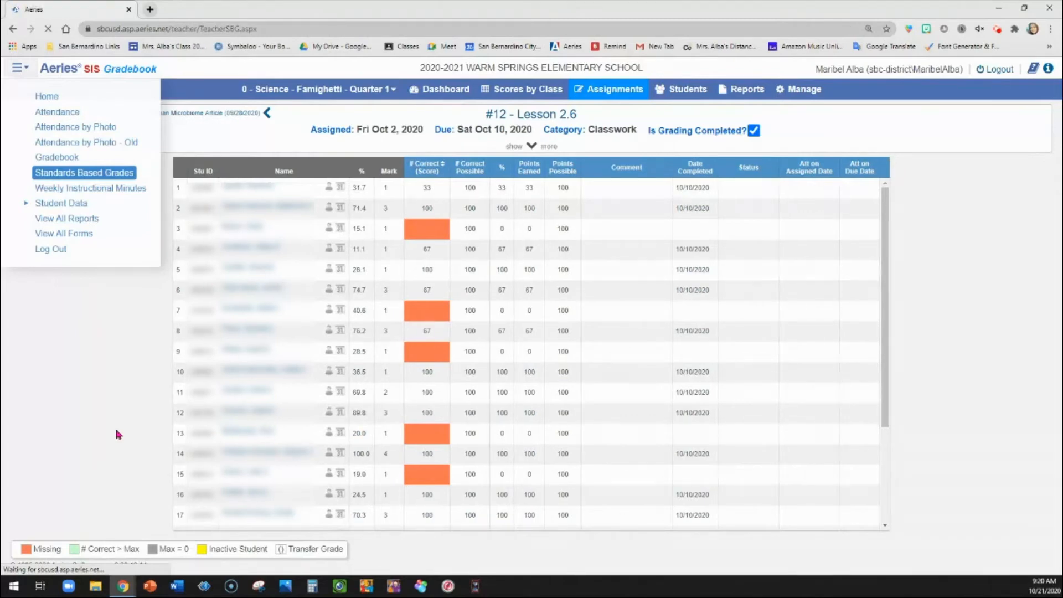
left_click(84, 173)
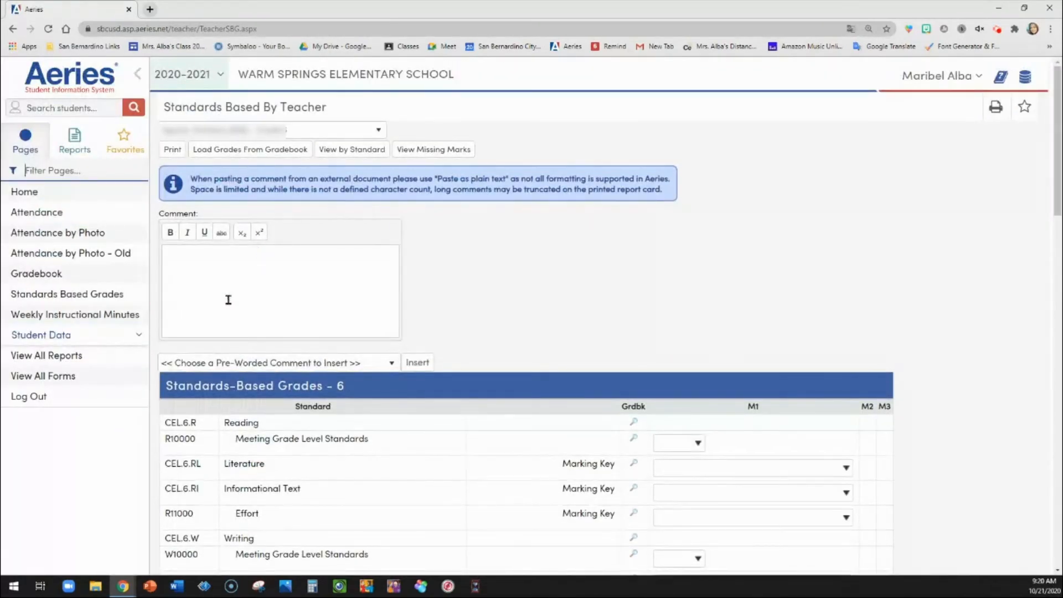
mouse_move(301, 163)
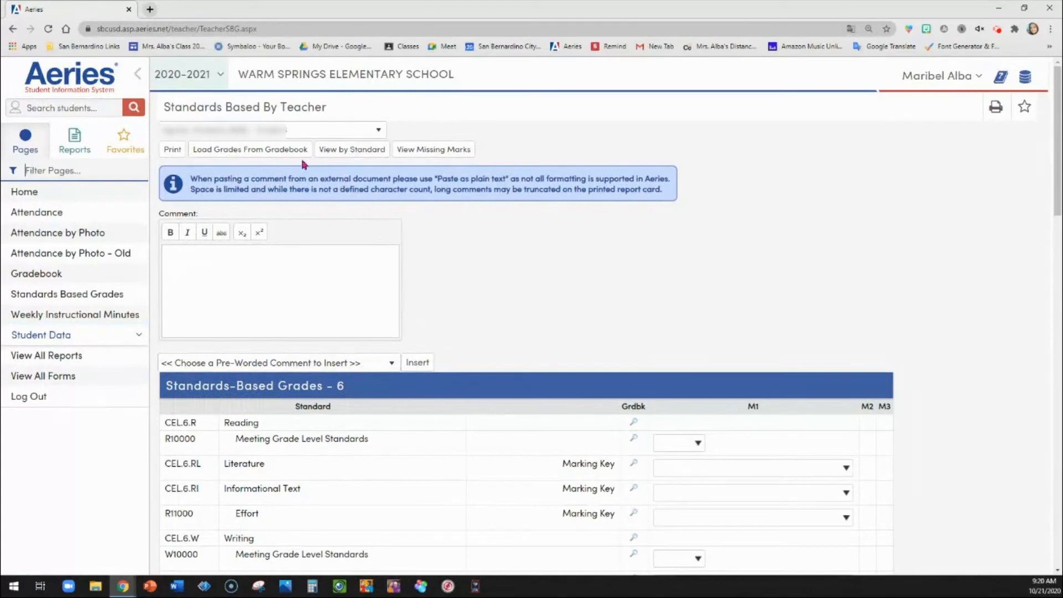
left_click(378, 130)
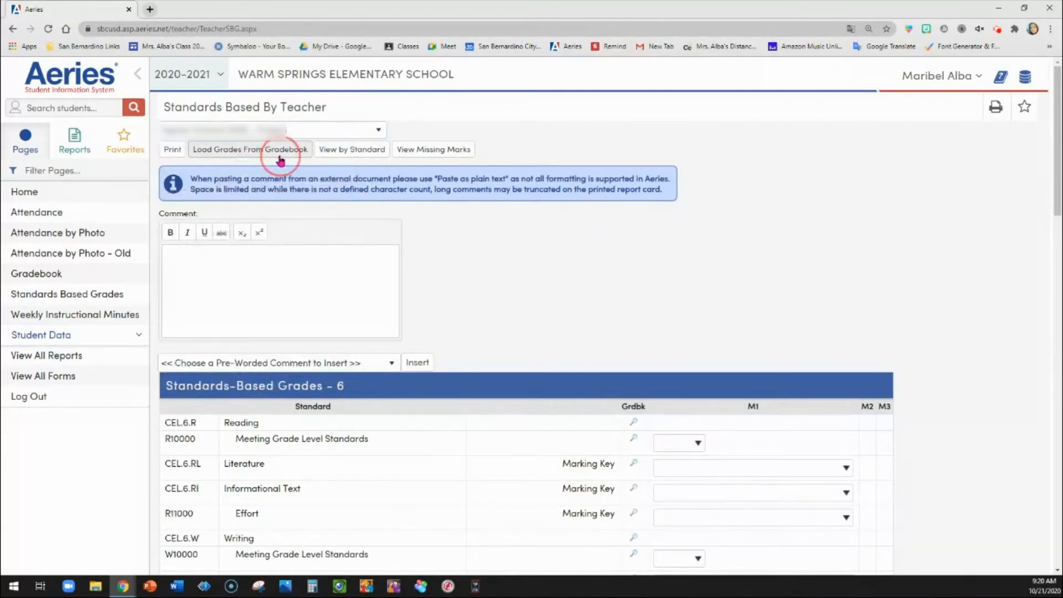
Start Load Grades From Gradebook with Overwrite Existing Marks turned on
left_click(250, 149)
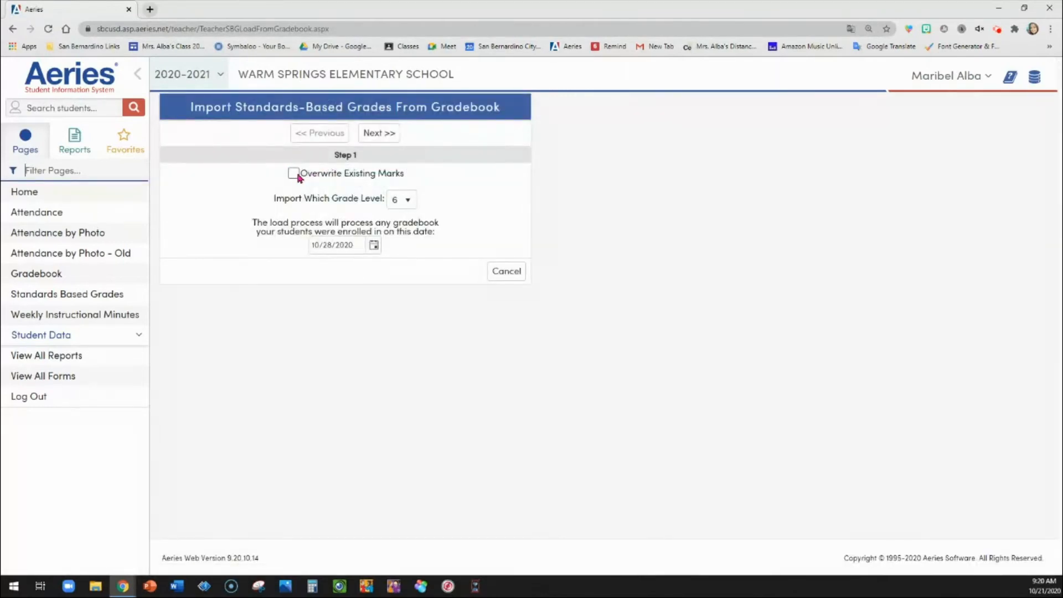
left_click(294, 173)
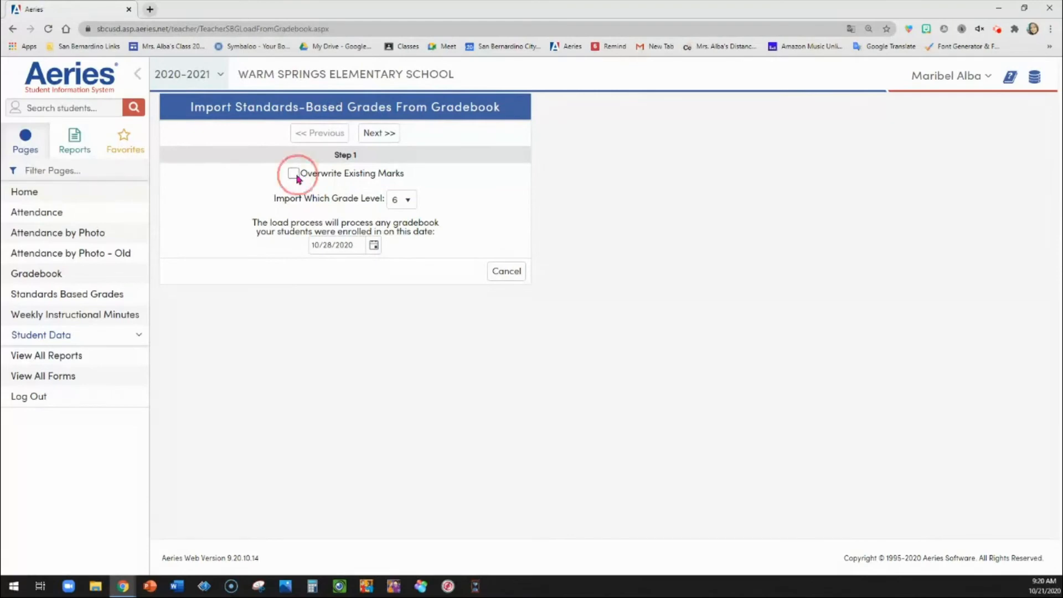
left_click(293, 173)
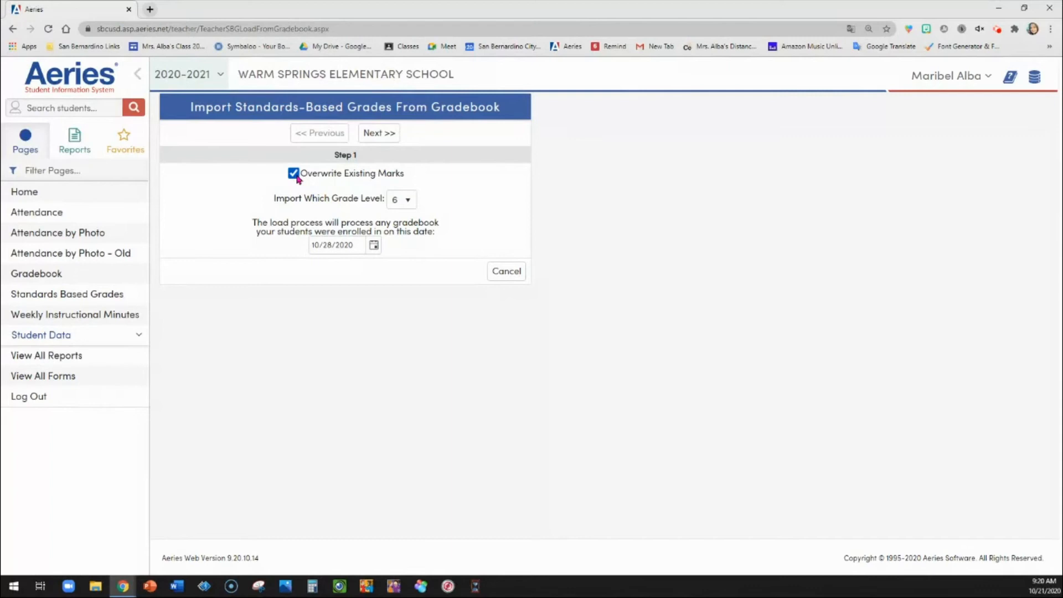
mouse_move(323, 217)
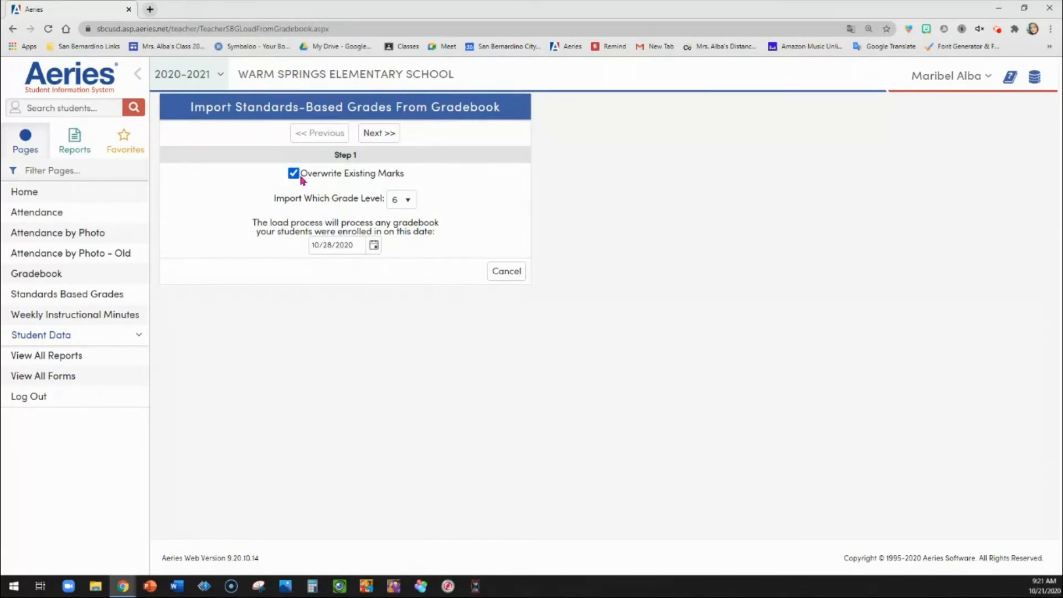
left_click(293, 173)
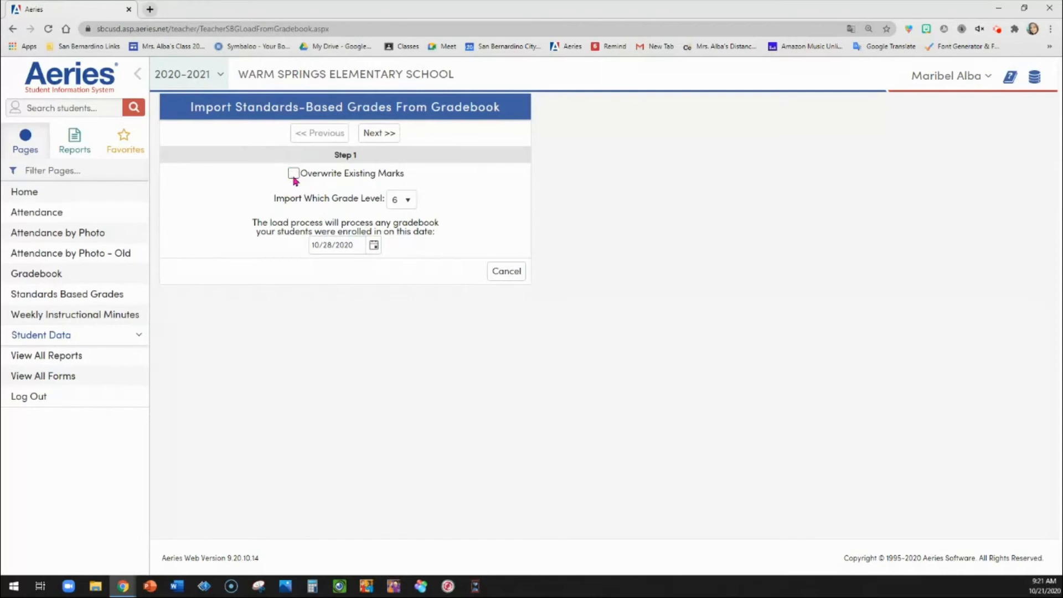
left_click(293, 173)
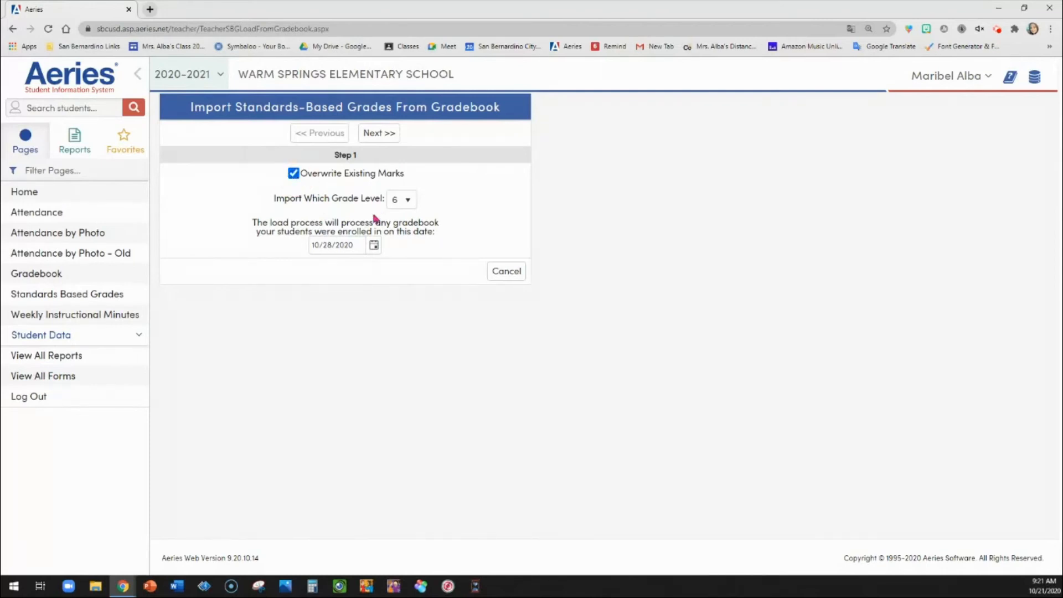
mouse_move(380, 263)
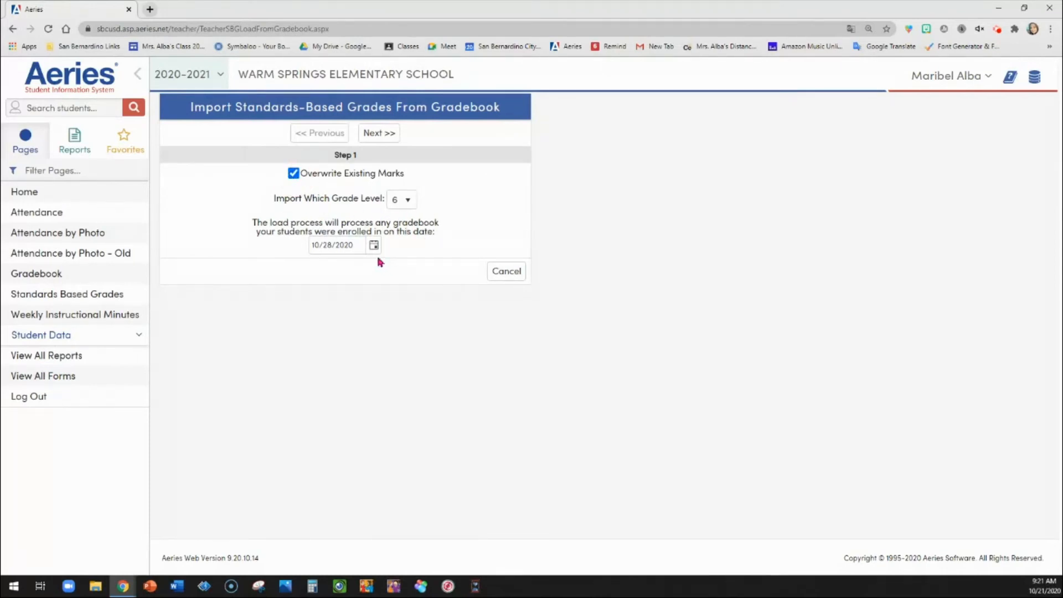
mouse_move(402, 236)
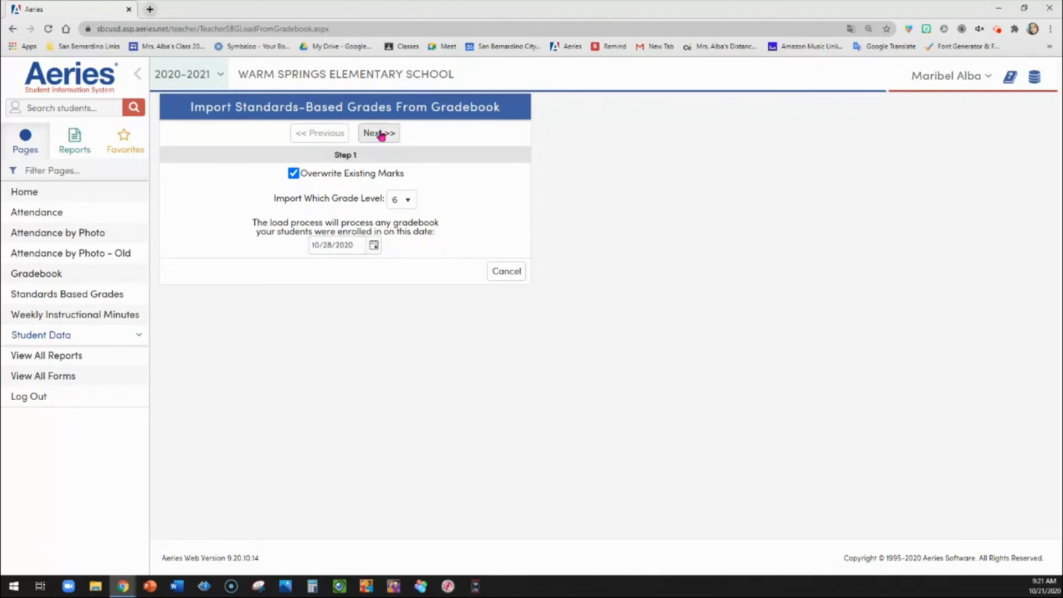
Keep all five gradebooks and Traditional Grading, advancing the wizard to Step 4
left_click(378, 133)
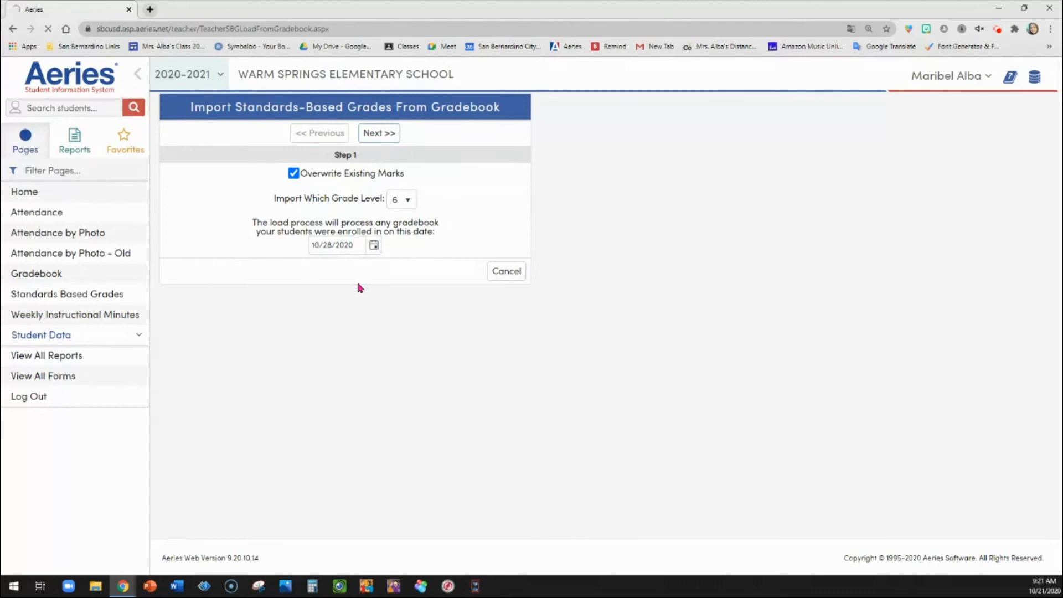
mouse_move(351, 333)
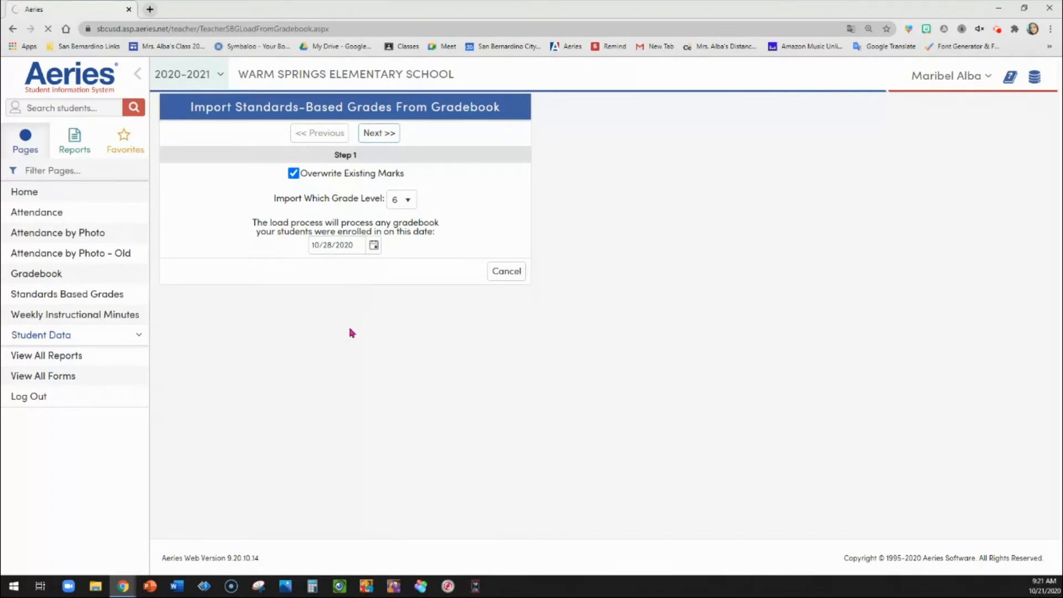
left_click(378, 133)
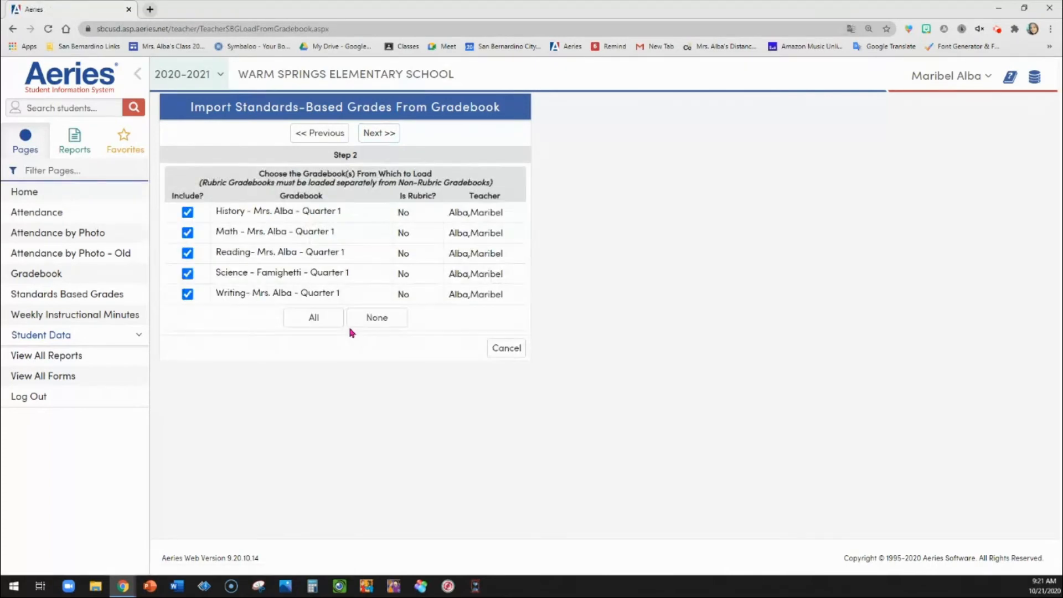
mouse_move(284, 310)
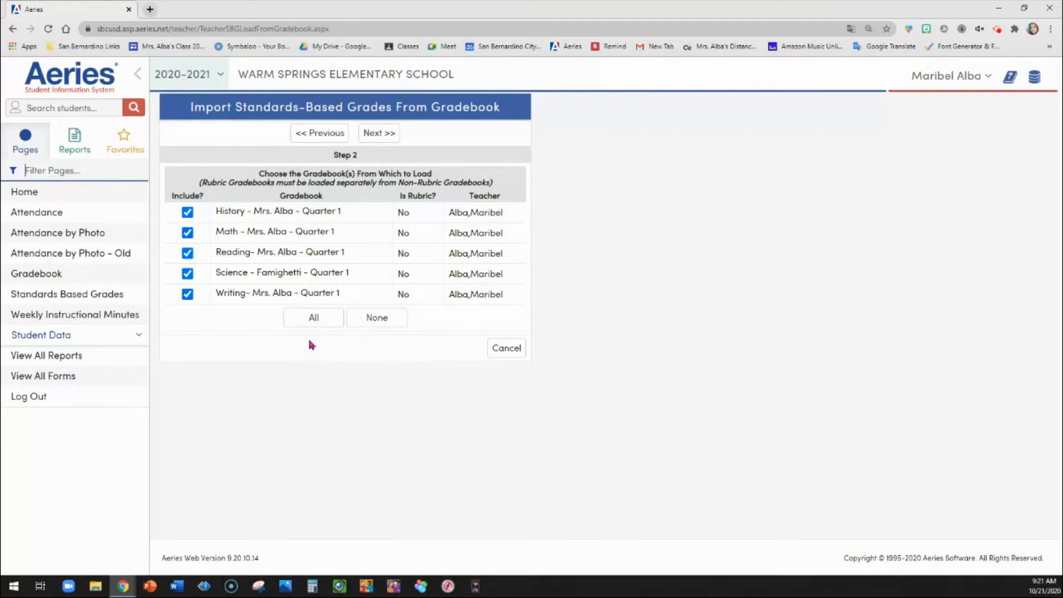
left_click(378, 133)
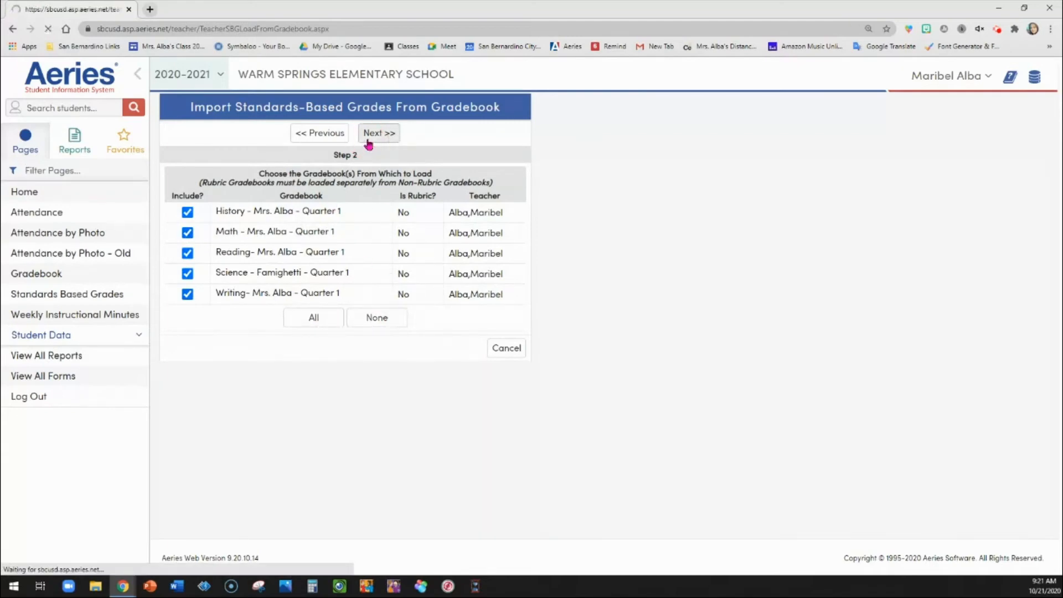
left_click(378, 132)
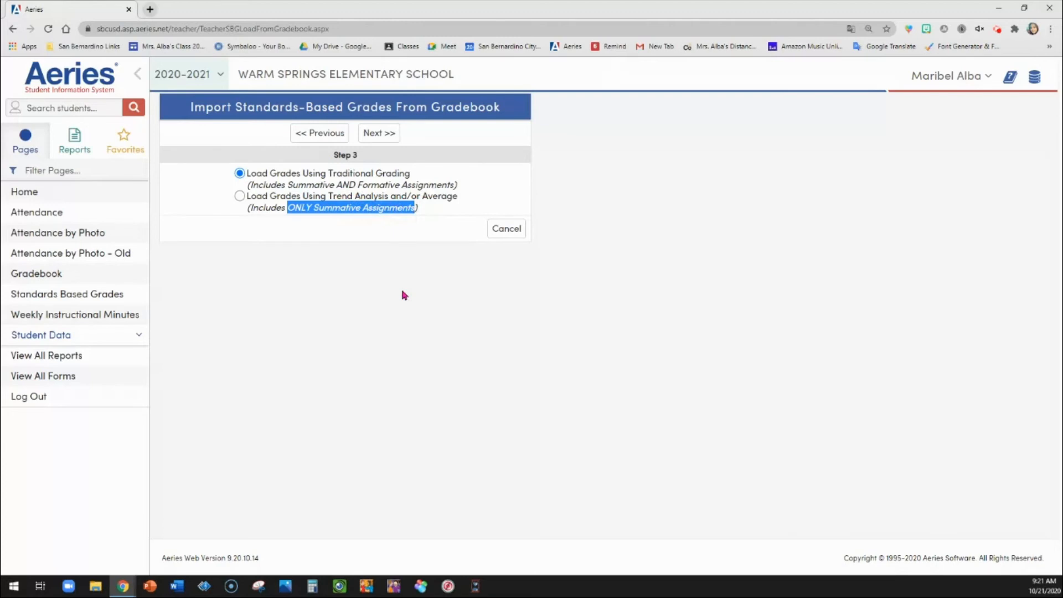
mouse_move(399, 287)
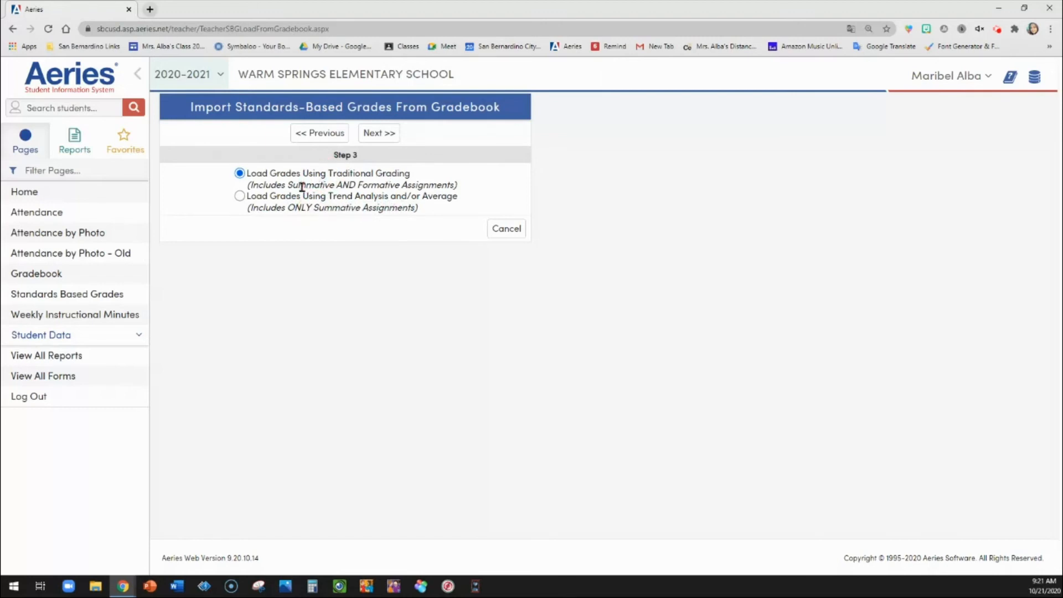
left_click(378, 133)
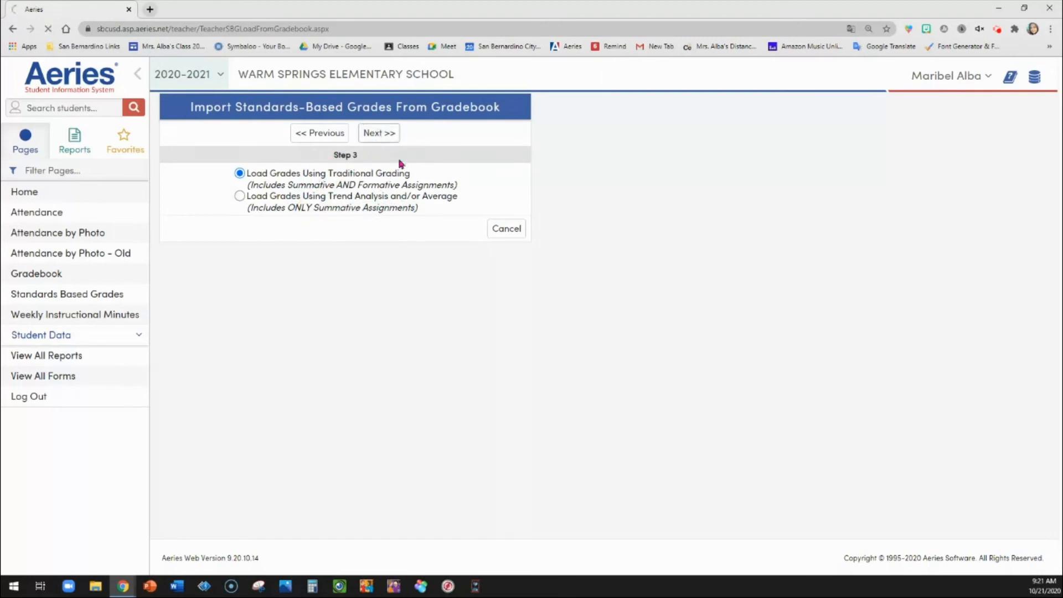
left_click(378, 132)
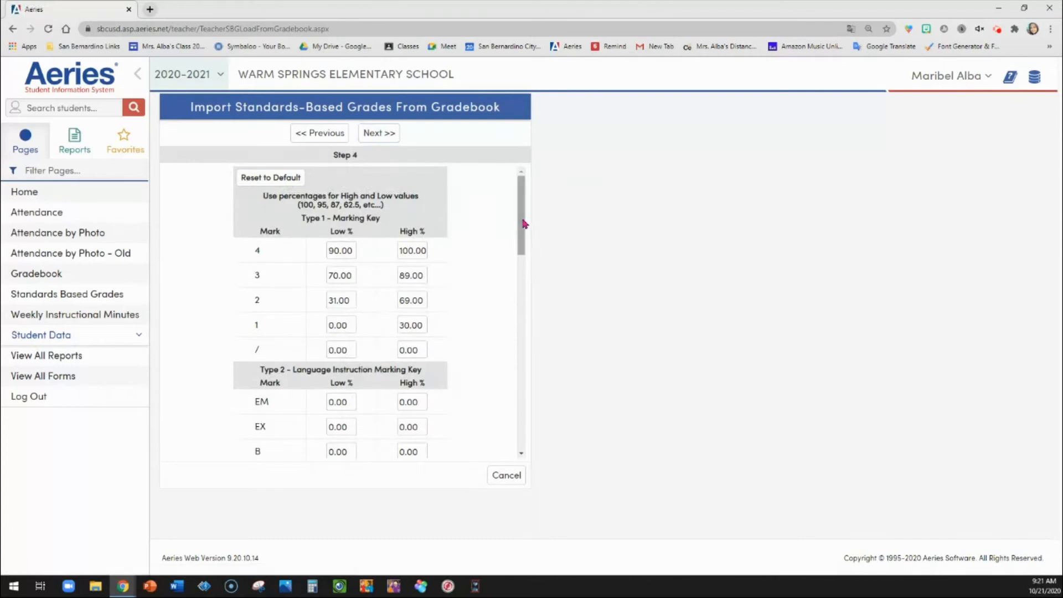
mouse_move(310, 351)
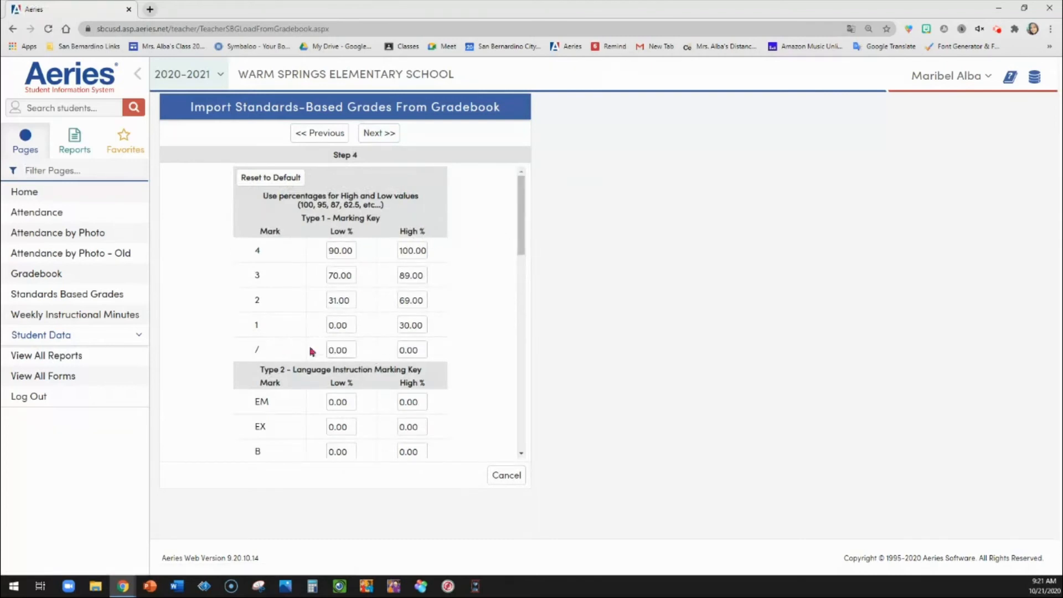
mouse_move(292, 253)
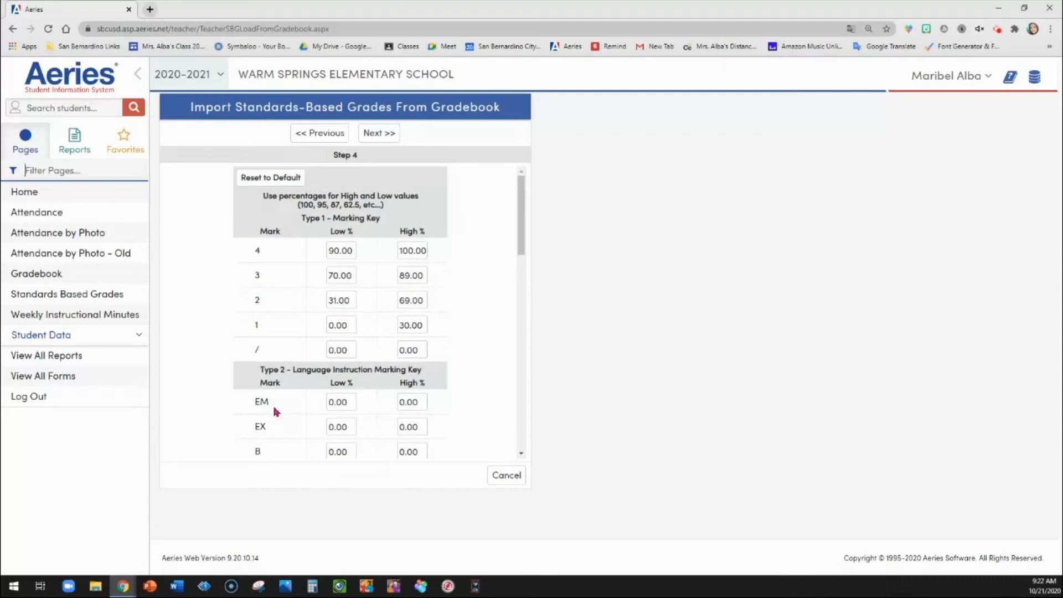
Review Step 4 ranges (4: 90–100, 3: 70–89, 2: 31–69, 1: 0–30) and continue to Step 5
left_click(339, 401)
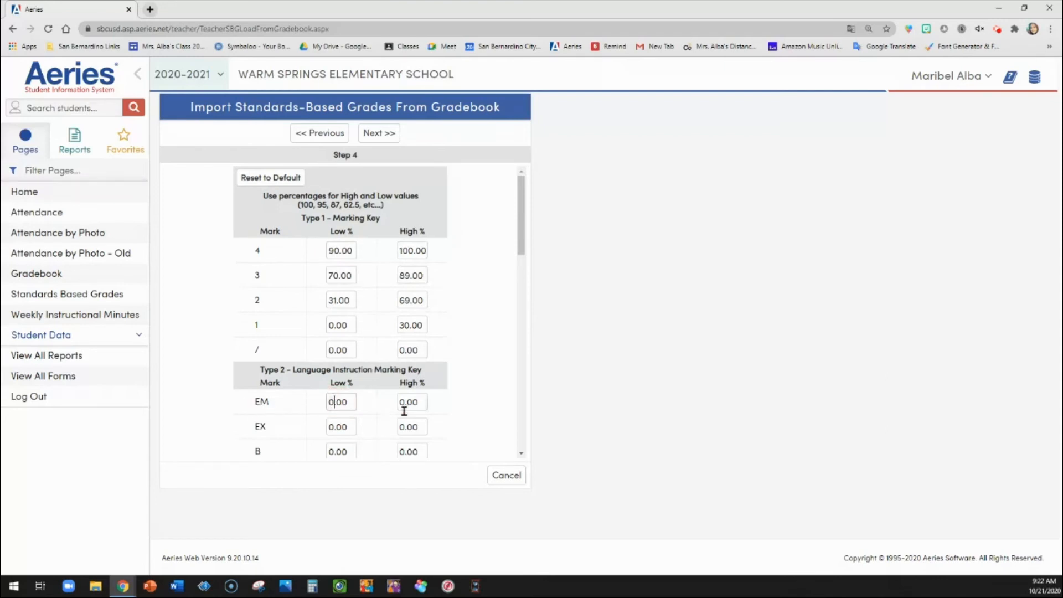
mouse_move(532, 251)
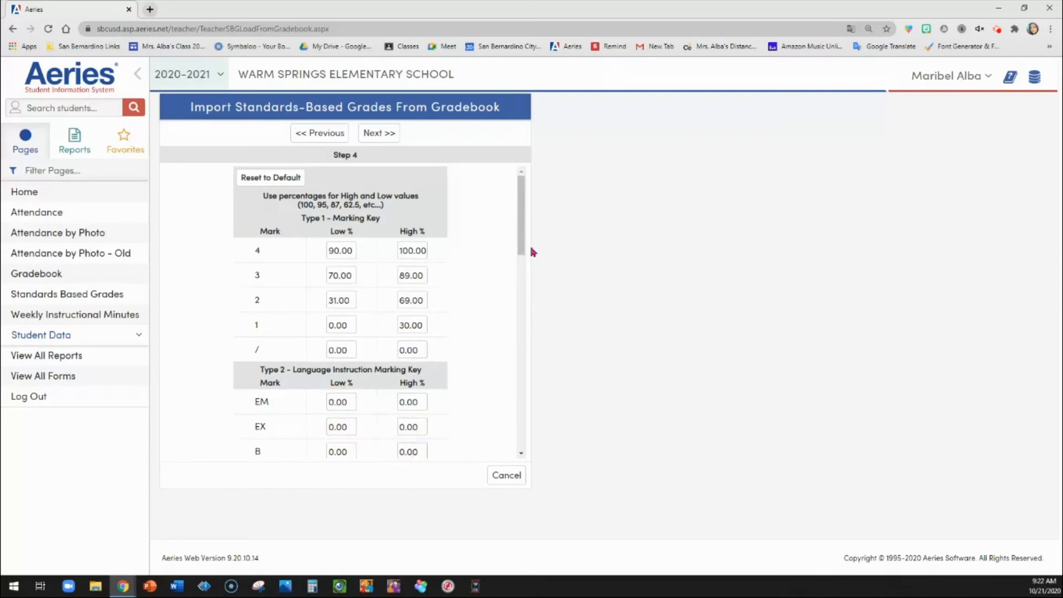
scroll("down", 3)
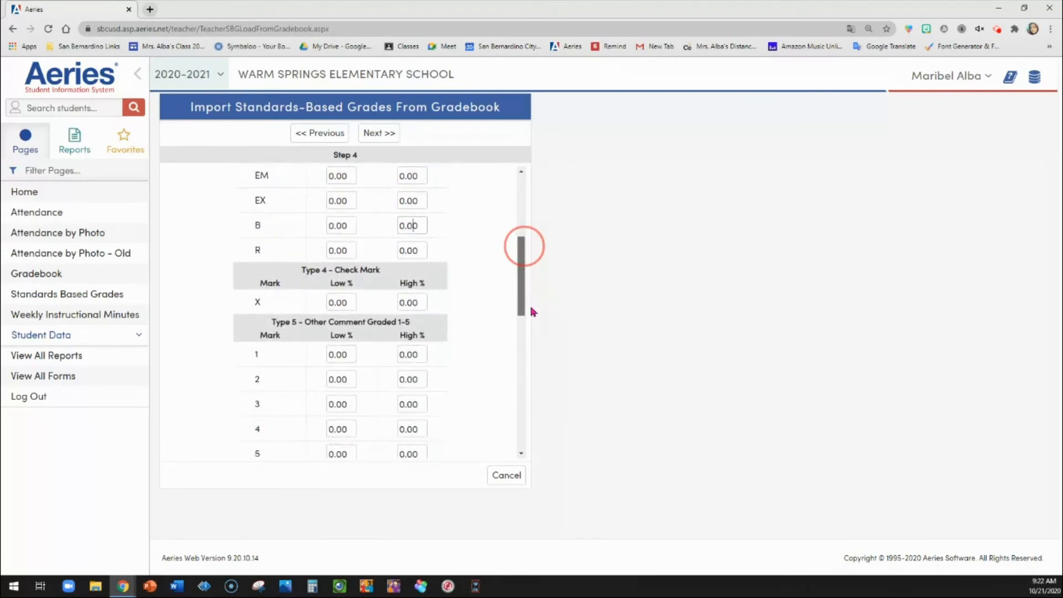
scroll("down", 3)
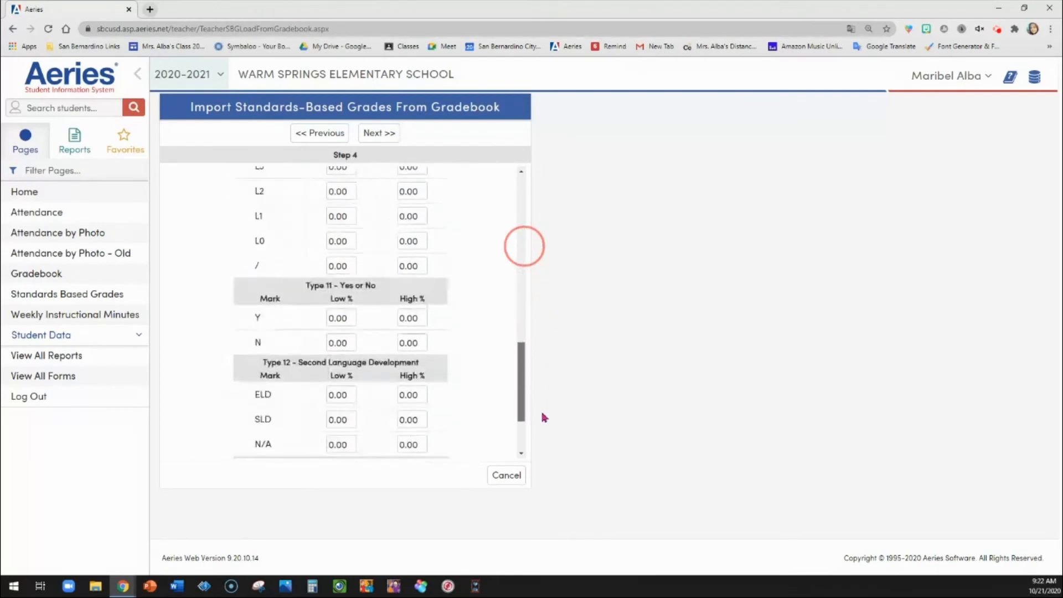
scroll("up", 3)
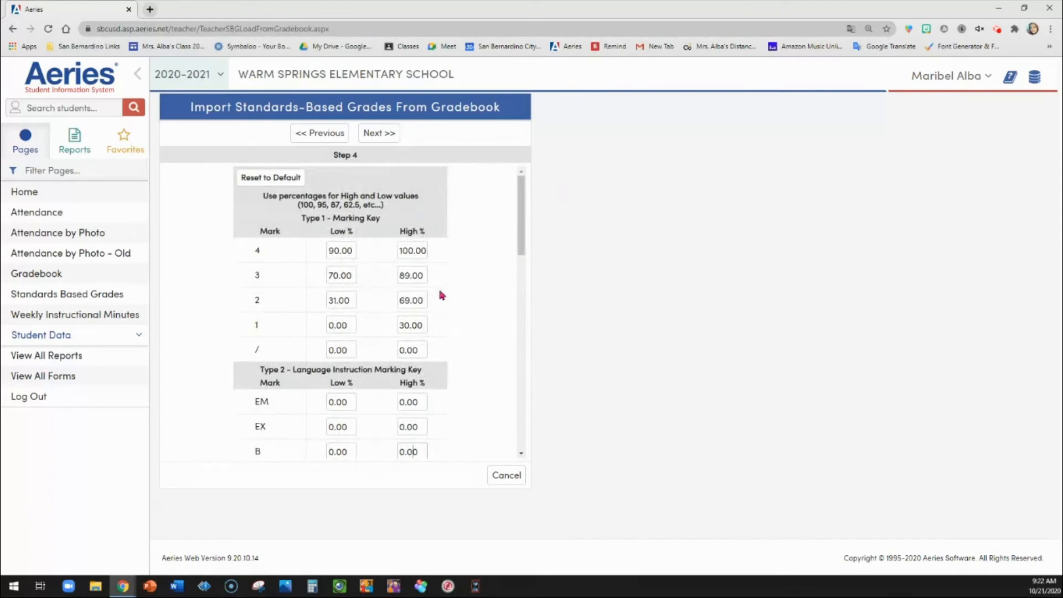
mouse_move(363, 184)
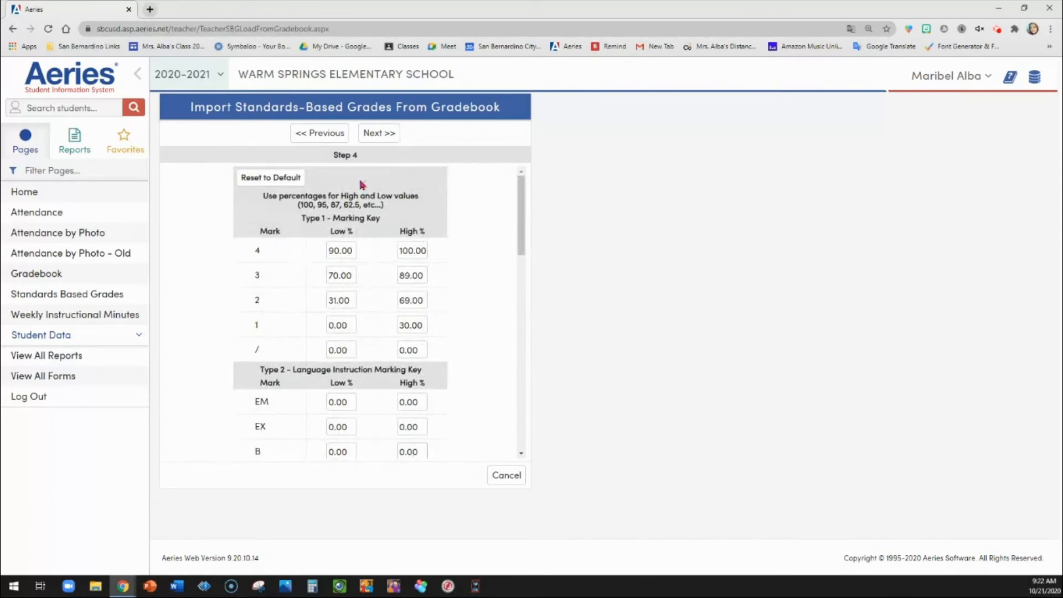
scroll("down", 3)
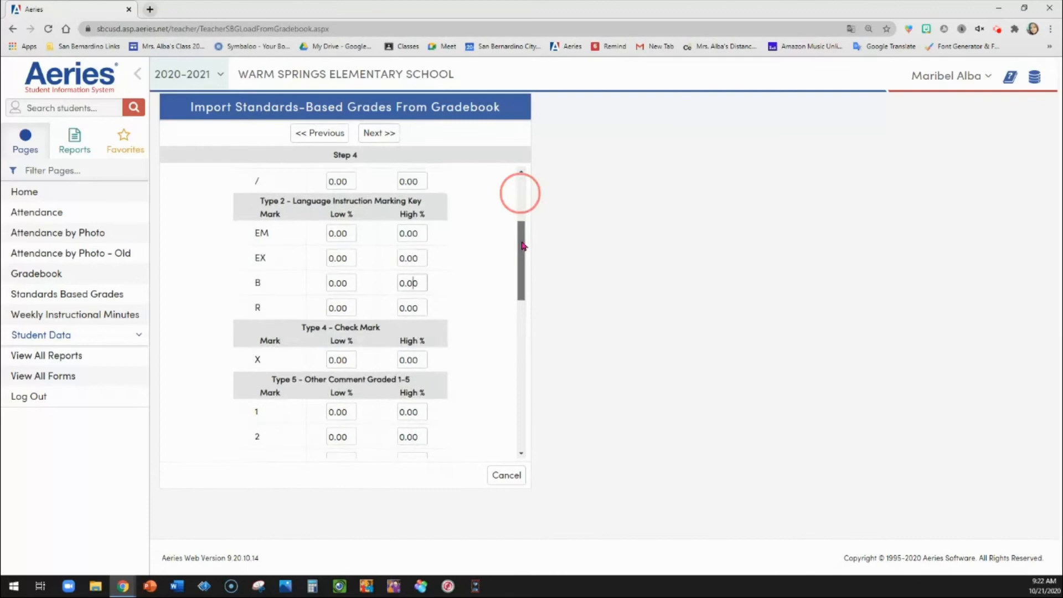
scroll("down", 3)
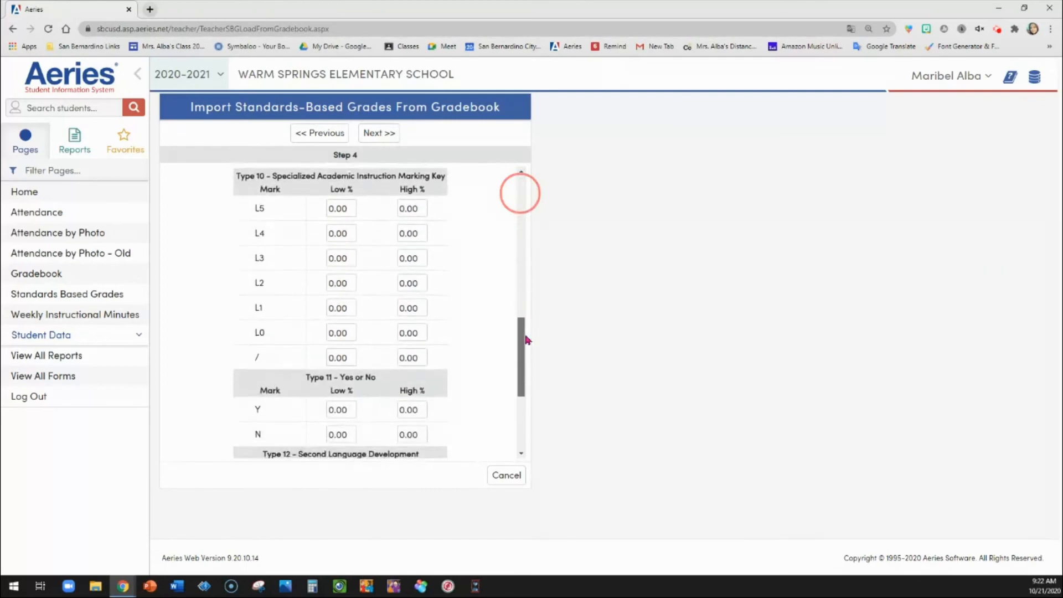
scroll("down", 3)
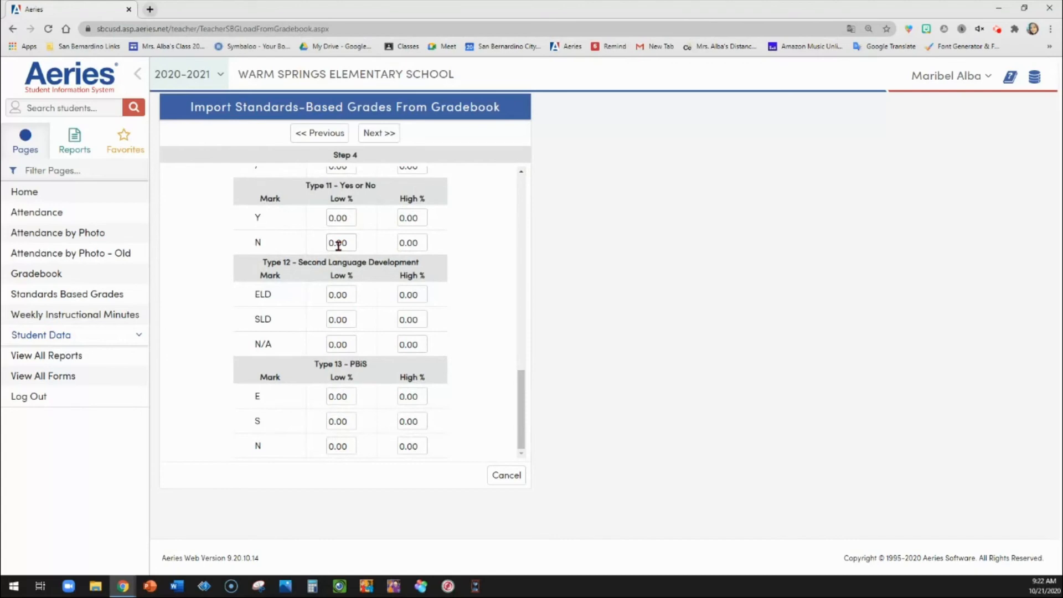
scroll("up", 3)
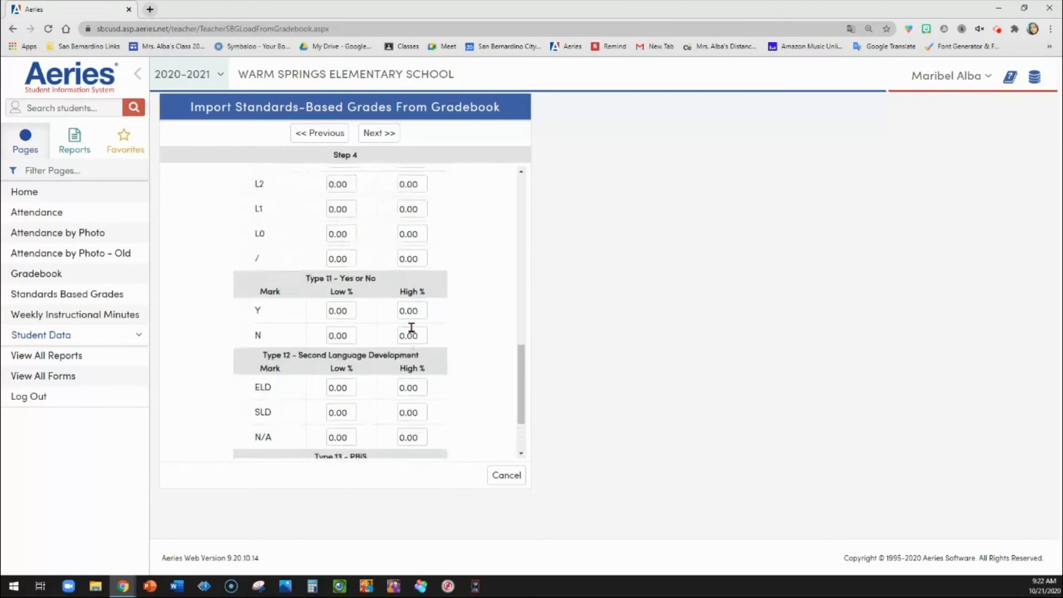
scroll("down", 3)
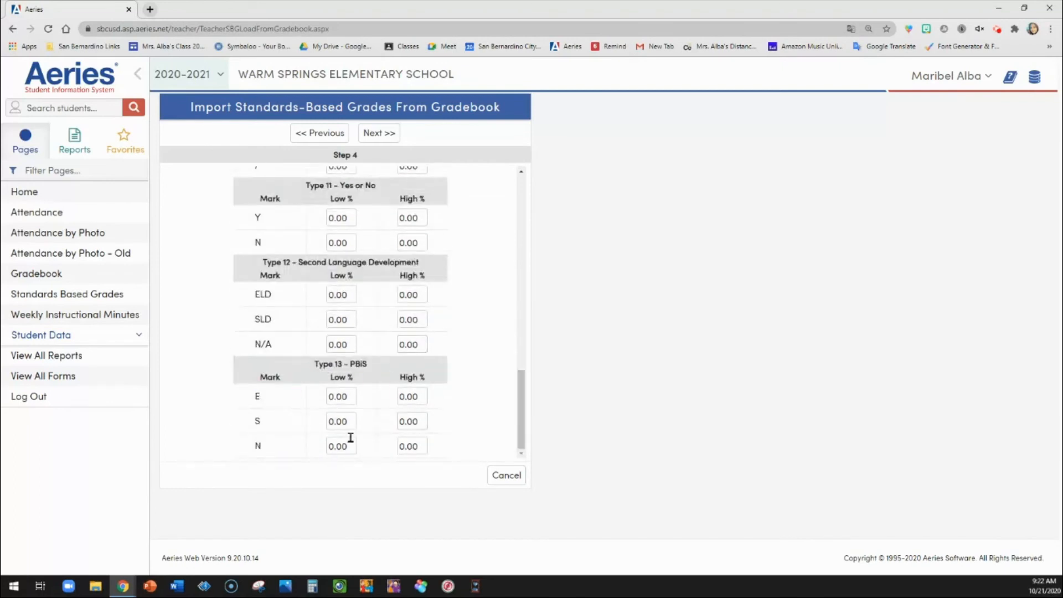
mouse_move(481, 427)
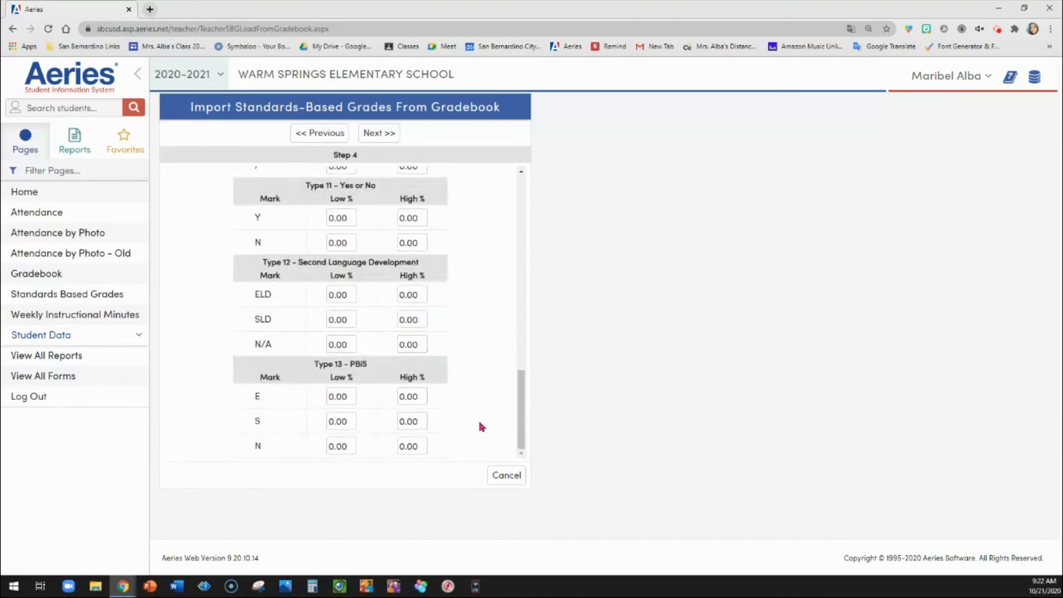
scroll("up", 3)
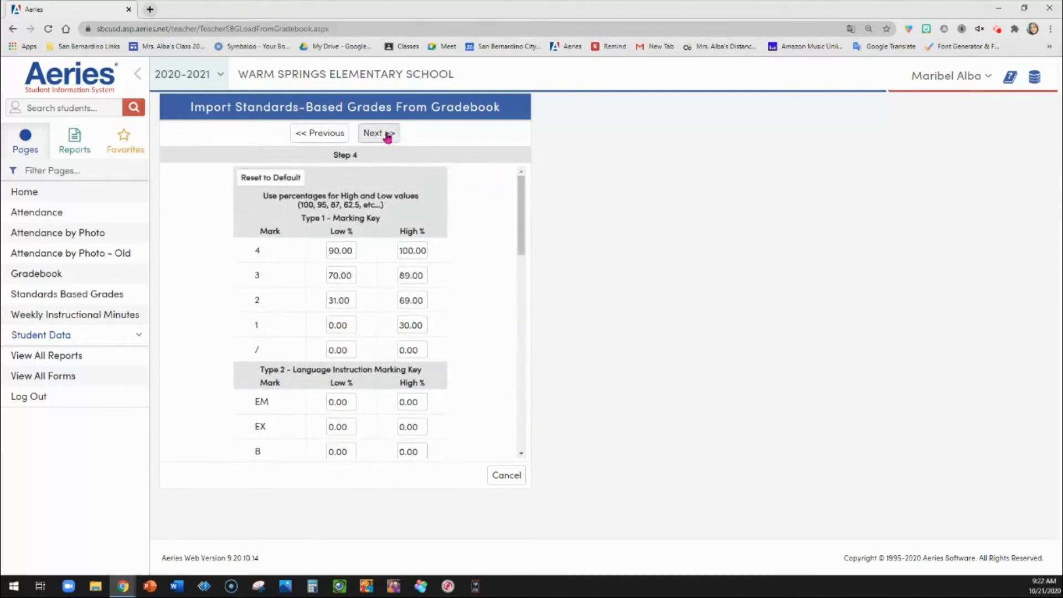
left_click(378, 133)
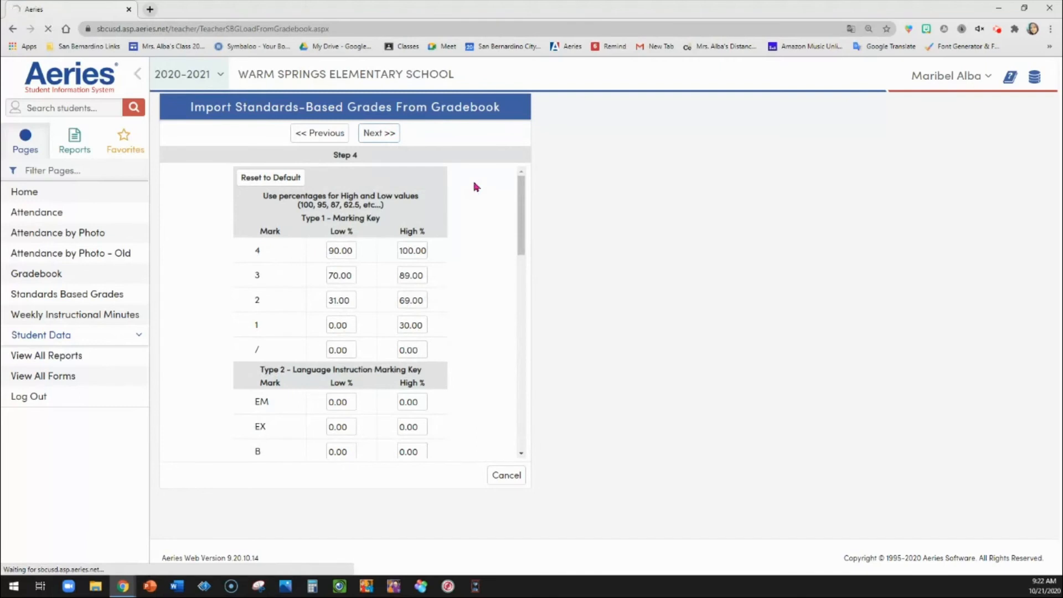
Scroll Step 5 results to the Overall % and Mark columns, highlighting the 29.79% History score
left_click(378, 132)
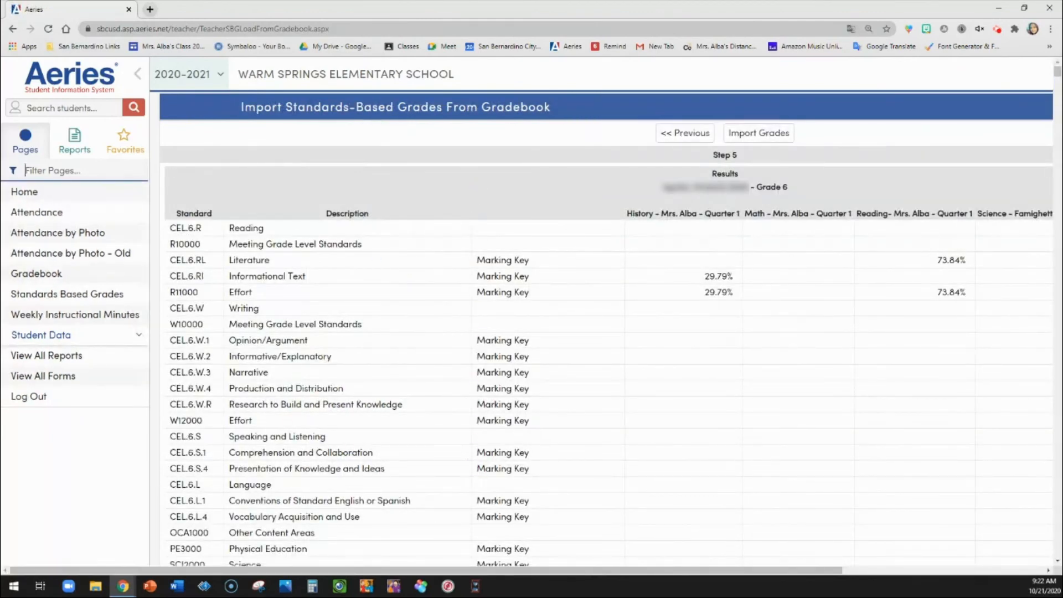
scroll("right", 3)
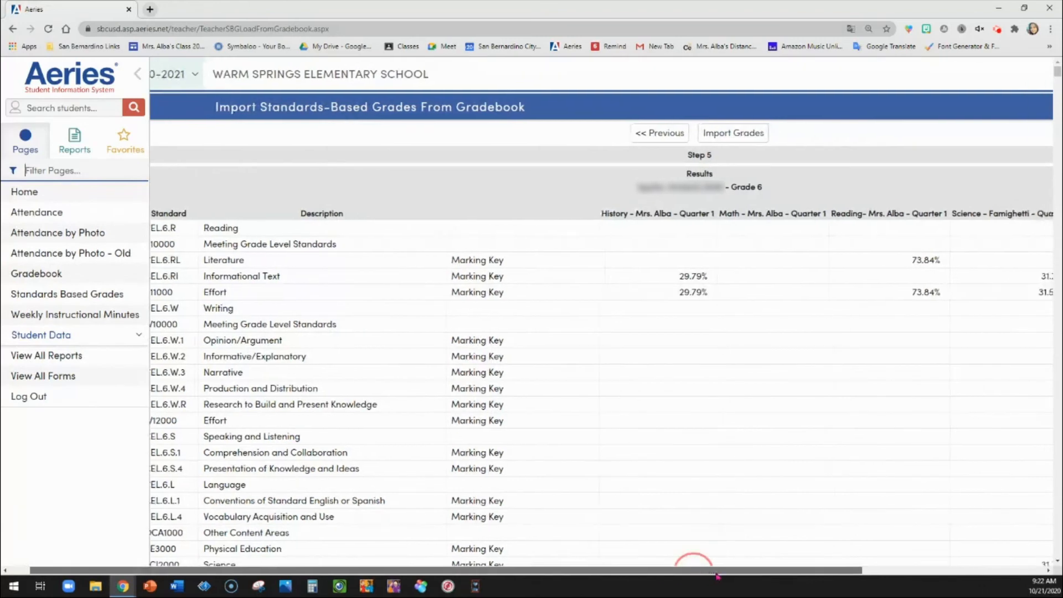
scroll("right", 3)
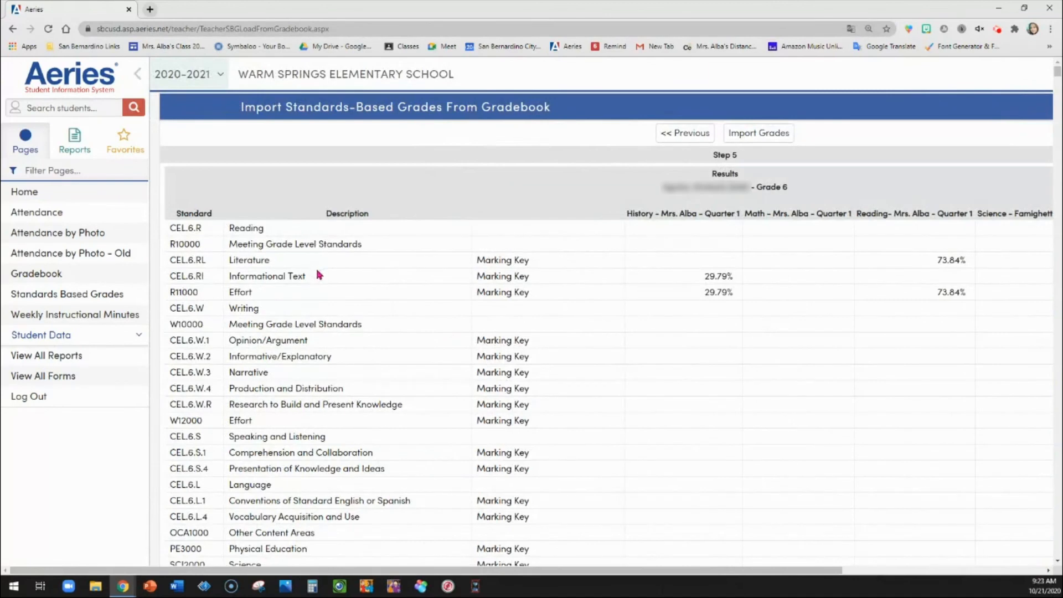
mouse_move(253, 280)
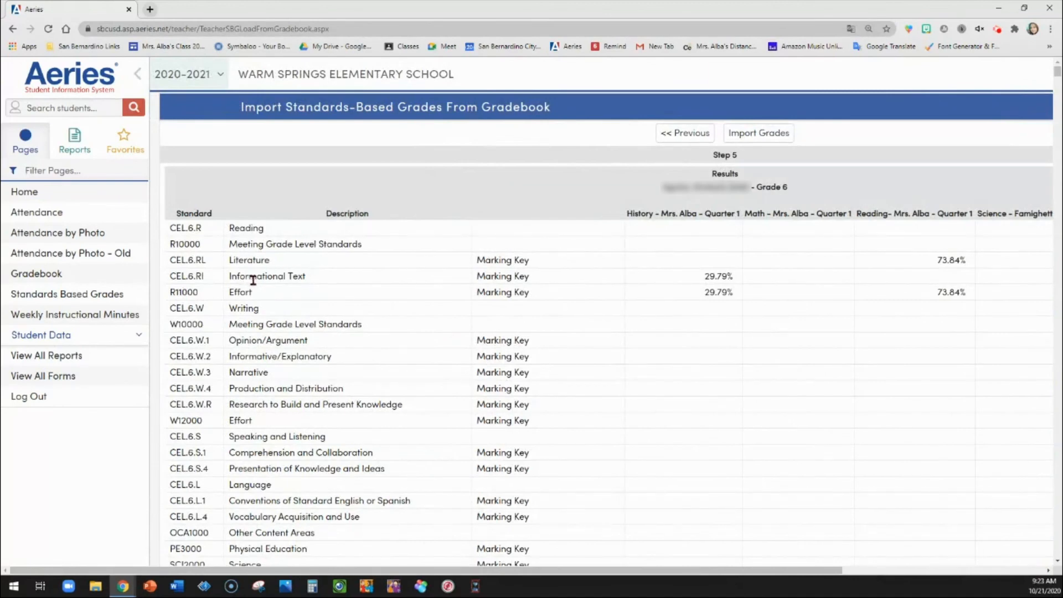
mouse_move(227, 288)
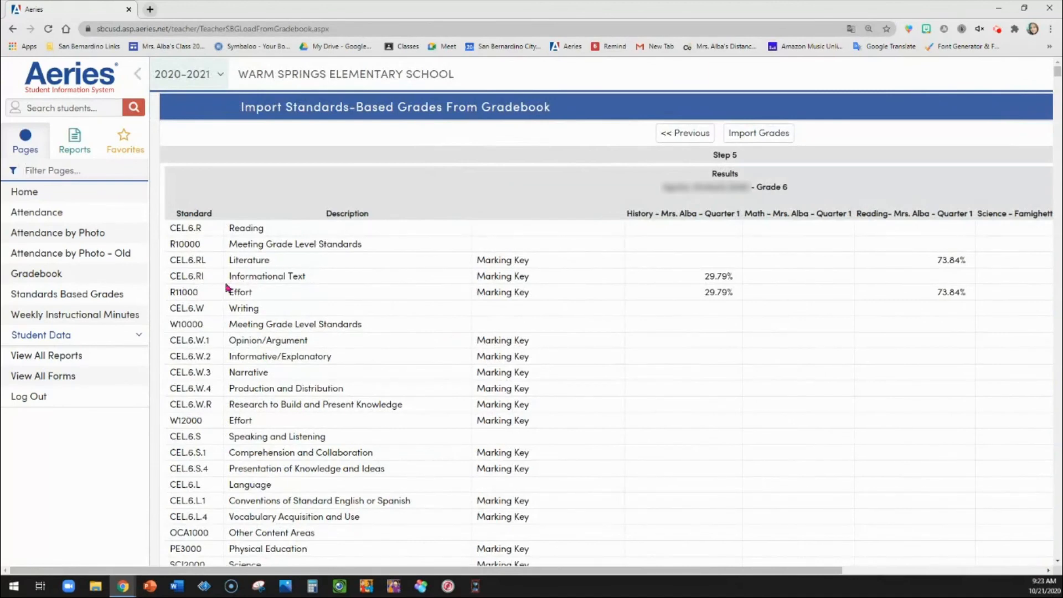
left_click(718, 276)
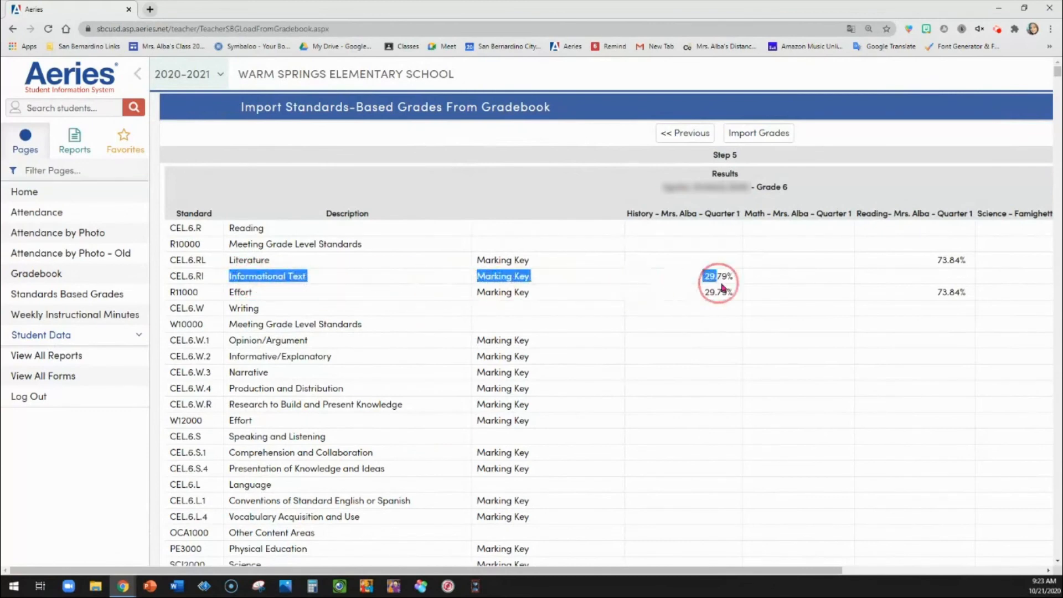
scroll("right", 3)
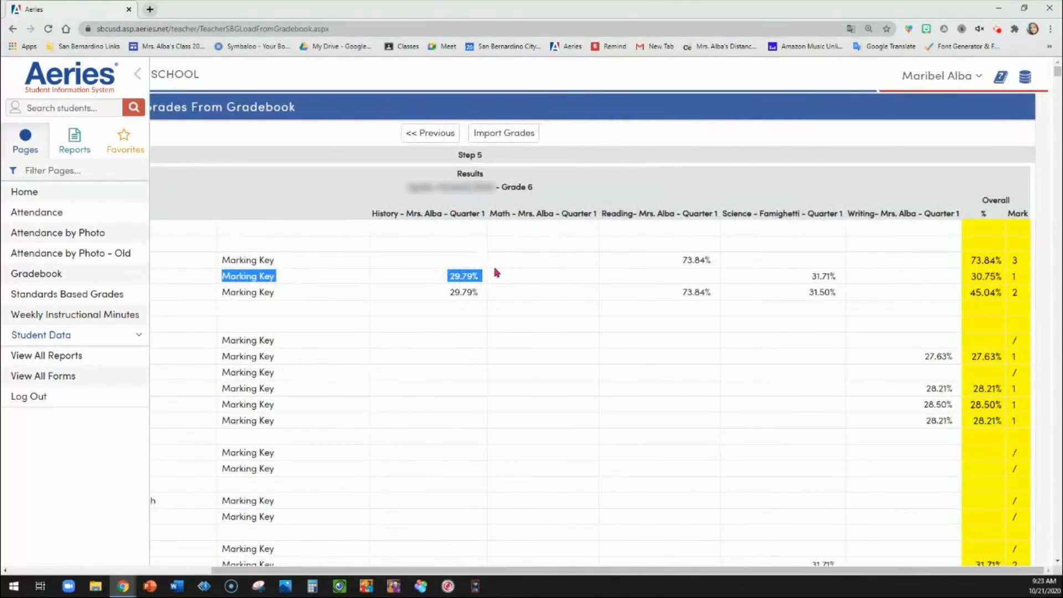
mouse_move(682, 282)
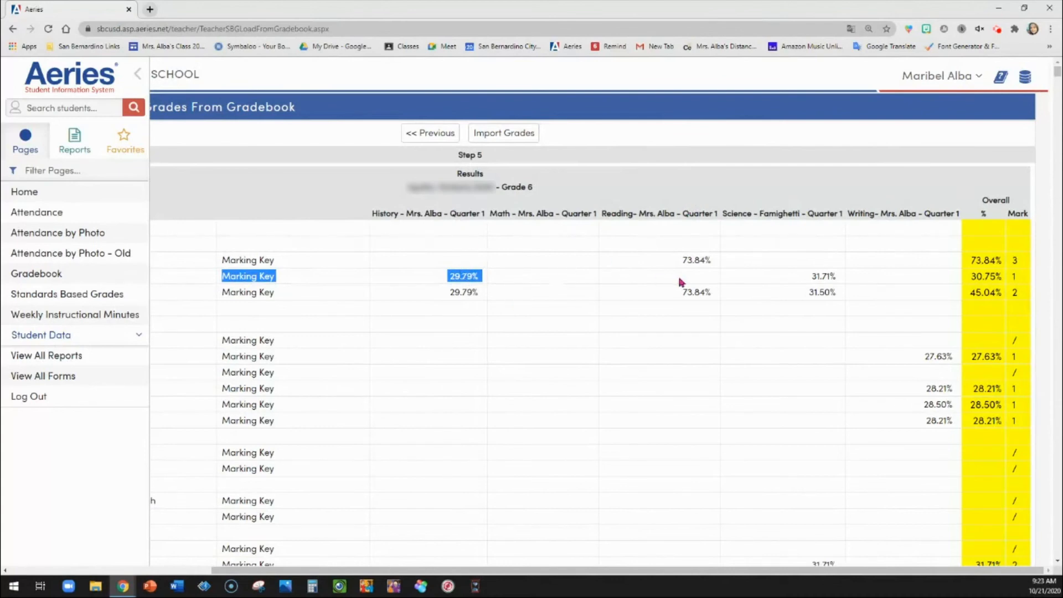
mouse_move(990, 227)
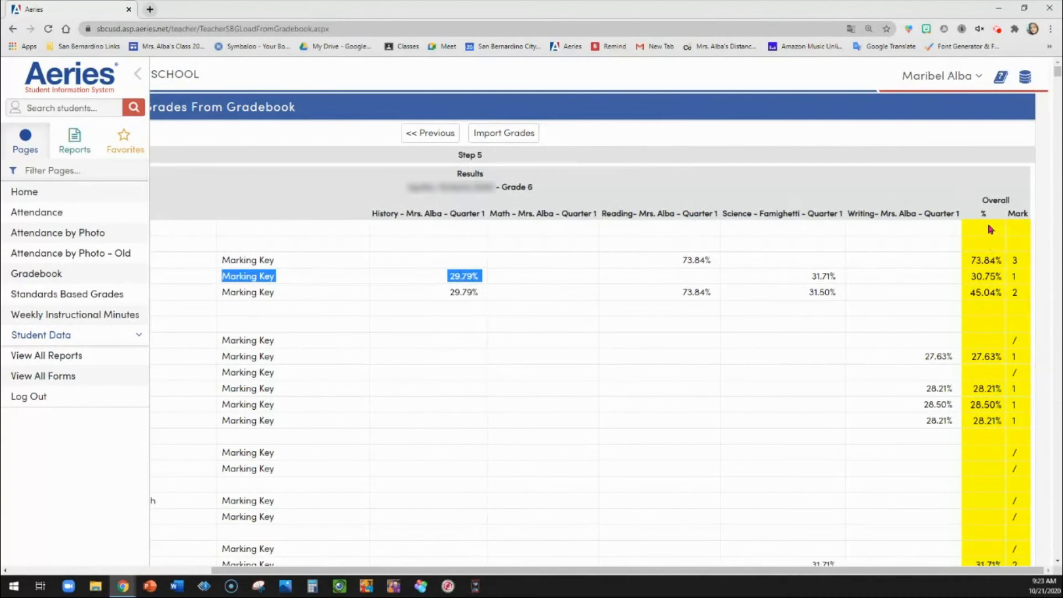
left_click(271, 280)
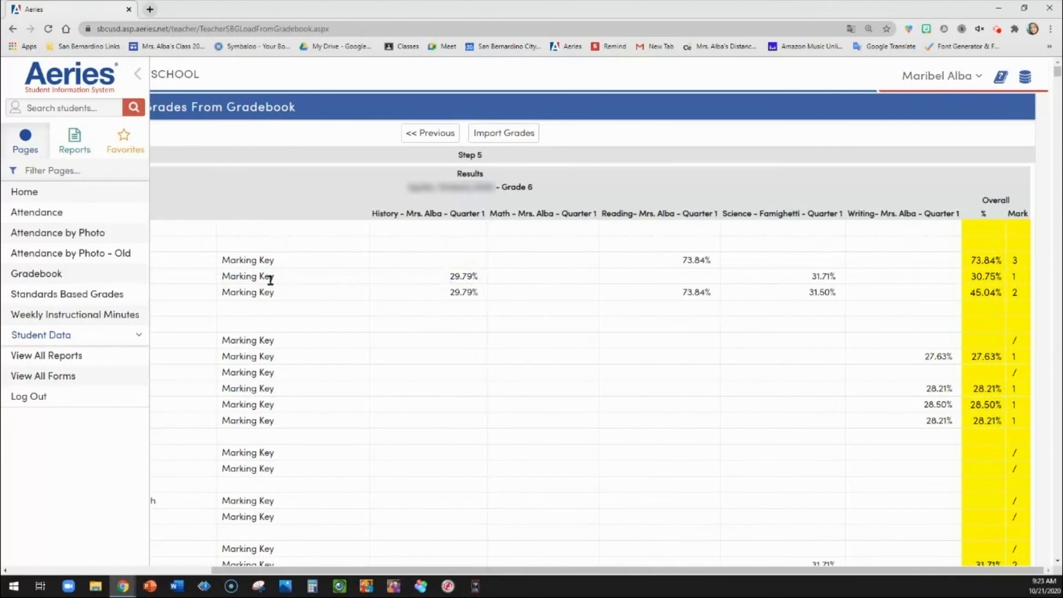
double_click(463, 276)
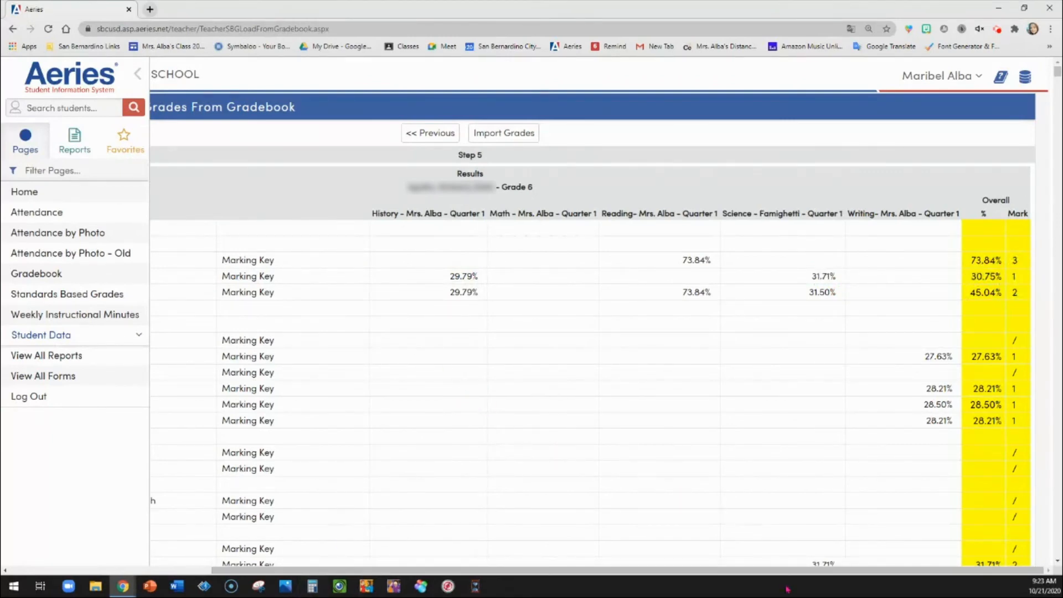
scroll("down", 3)
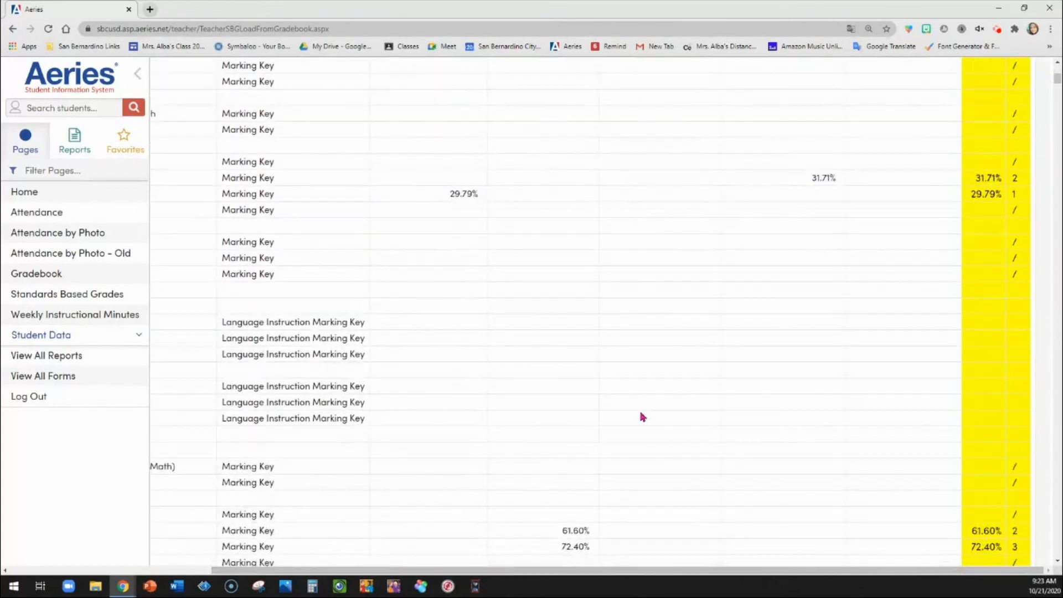
scroll("up", 3)
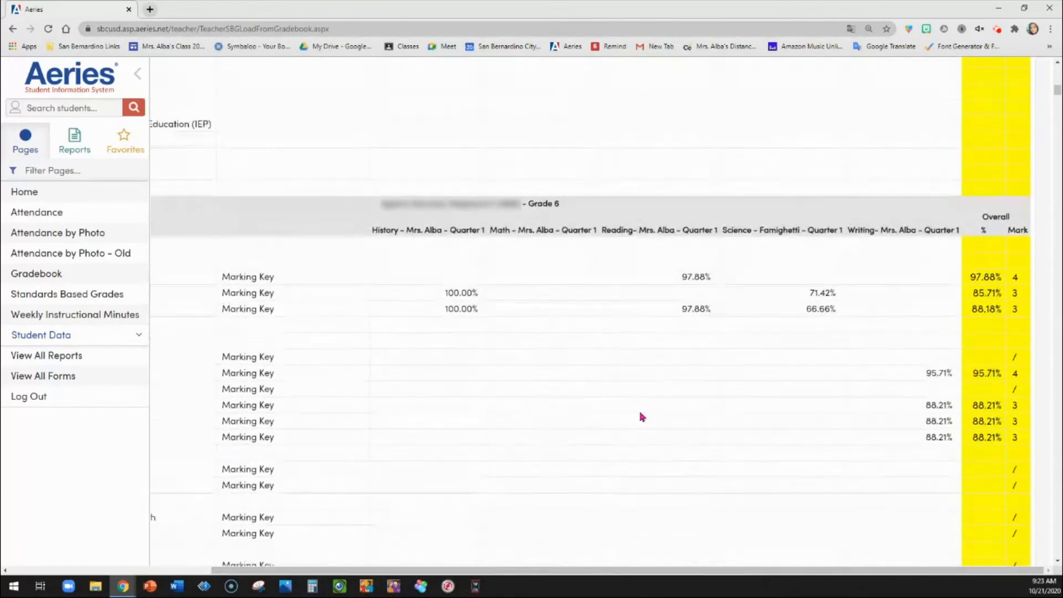
scroll("down", 3)
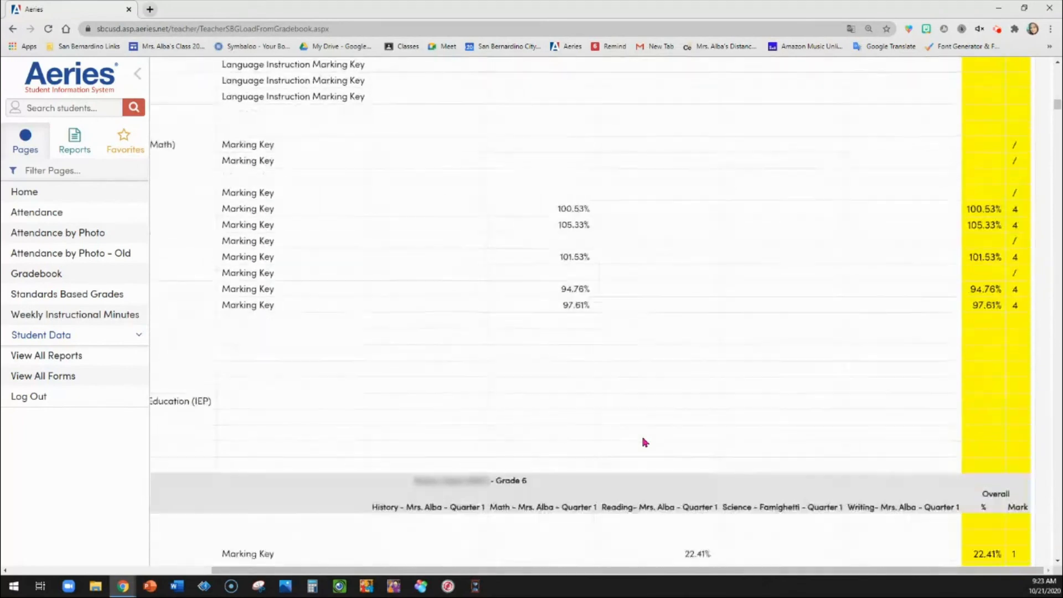
scroll("down", 3)
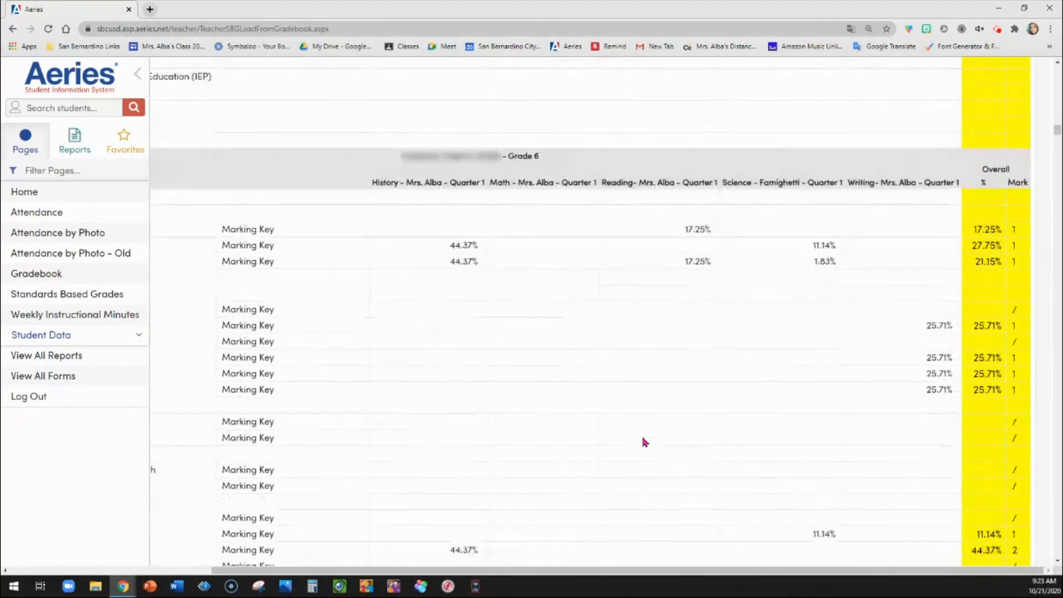
scroll("down", 3)
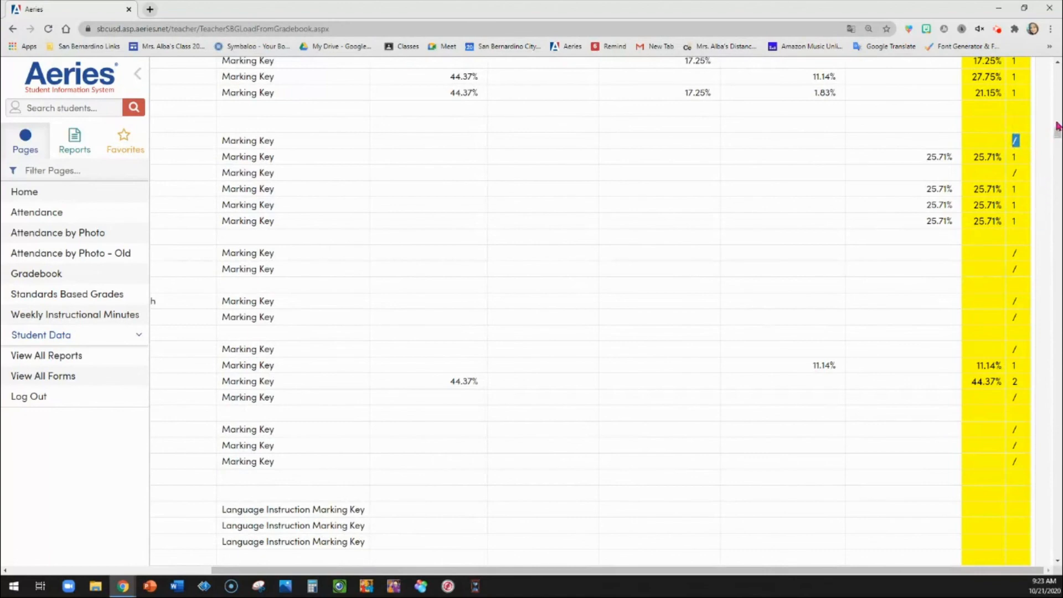
mouse_move(362, 152)
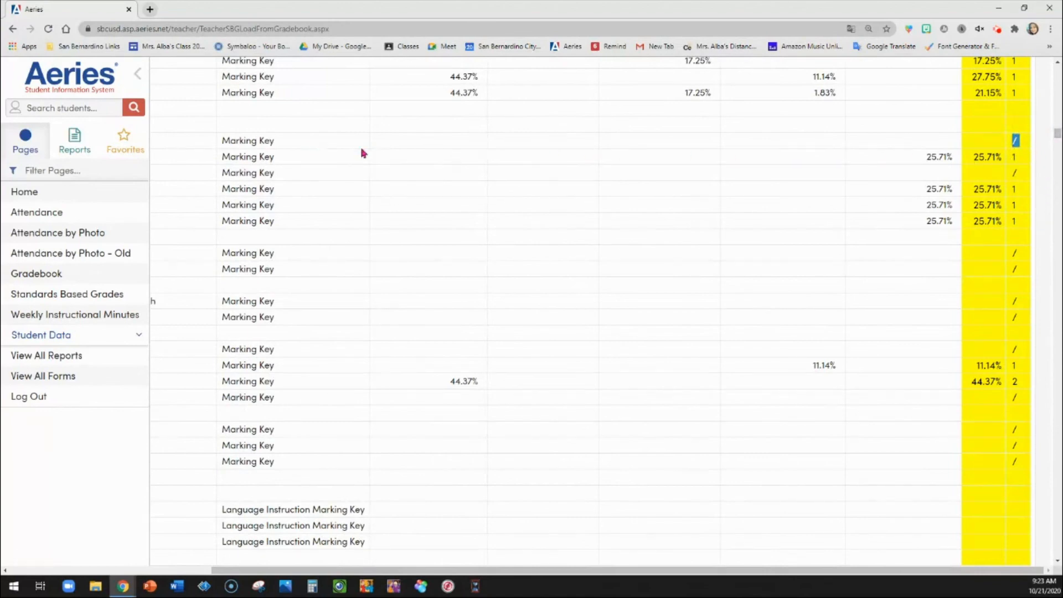
mouse_move(545, 143)
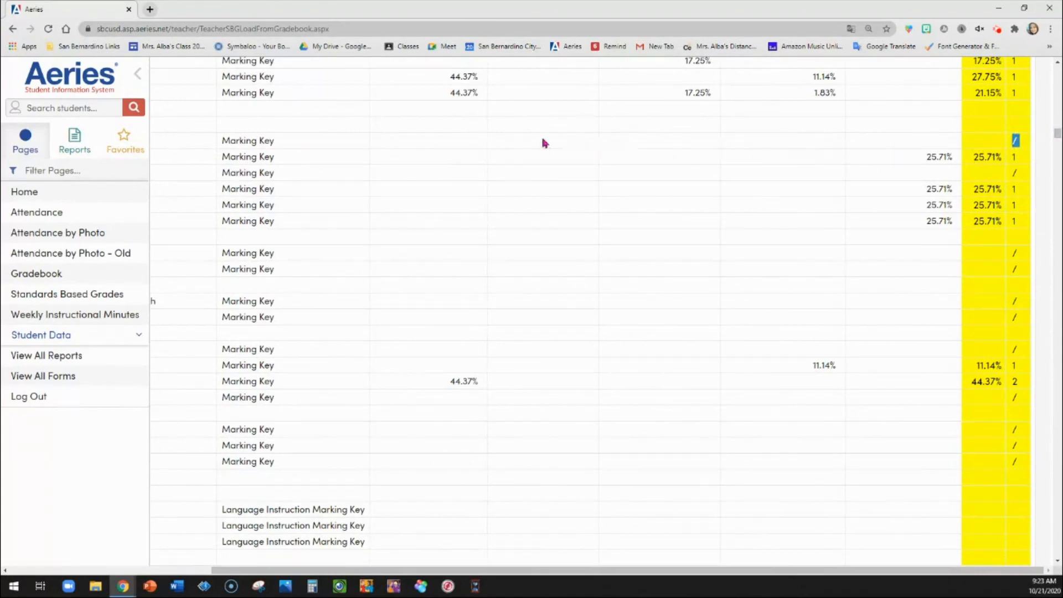
scroll("down", 3)
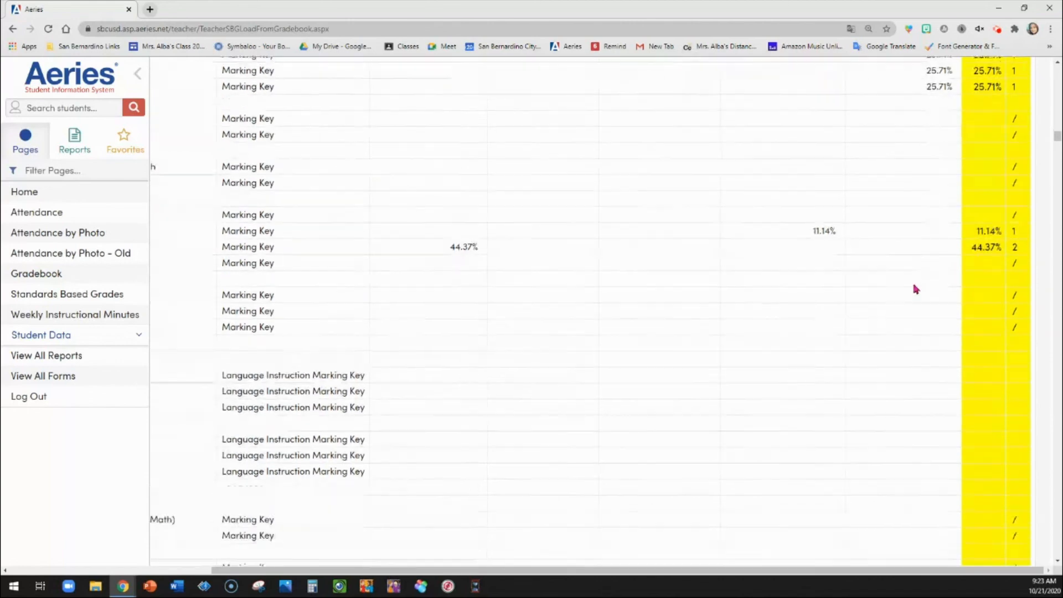
scroll("up", 3)
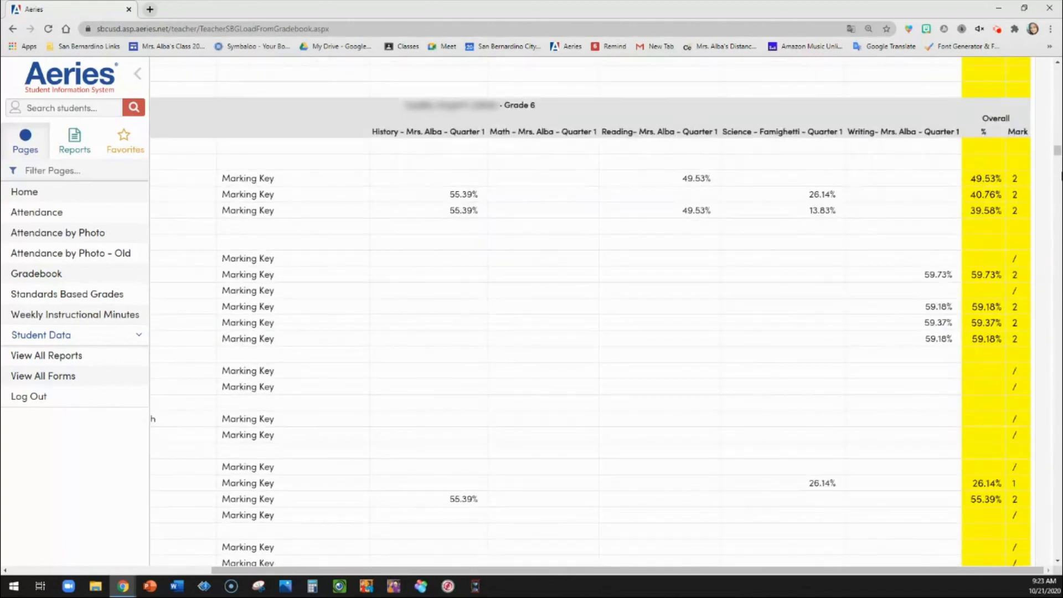
scroll("down", 3)
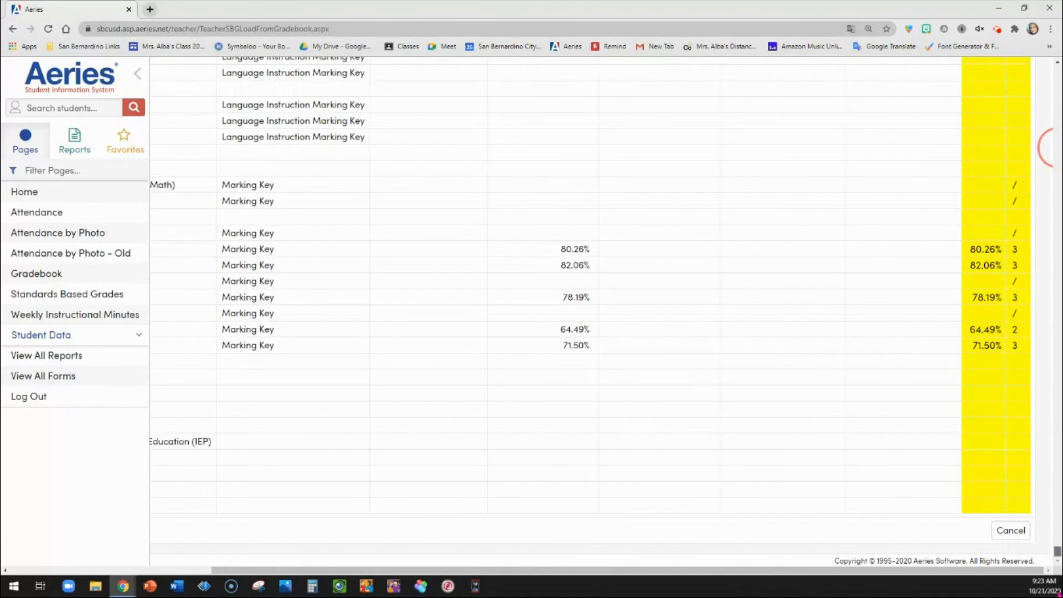
scroll("up", 3)
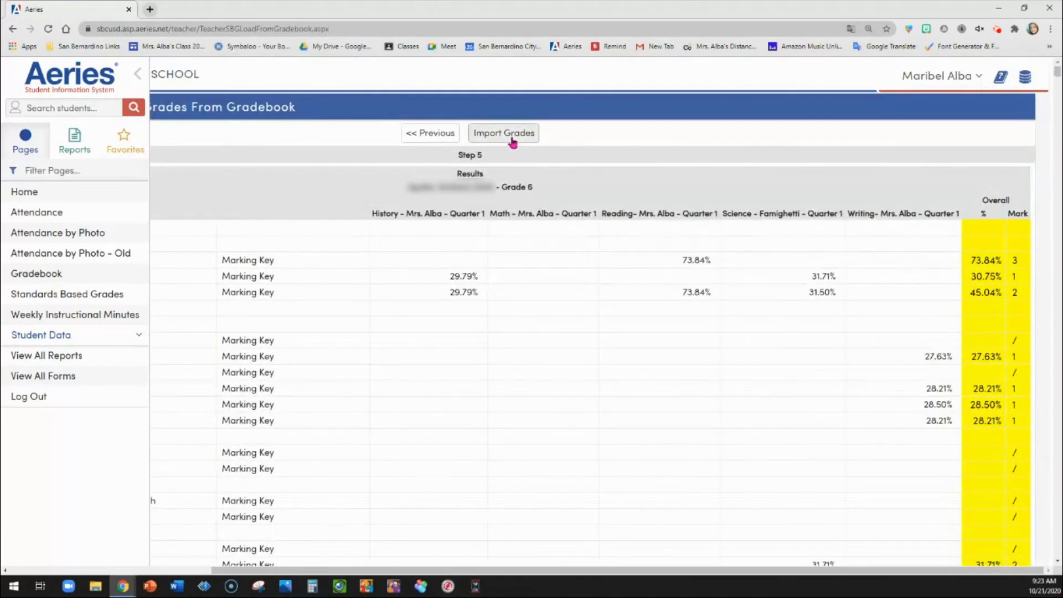
left_click(503, 132)
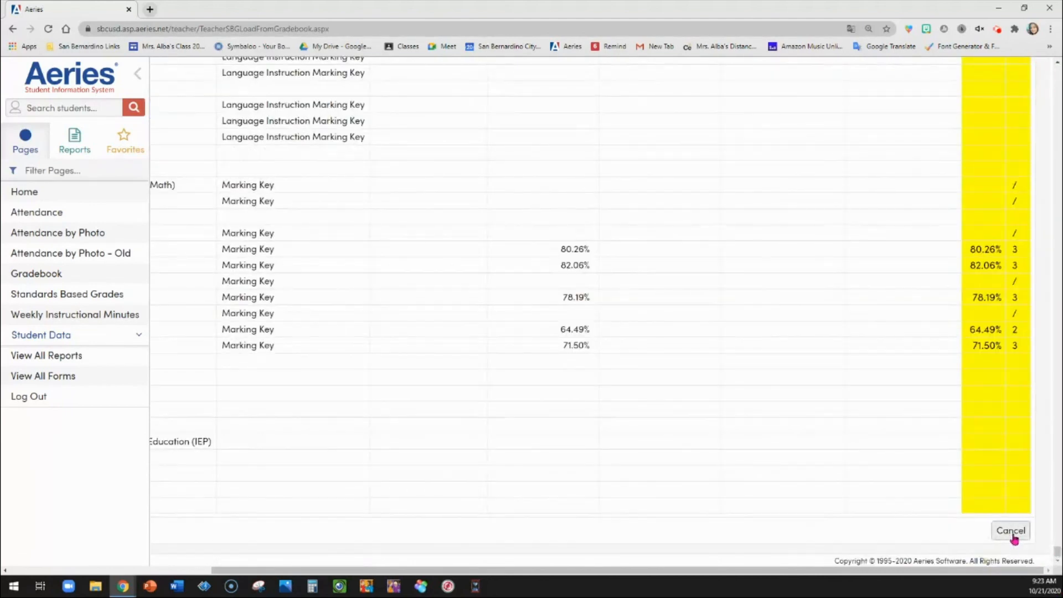
Cancel the import wizard and scroll the grade 6 Standards Based By Teacher page
left_click(1009, 530)
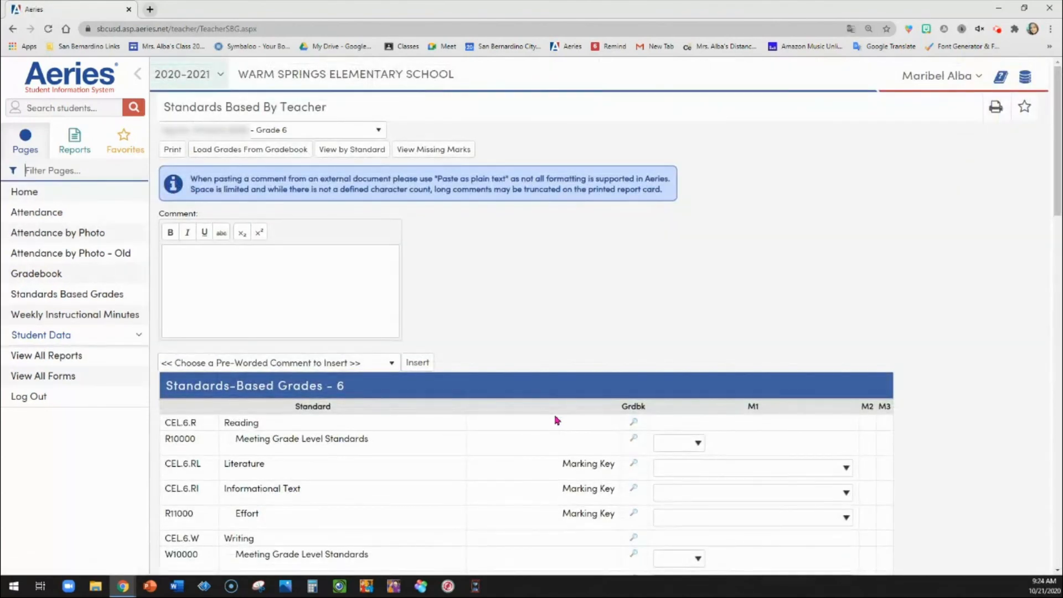
mouse_move(518, 397)
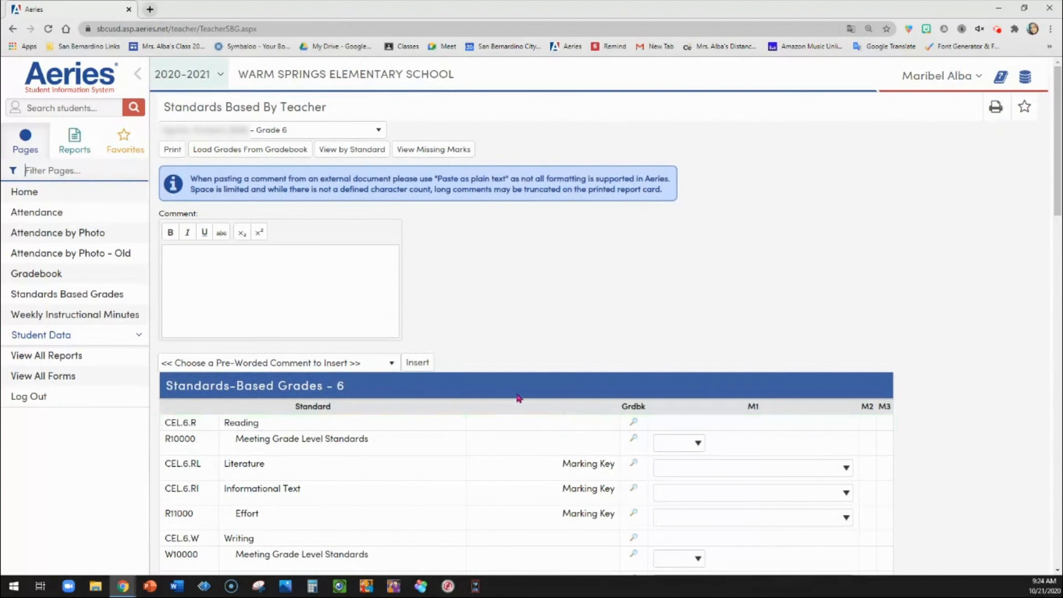
scroll("down", 3)
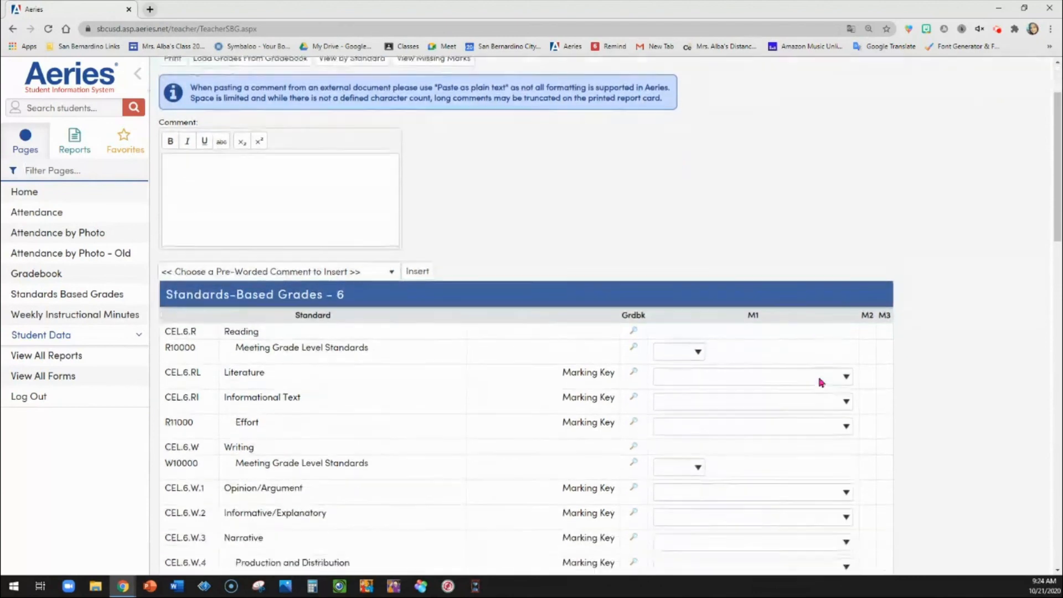
scroll("down", 3)
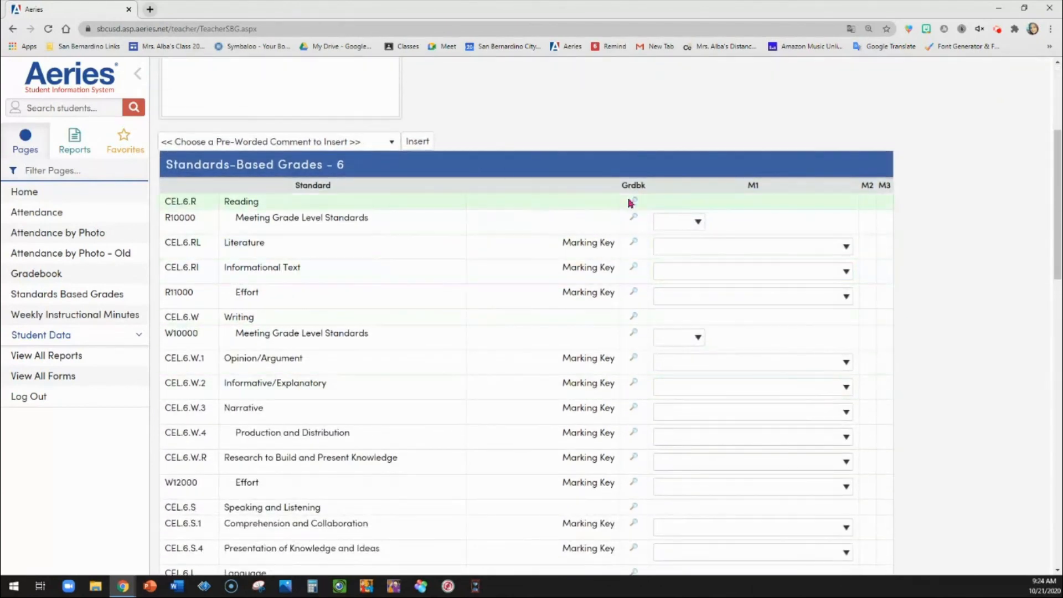